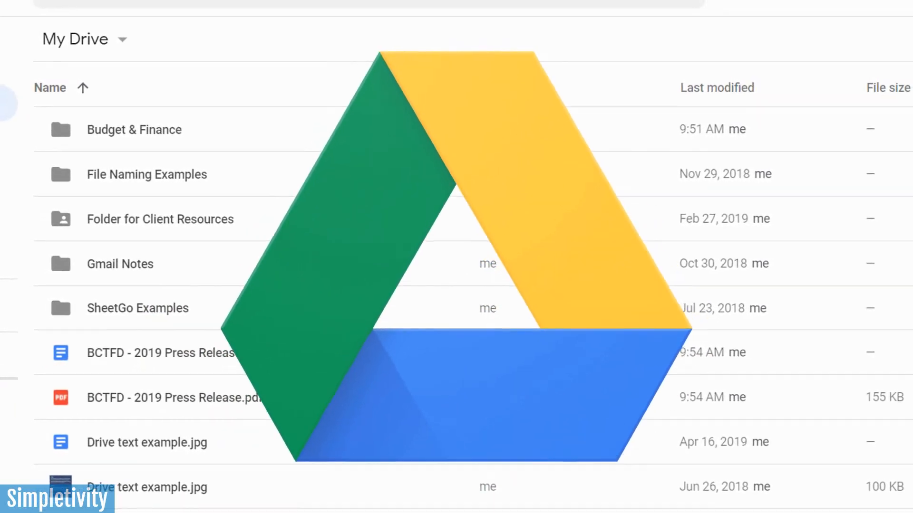
Switch to the Lifehacker tab, then bring up Google Drive's New menu in a fresh tab.
scroll(up, 3)
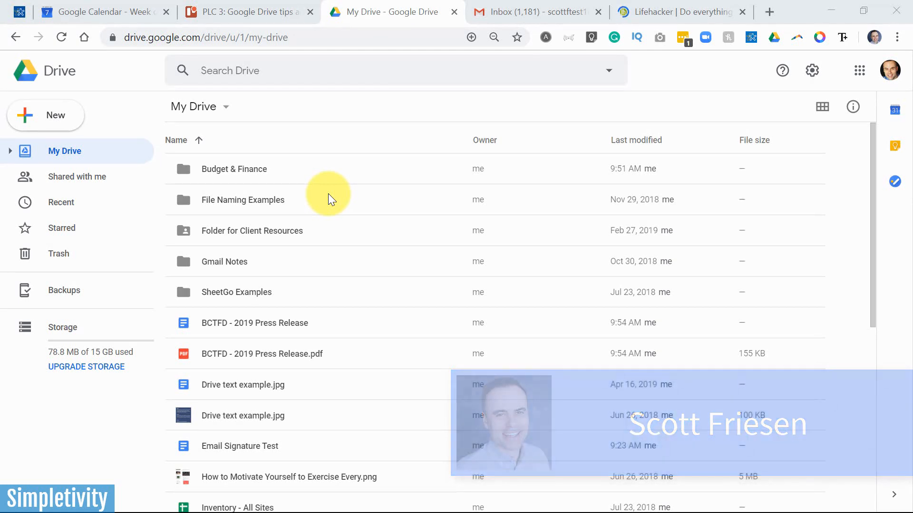
mouse_move(382, 169)
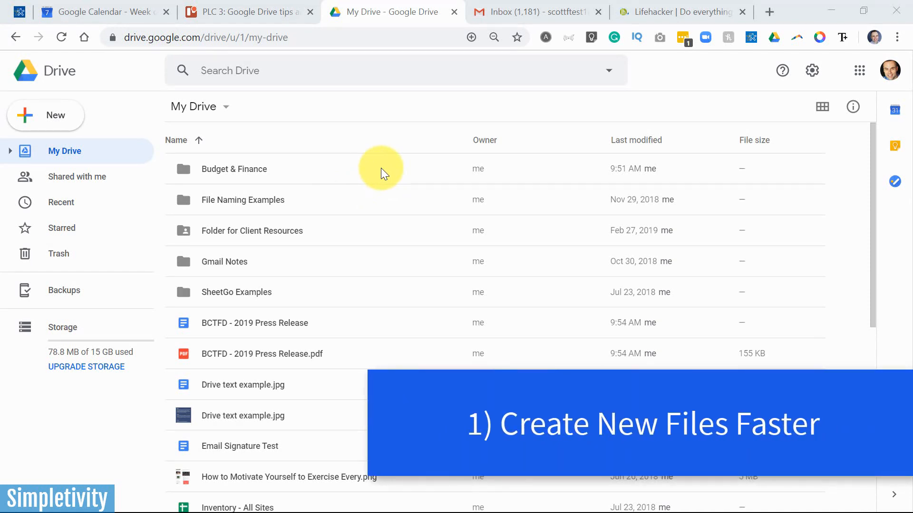
mouse_move(585, 128)
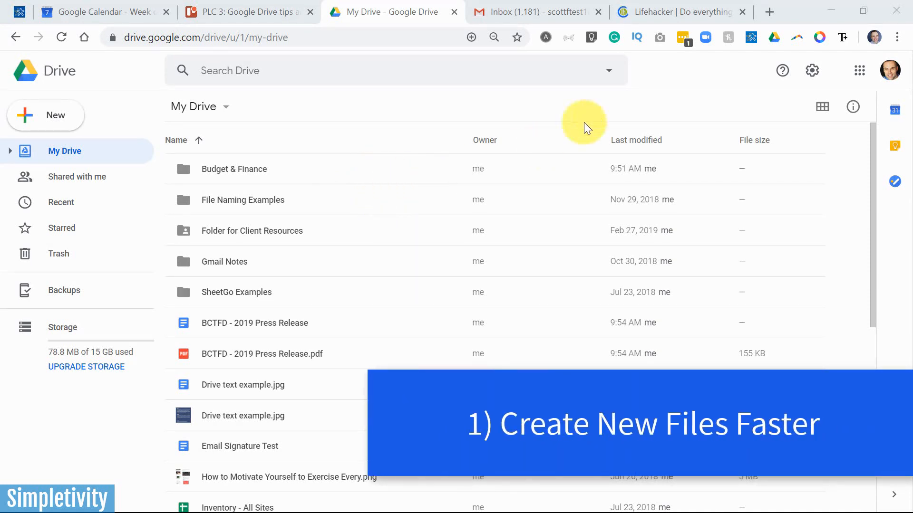
click(675, 11)
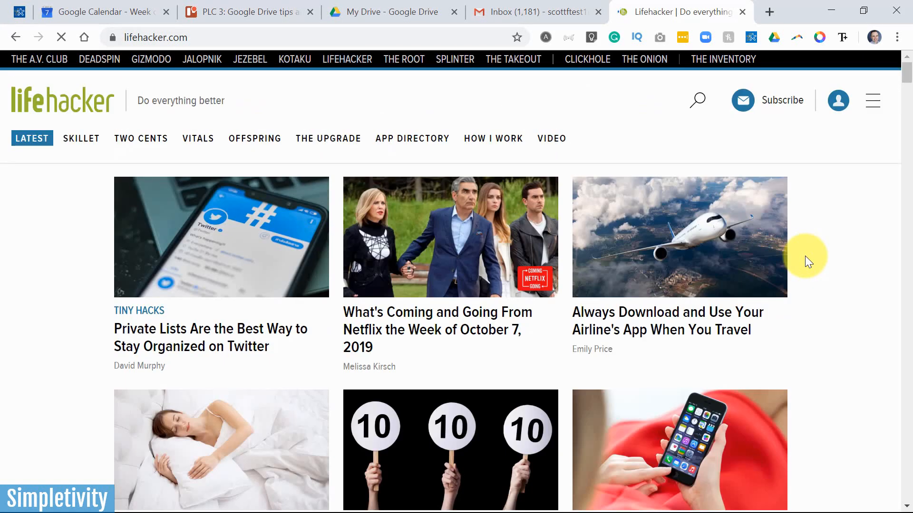
scroll(down, 3)
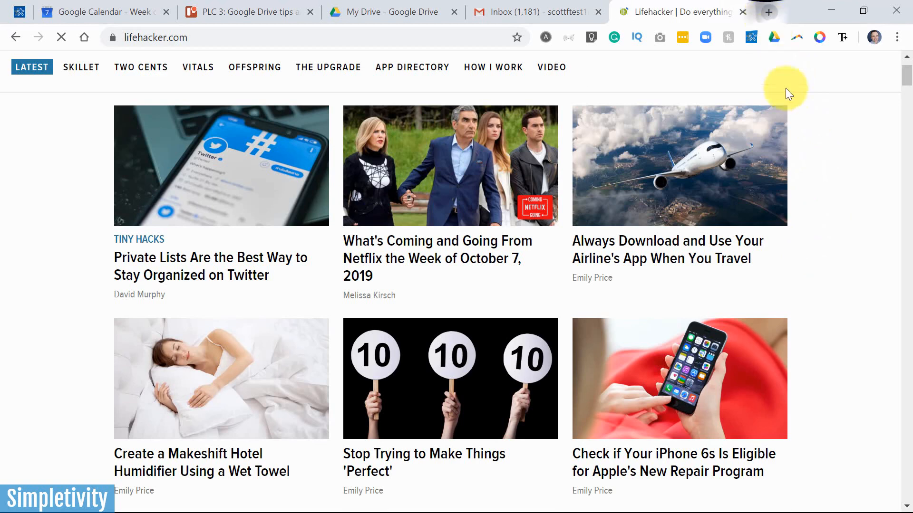
click(769, 11)
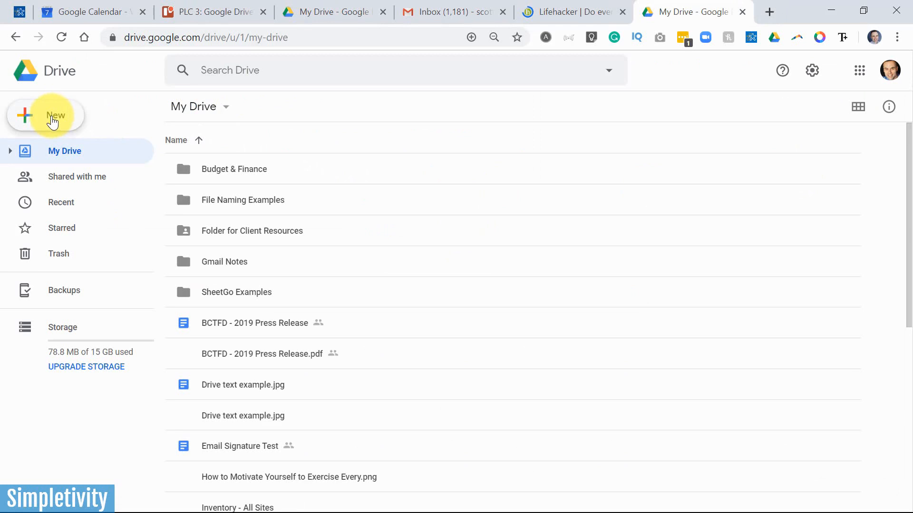
click(46, 115)
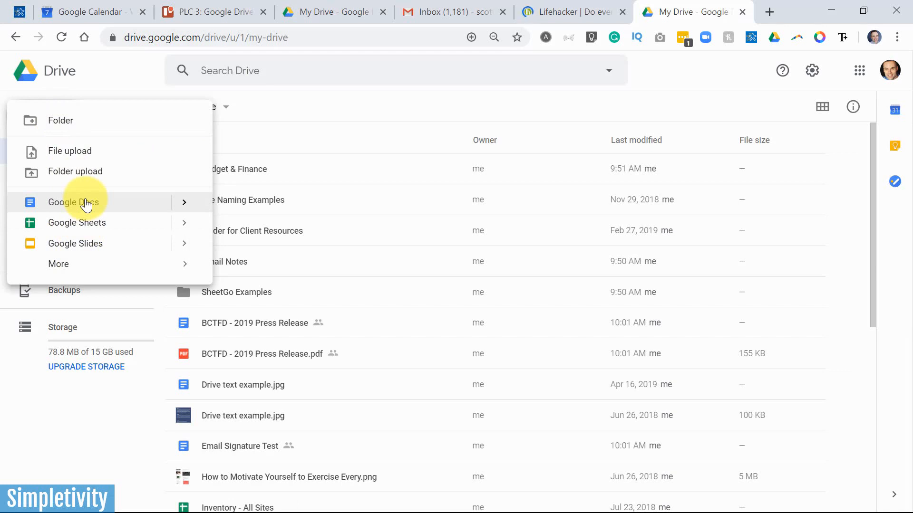
mouse_move(746, 19)
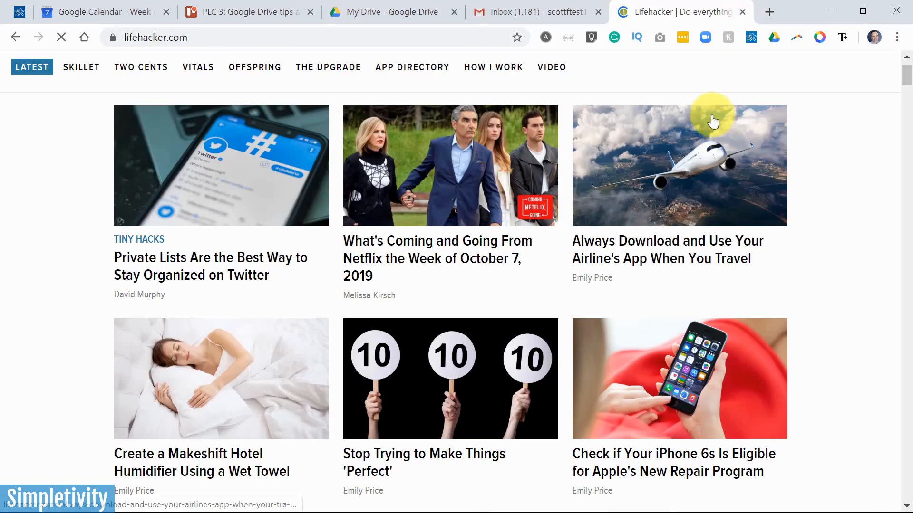
mouse_move(640, 128)
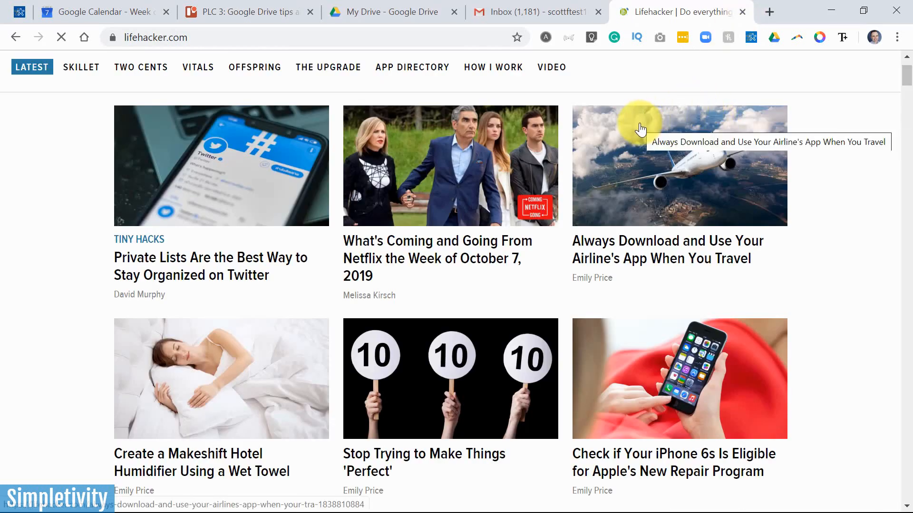
mouse_move(454, 158)
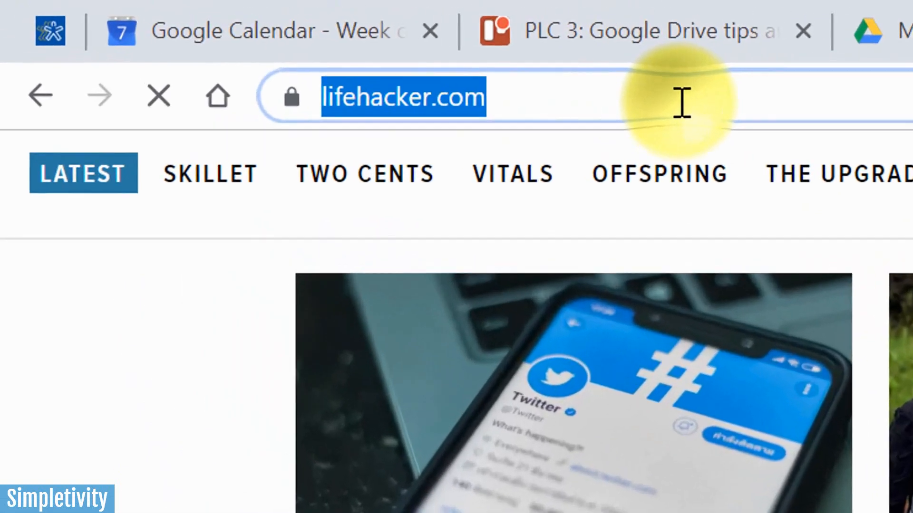
Create a blank Google Doc with doc.new, then a blank spreadsheet with sheets.new.
text(doc.new)
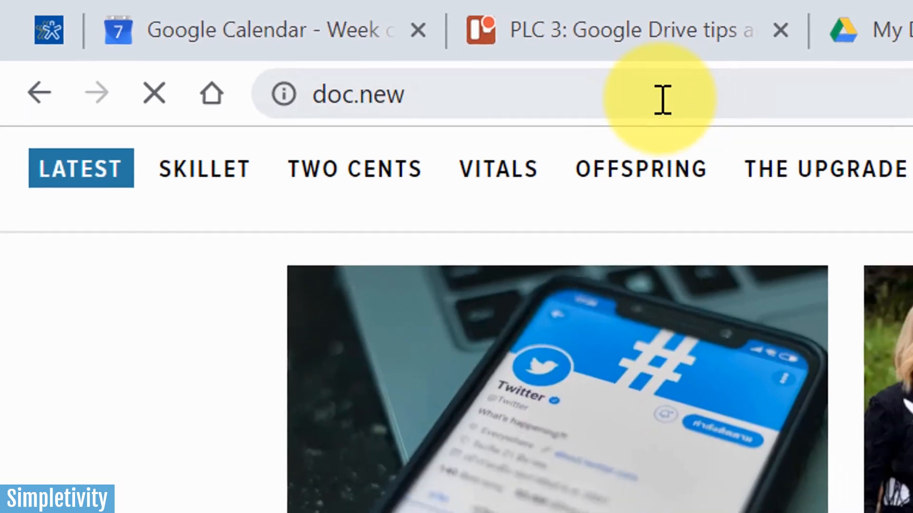
key(Return)
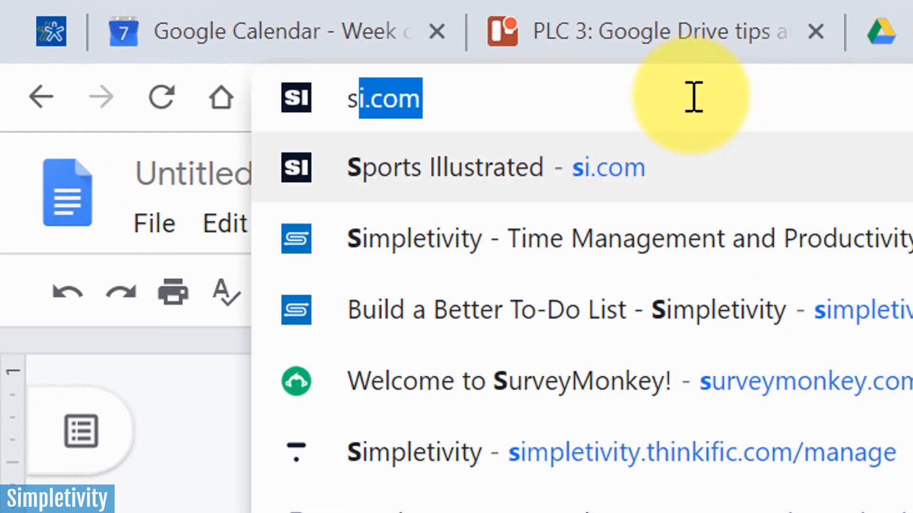
text(sheets.new)
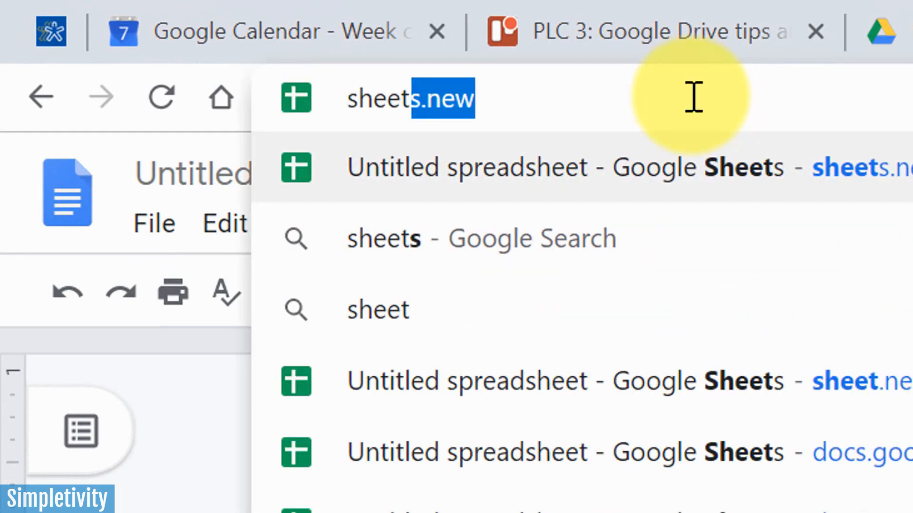
key(Backspace)
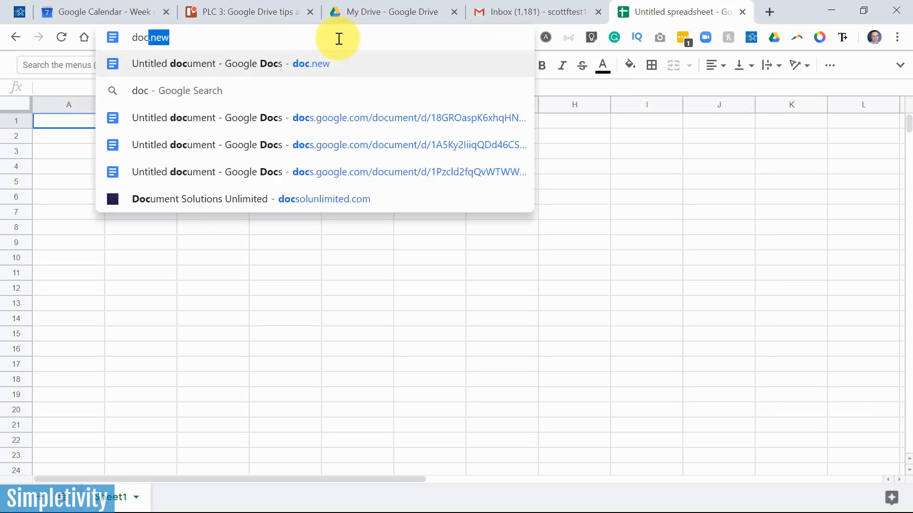
Open another blank document via doc.new and dismiss the fonts-could-not-load warning.
key(Return)
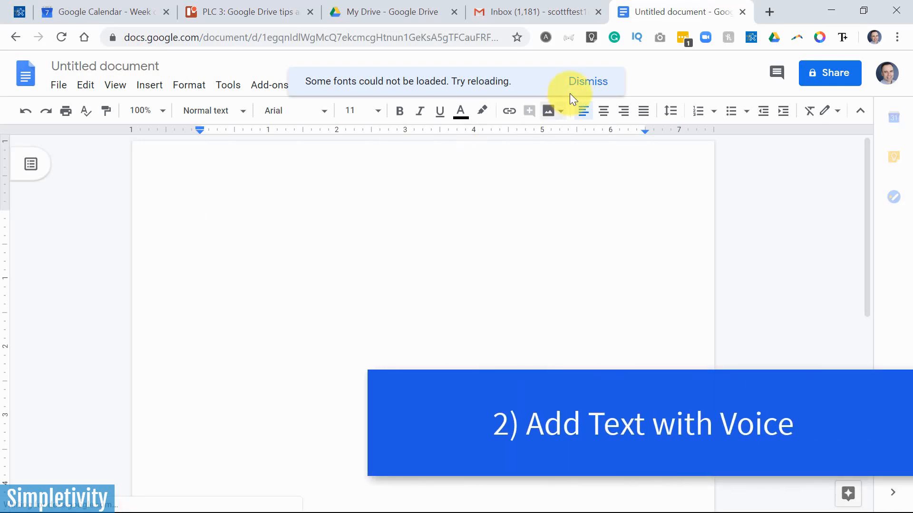
click(587, 81)
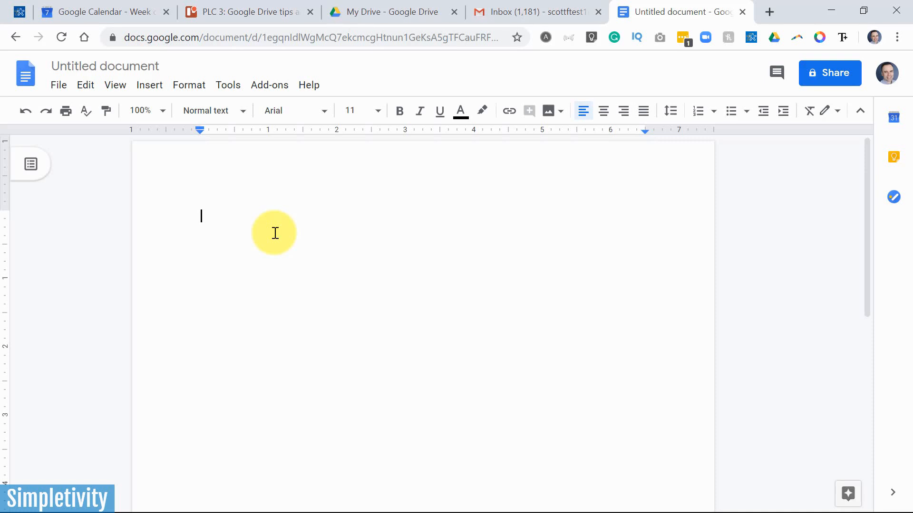
mouse_move(249, 119)
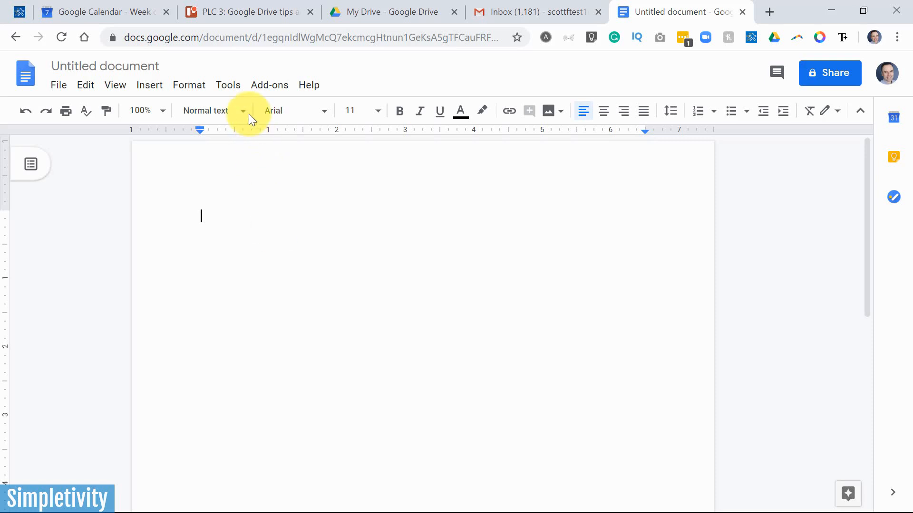
mouse_move(228, 85)
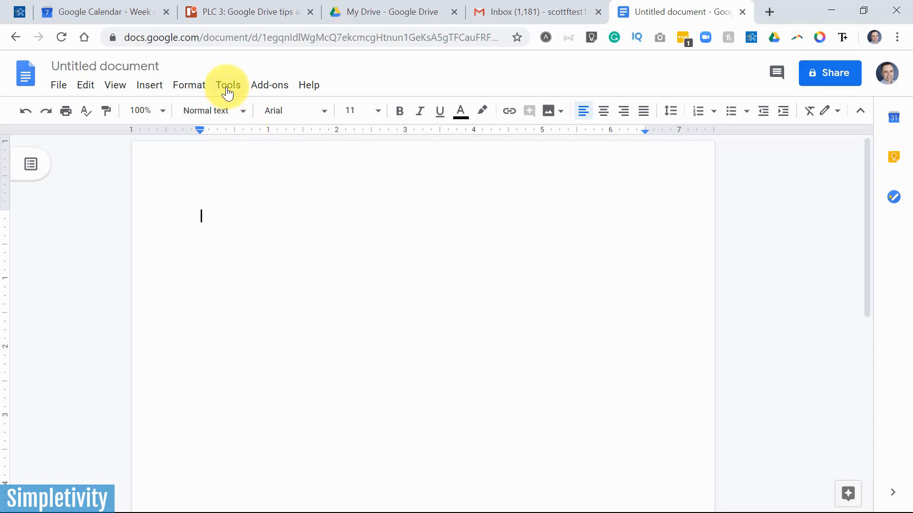
Enable Voice typing from the Tools menu, showing the English (US) microphone panel.
click(228, 84)
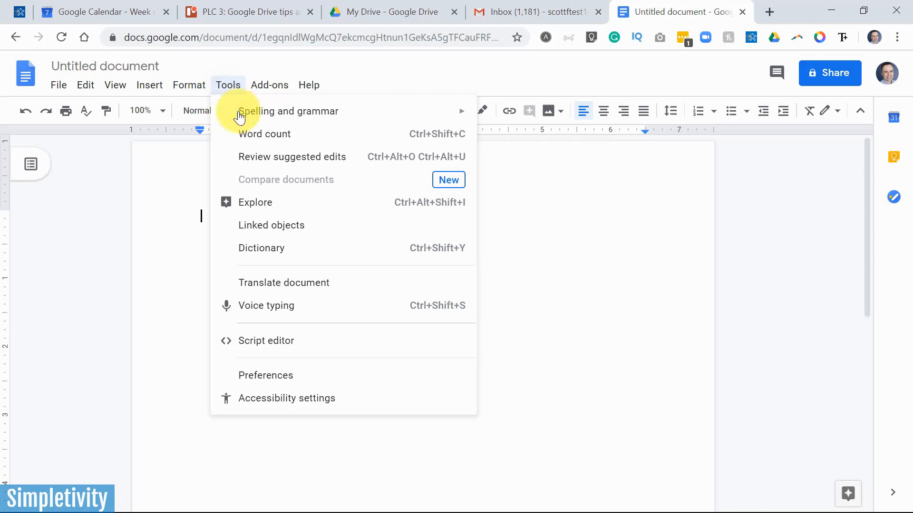
mouse_move(309, 306)
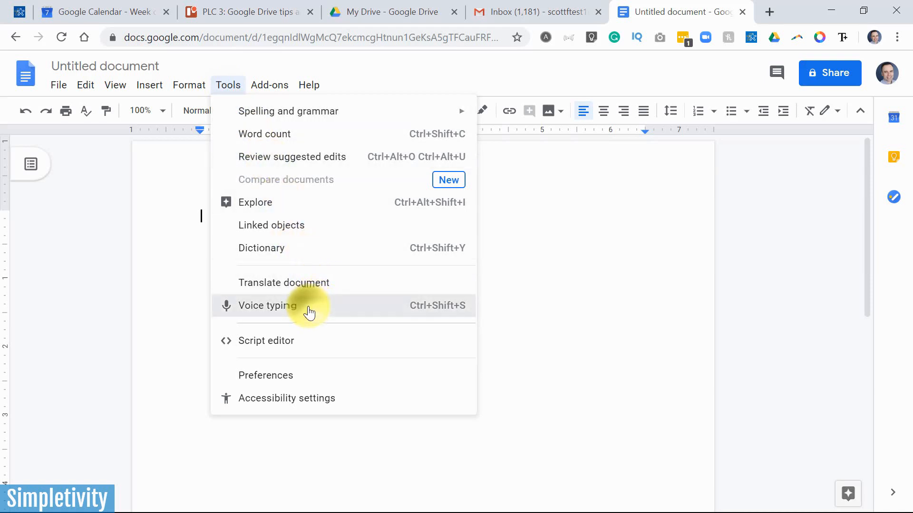
click(267, 305)
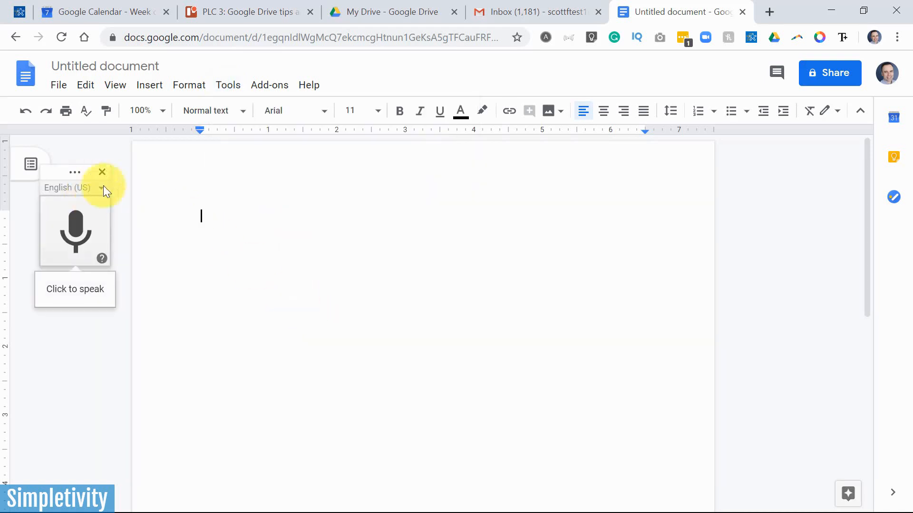
mouse_move(85, 204)
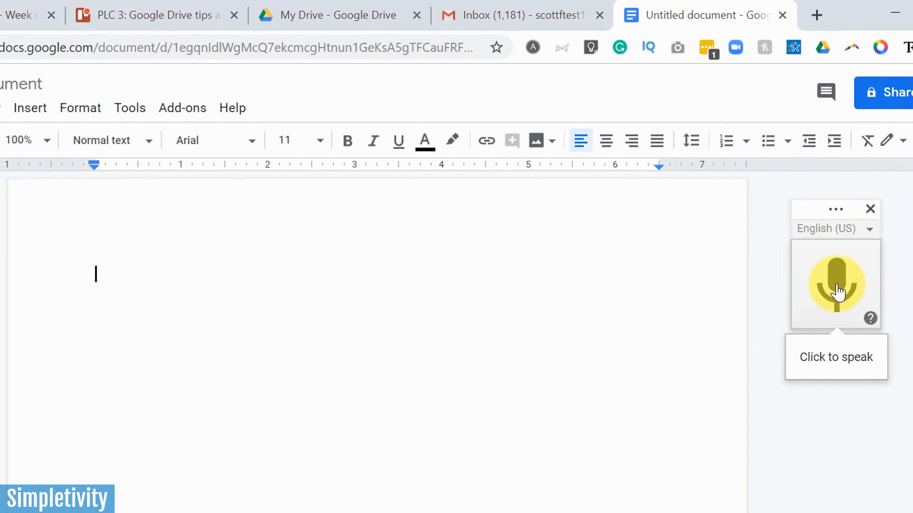
mouse_move(241, 286)
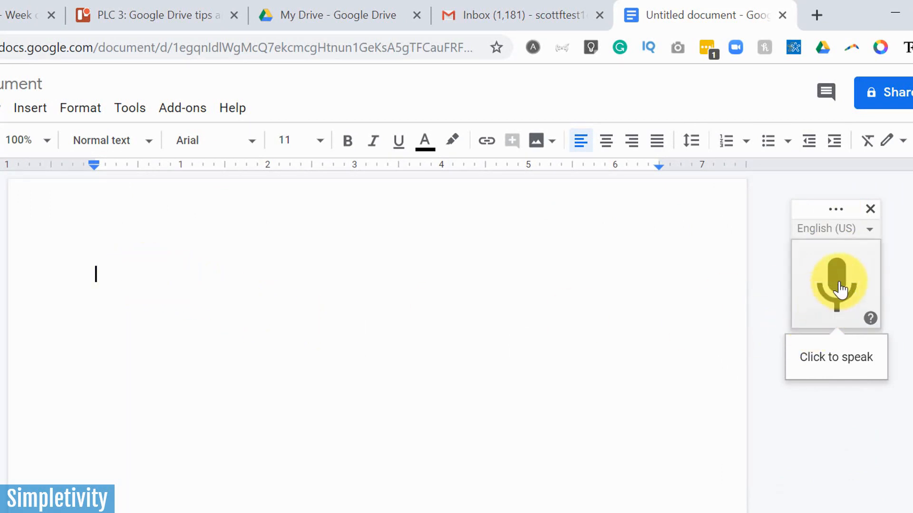
Dictate the intro about saving time with productivity tips and subscribing to Simpletivity, then stop.
click(835, 284)
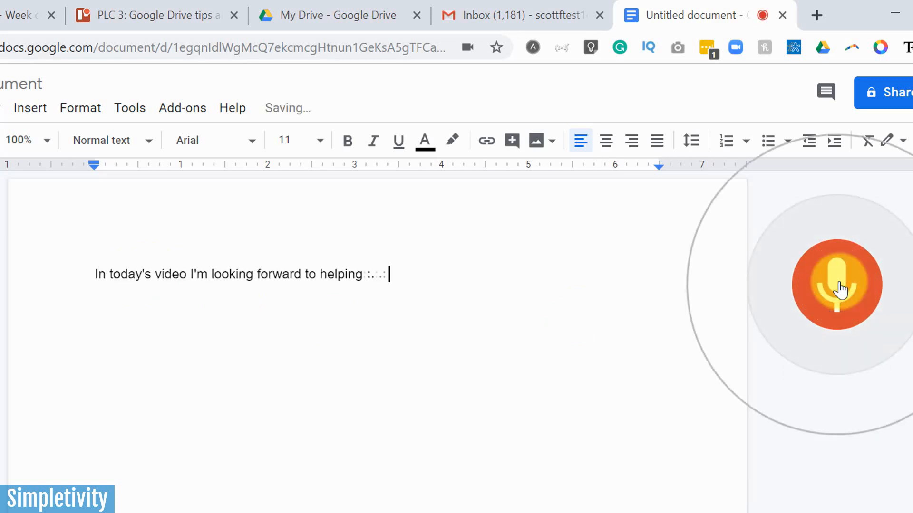
text(you save time in Google Drive. I hope you enjoy)
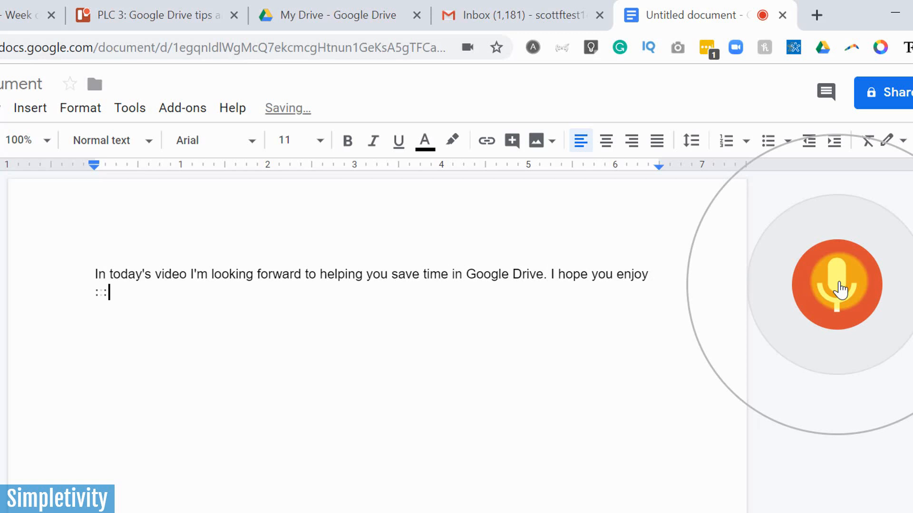
text(all five of these)
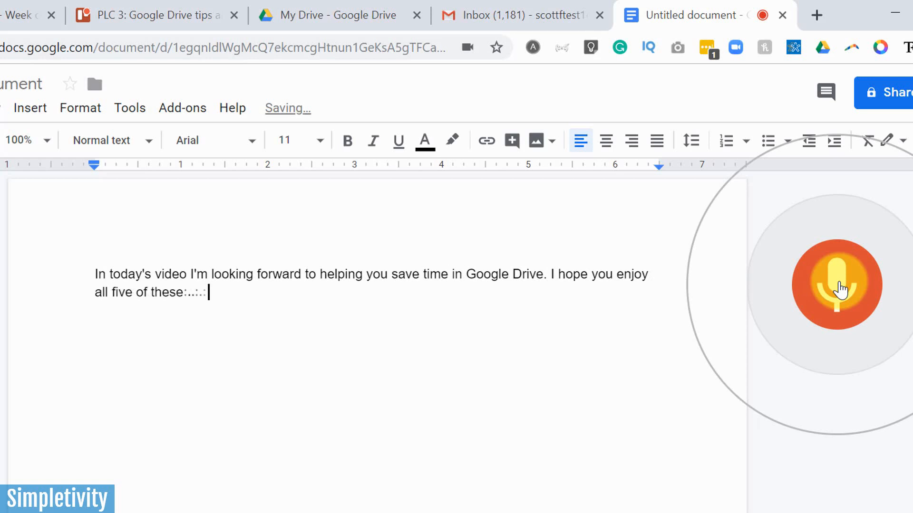
text(productivity tips.)
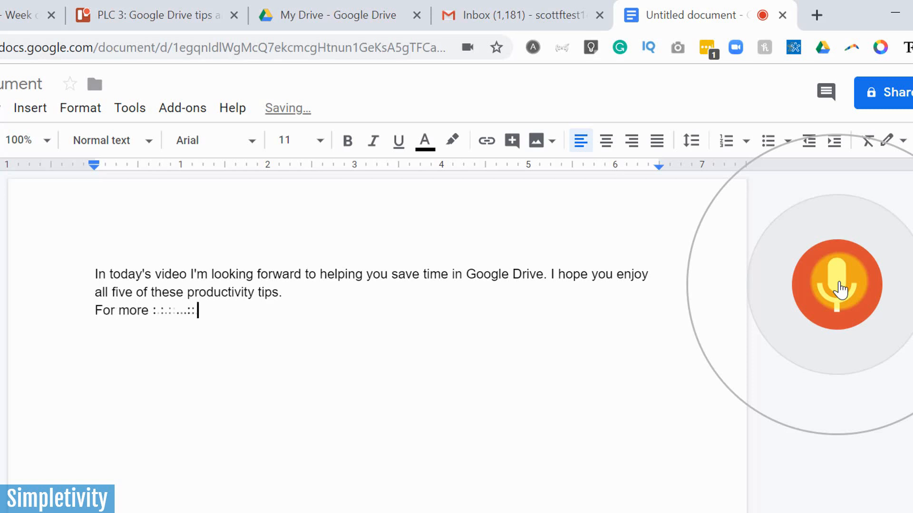
text(productivity tips and tricks)
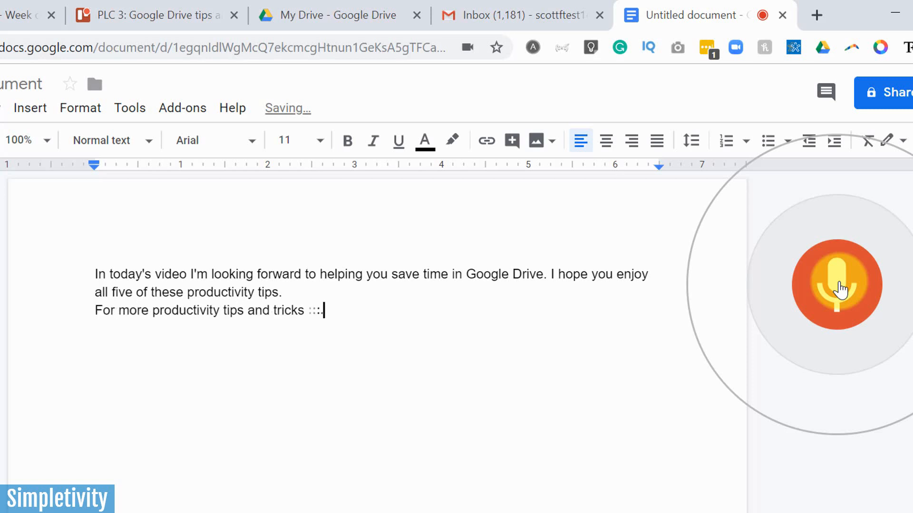
text(be sure to subscribe to)
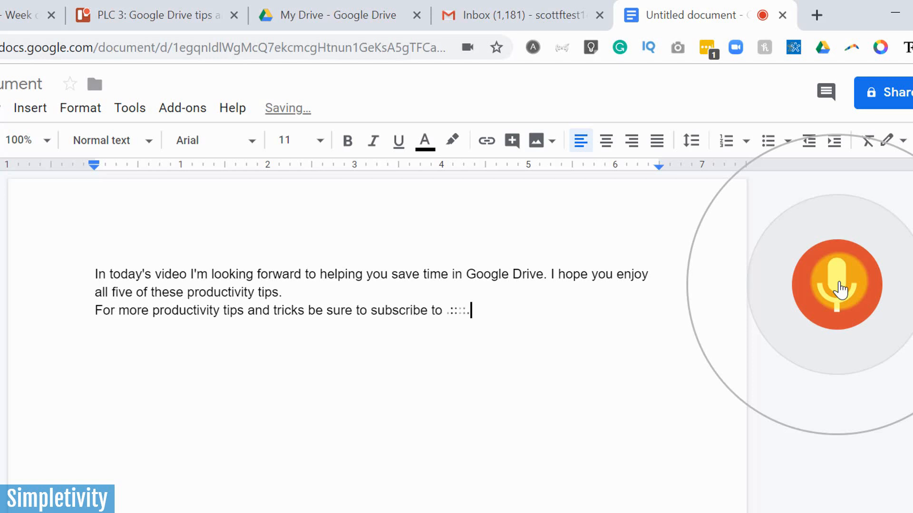
text(simpletivity. Com.)
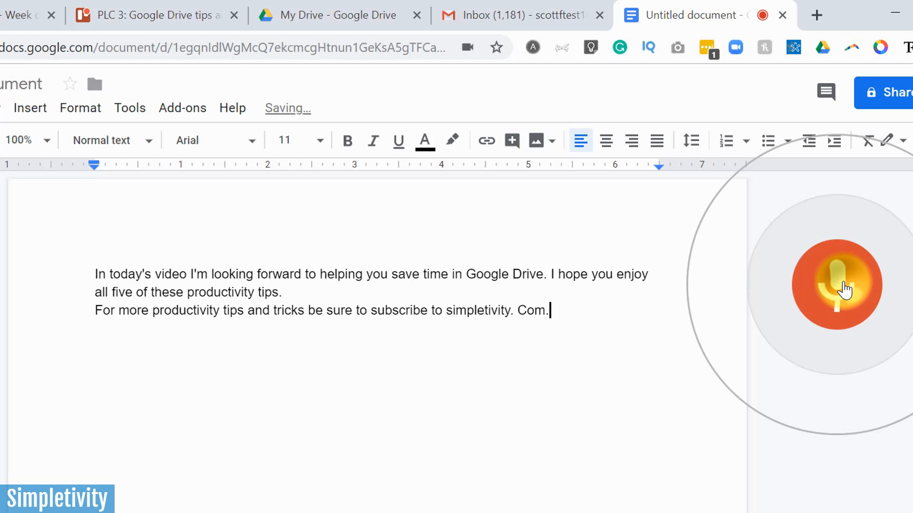
click(835, 285)
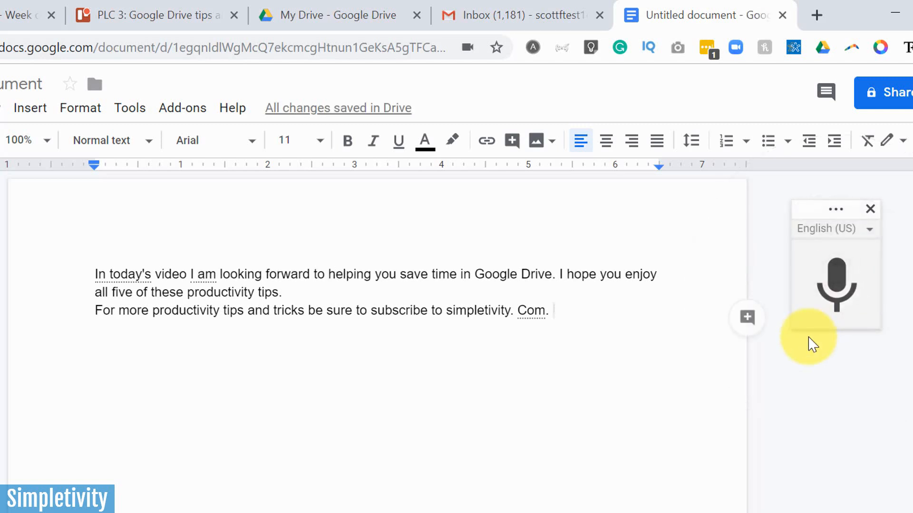
mouse_move(409, 310)
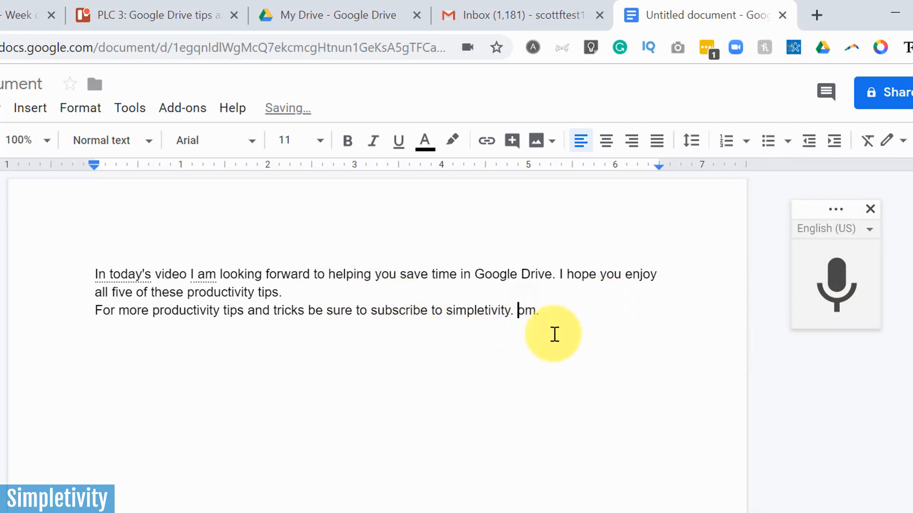
Delete the stray 'pm', capitalise Simpletivity, and switch voice typing briefly on and off.
key(backspace)
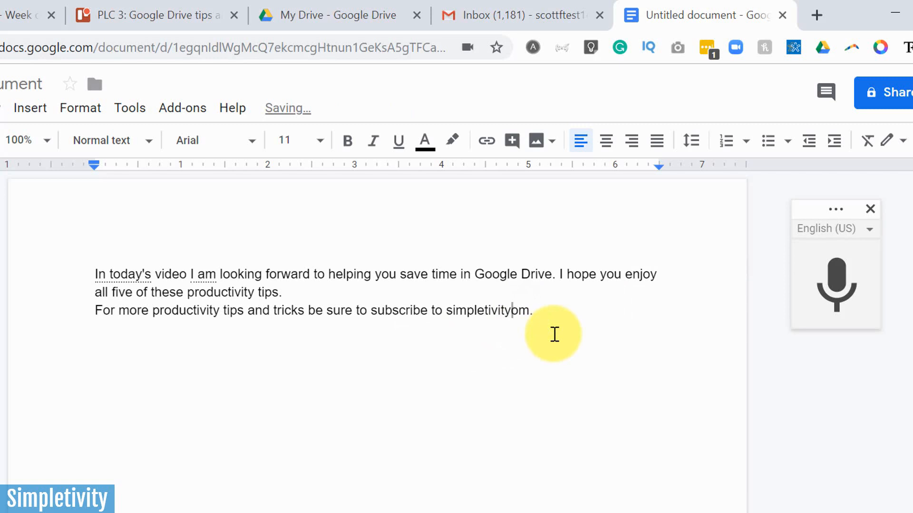
key(Backspace)
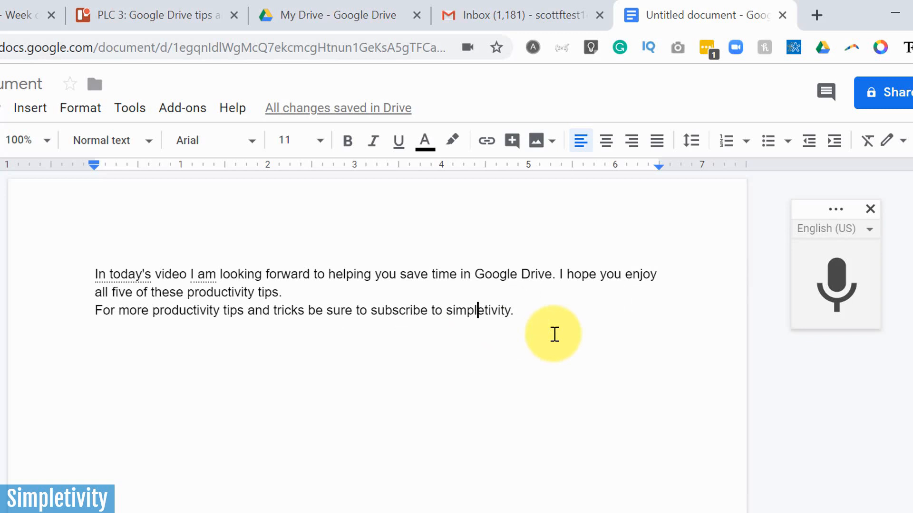
text(S)
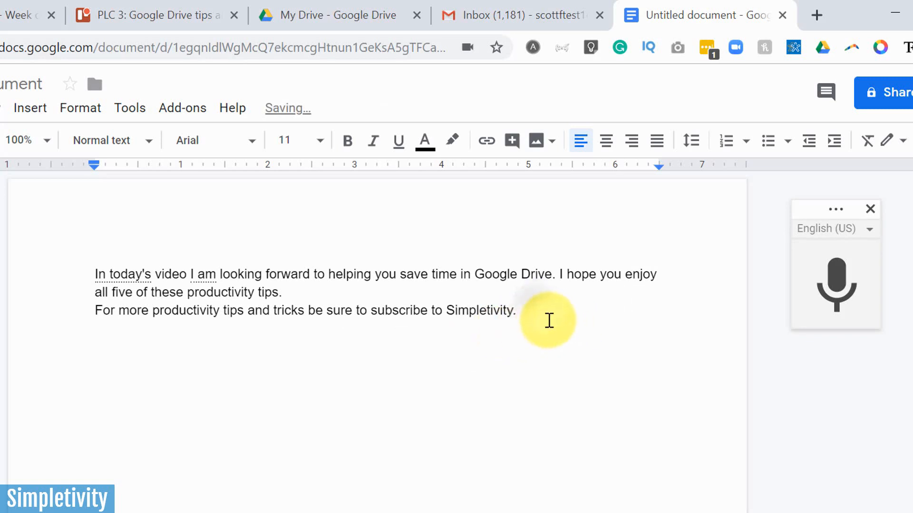
mouse_move(550, 348)
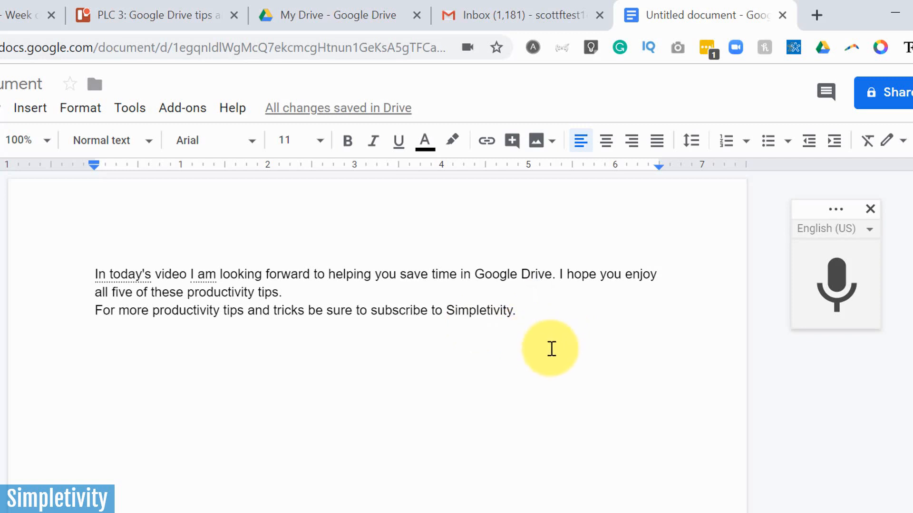
mouse_move(286, 292)
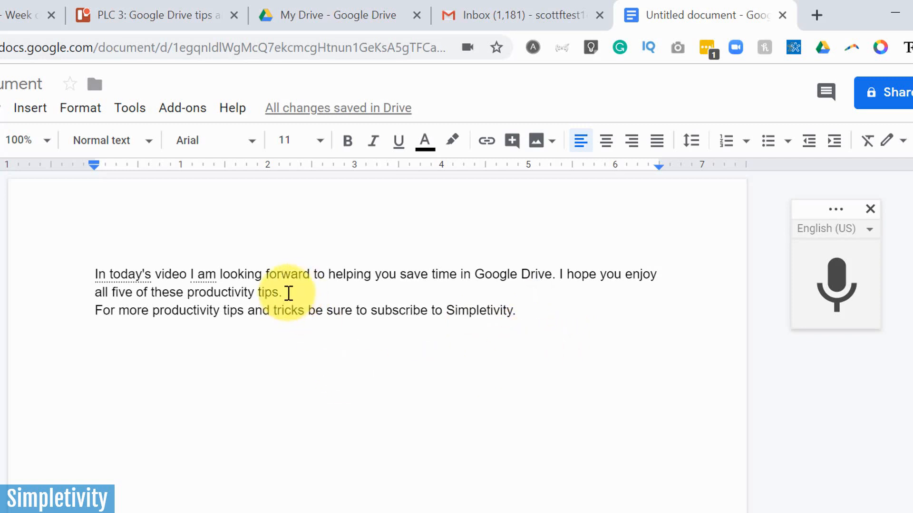
mouse_move(412, 284)
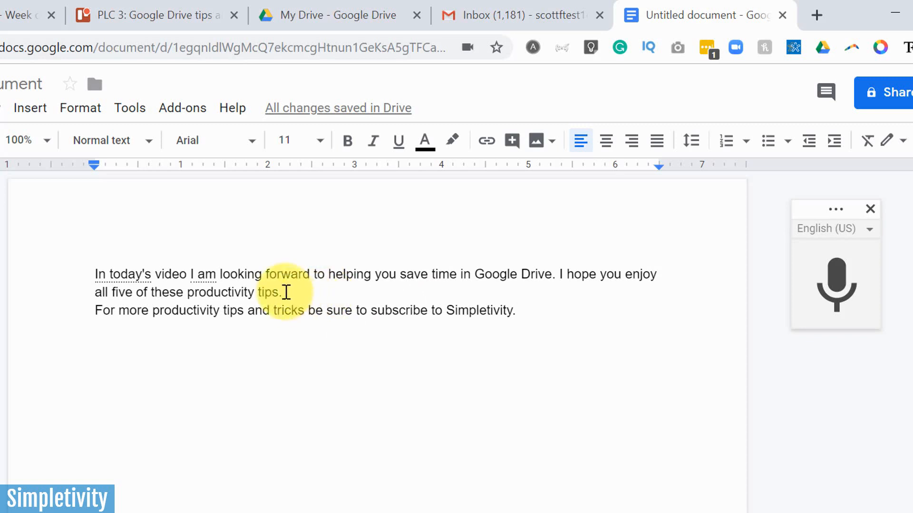
mouse_move(536, 331)
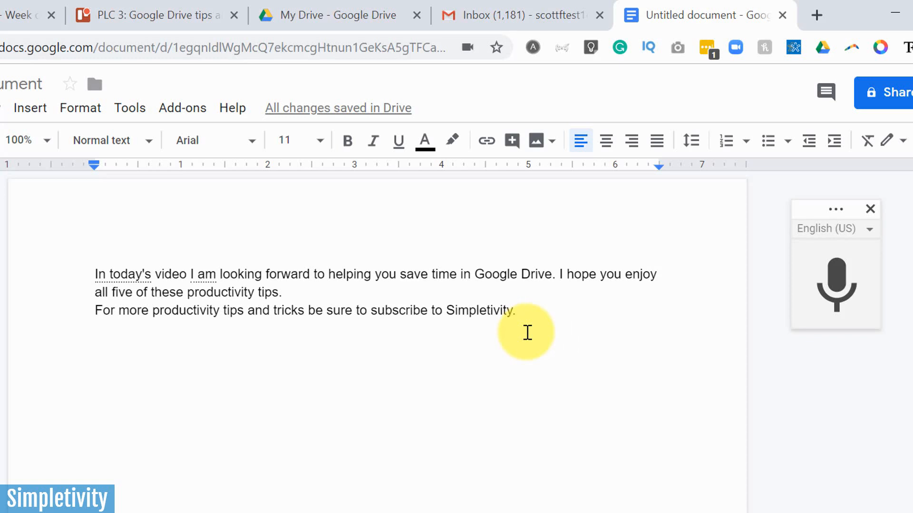
mouse_move(867, 342)
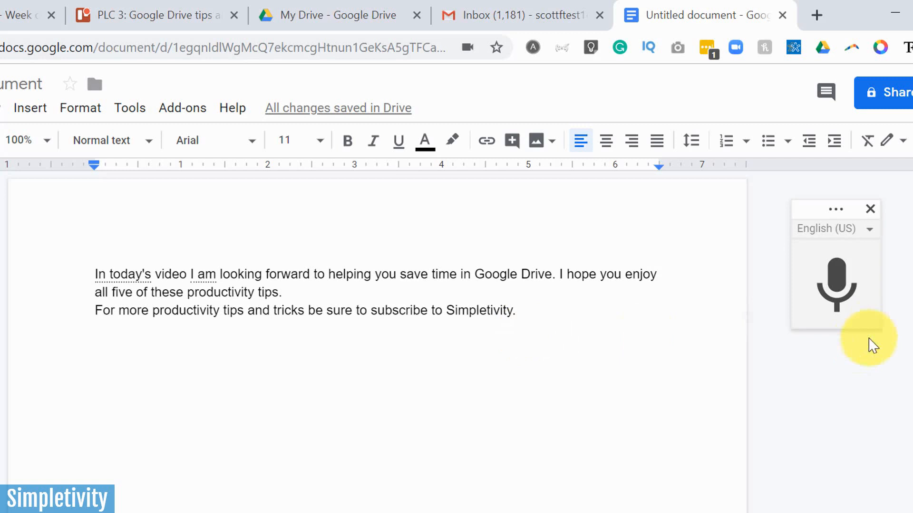
mouse_move(835, 209)
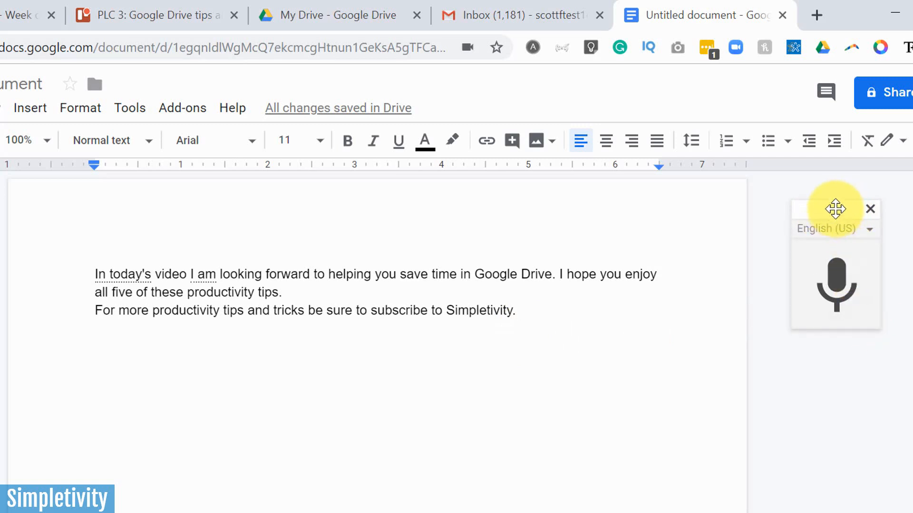
mouse_move(604, 319)
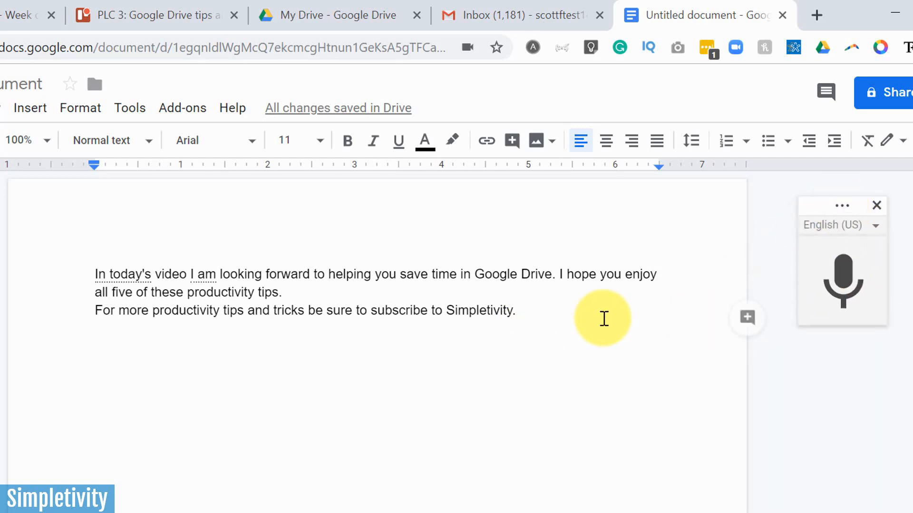
click(841, 278)
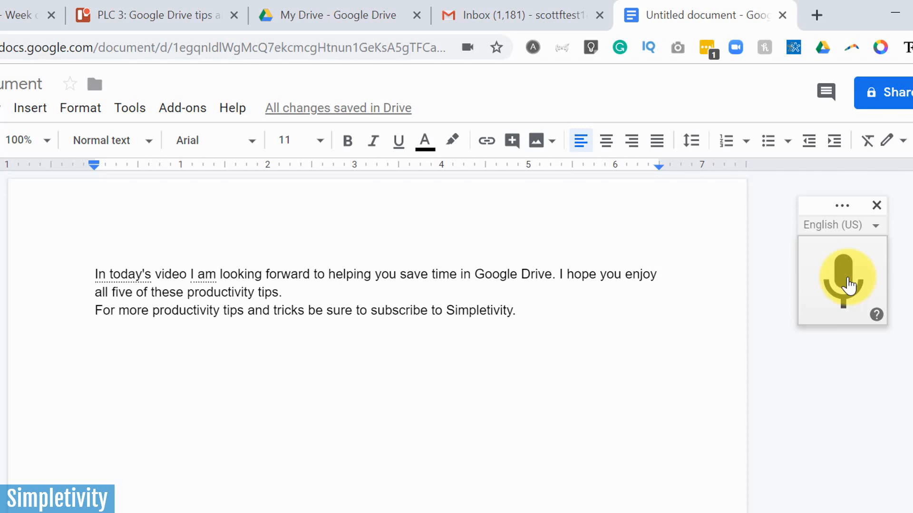
click(841, 280)
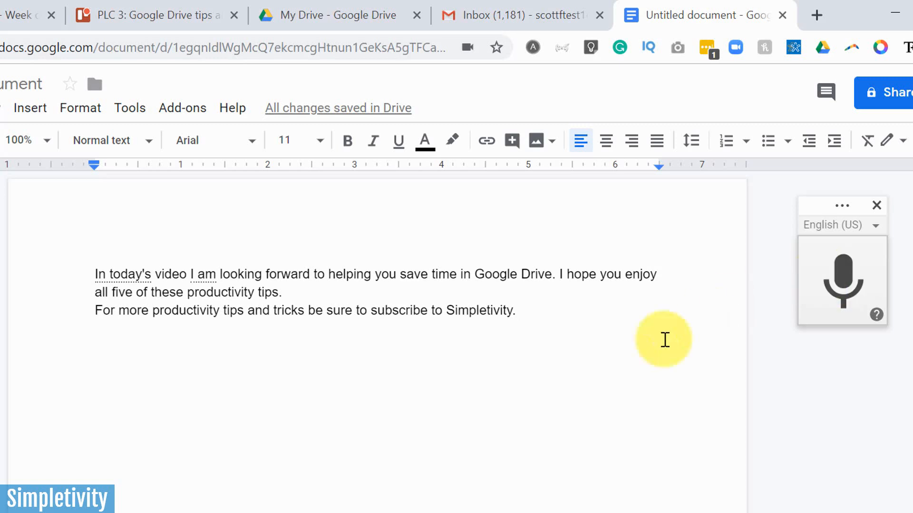
mouse_move(223, 311)
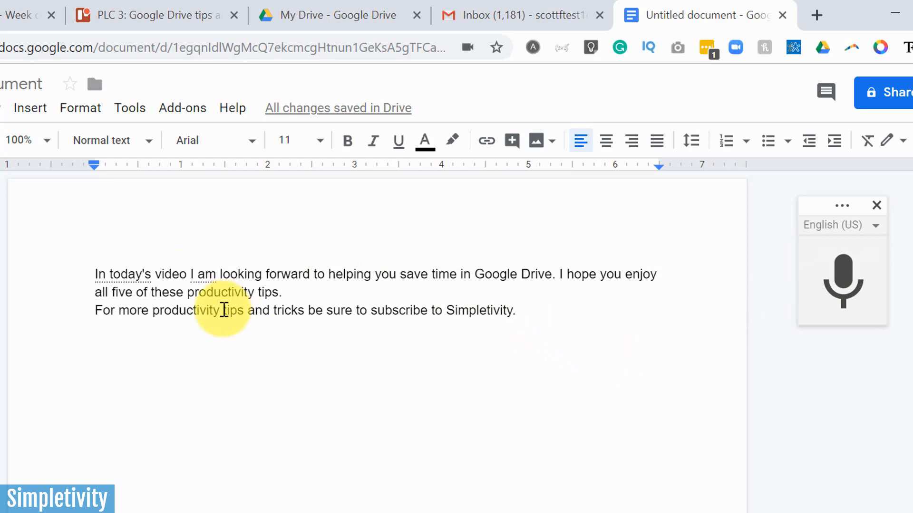
mouse_move(483, 364)
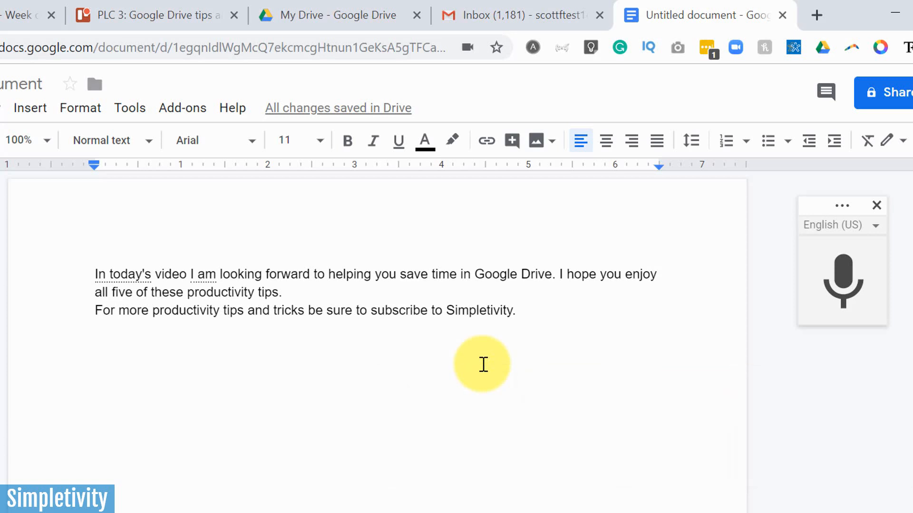
mouse_move(404, 441)
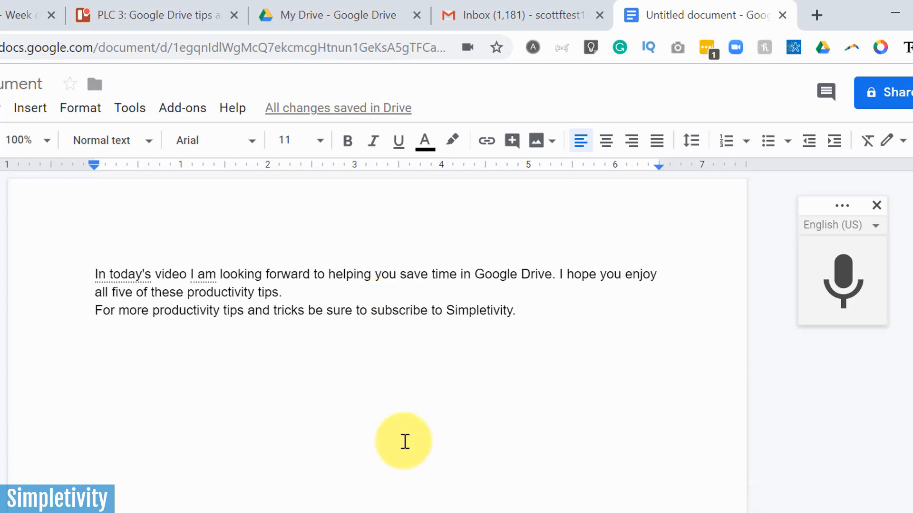
mouse_move(598, 397)
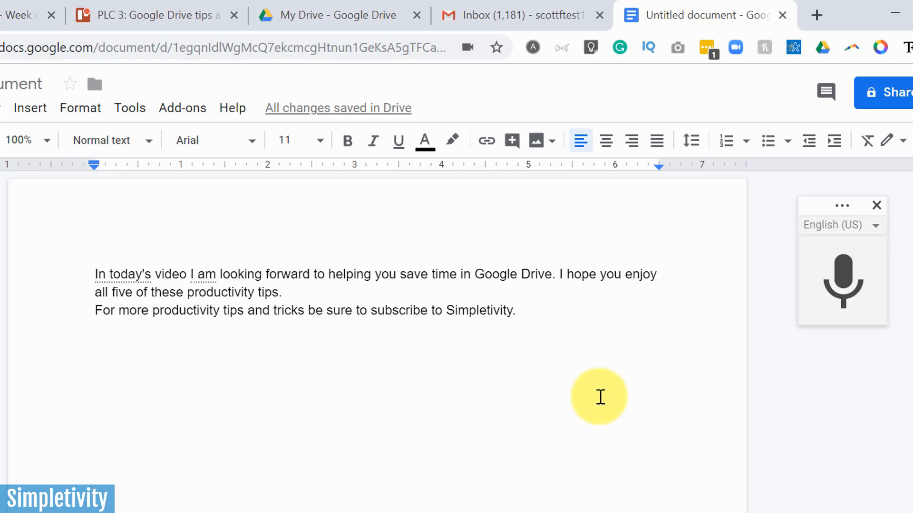
mouse_move(419, 340)
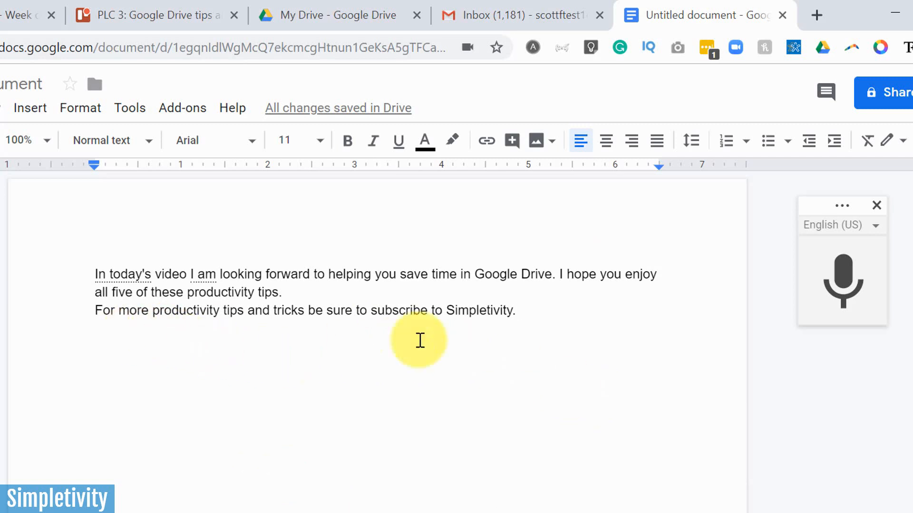
mouse_move(499, 335)
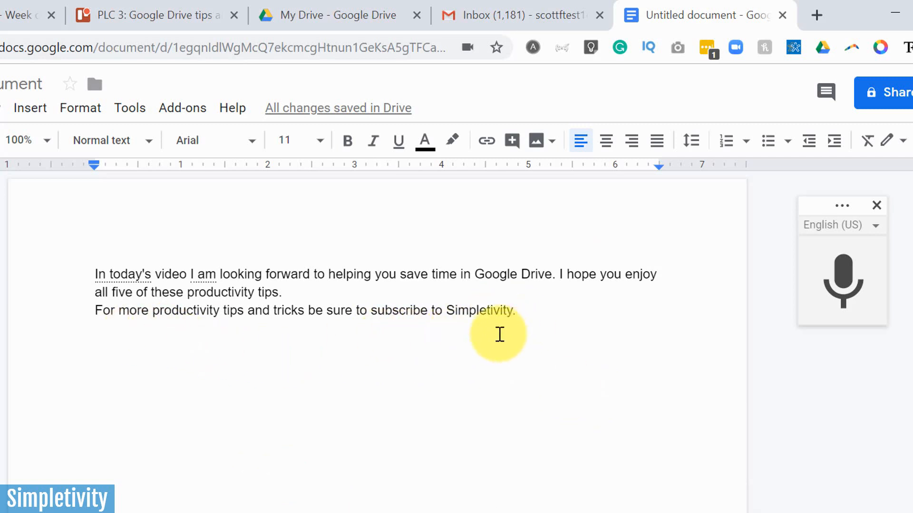
mouse_move(480, 318)
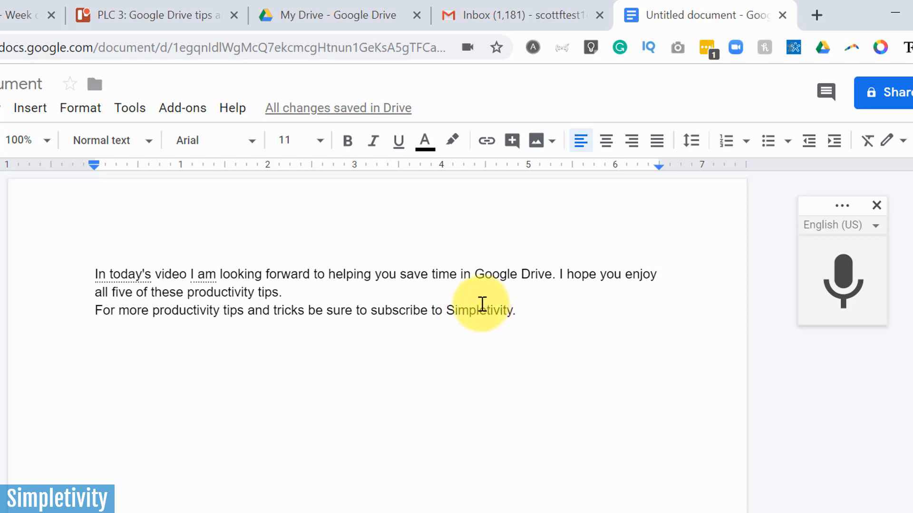
mouse_move(817, 15)
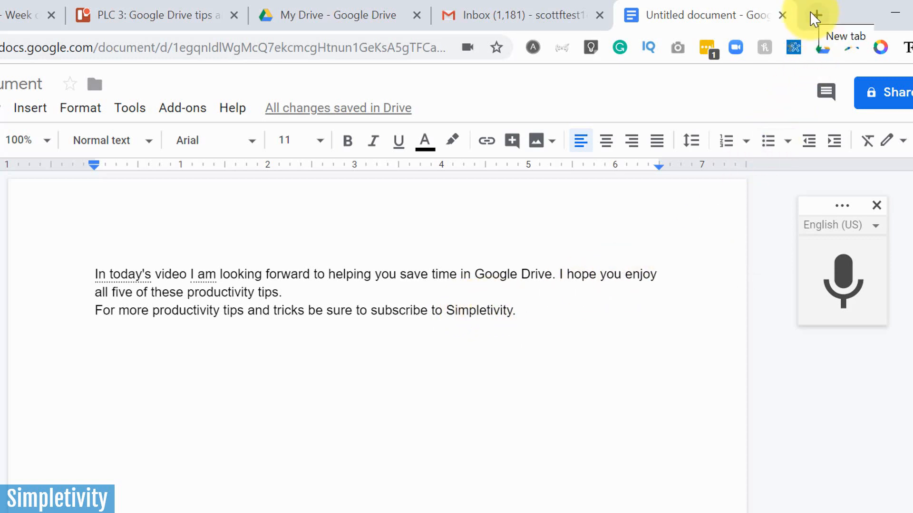
mouse_move(474, 114)
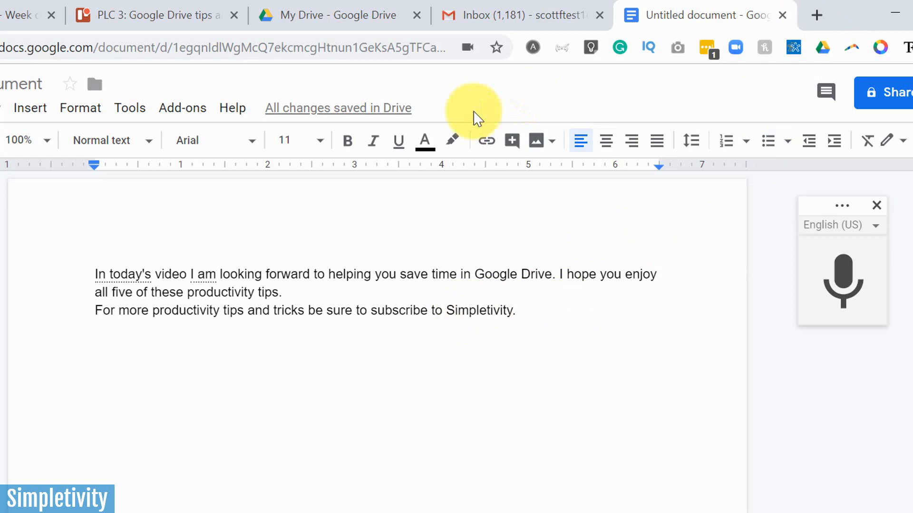
mouse_move(504, 316)
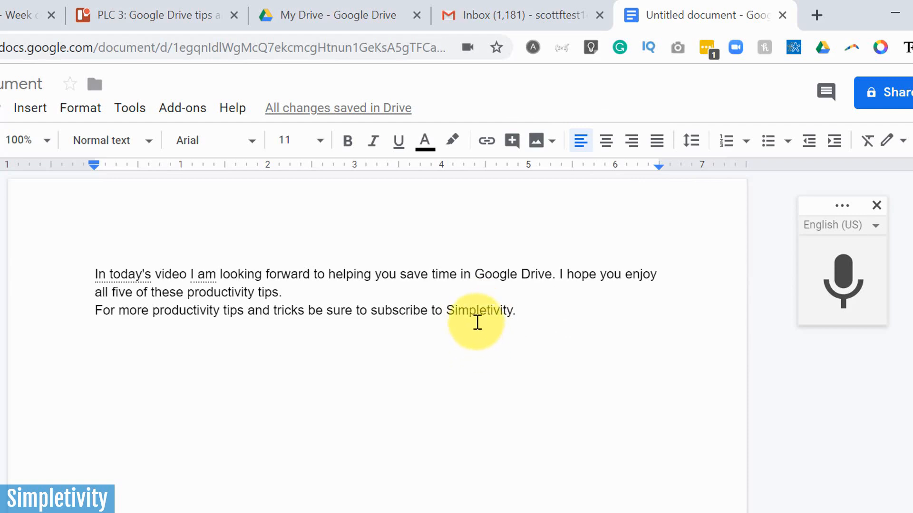
double_click(479, 310)
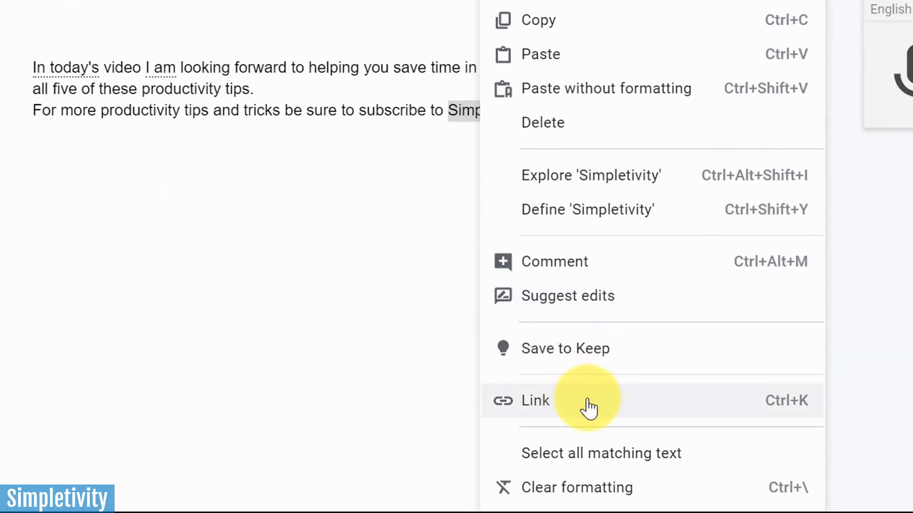
click(534, 400)
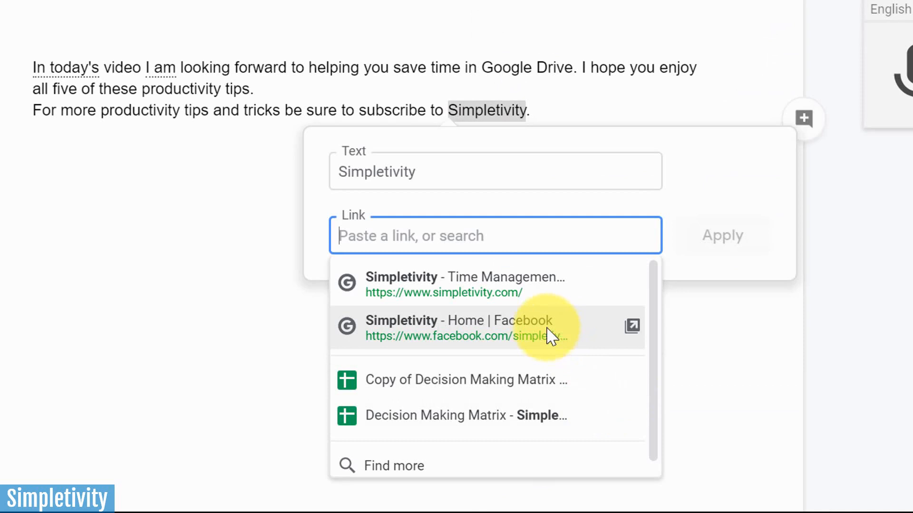
mouse_move(492, 285)
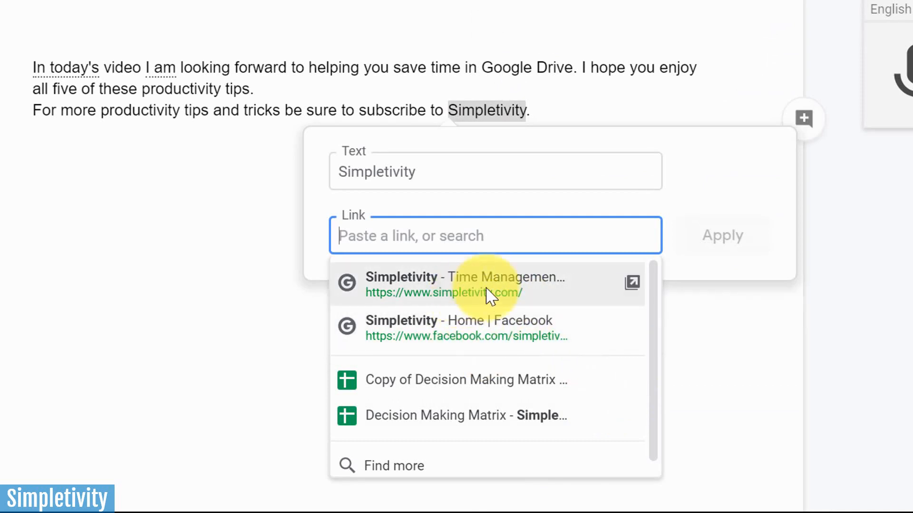
mouse_move(472, 295)
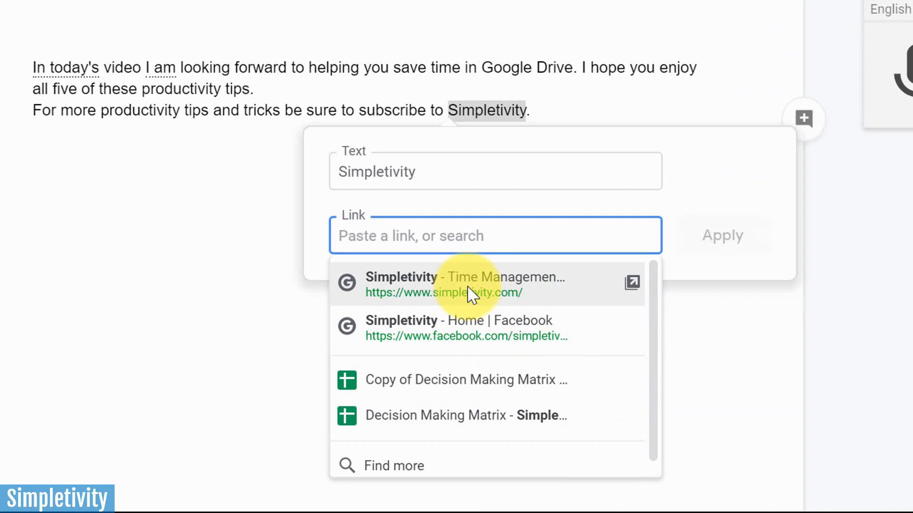
mouse_move(462, 319)
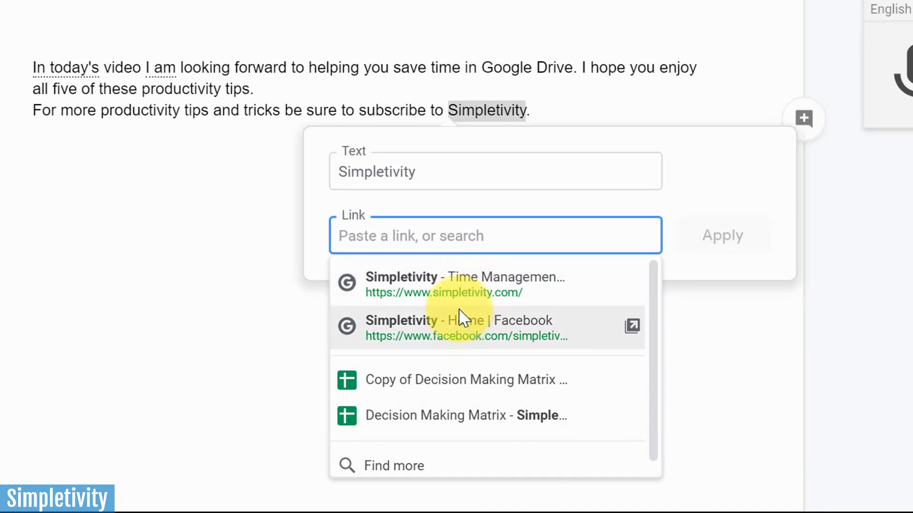
click(464, 285)
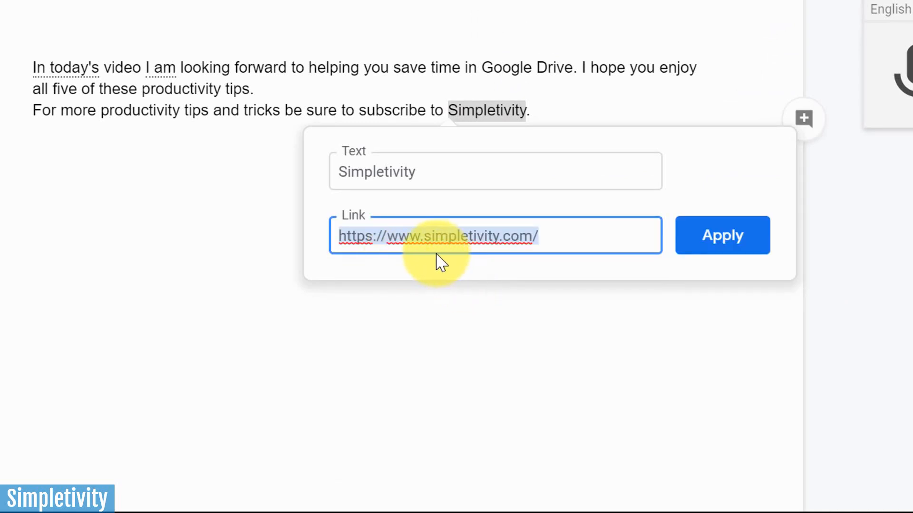
click(721, 235)
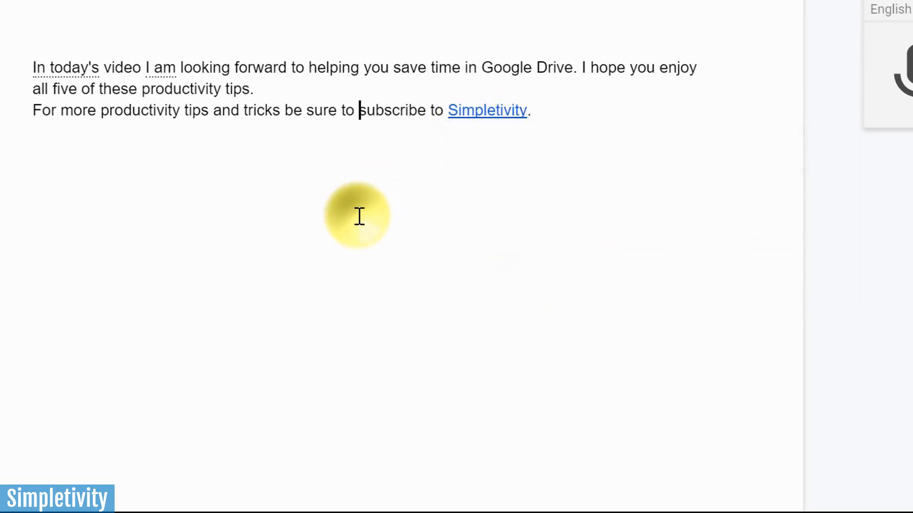
mouse_move(466, 172)
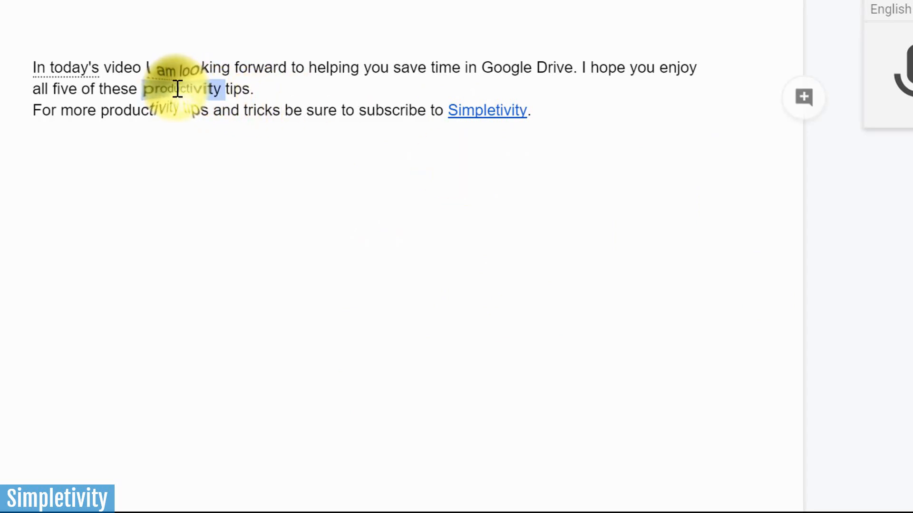
Link 'productivity' to the Top 10 Productivity Tips article found by searching 'productivity tips'.
right_click(178, 89)
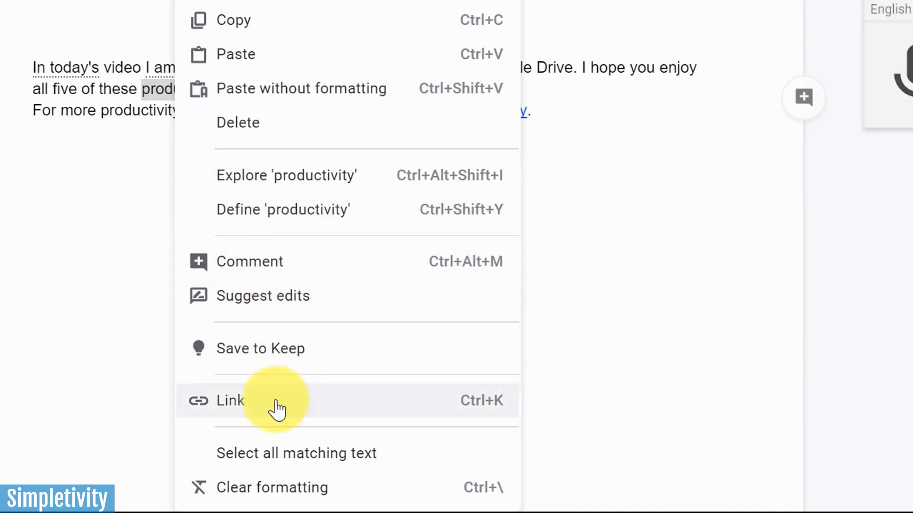
click(229, 400)
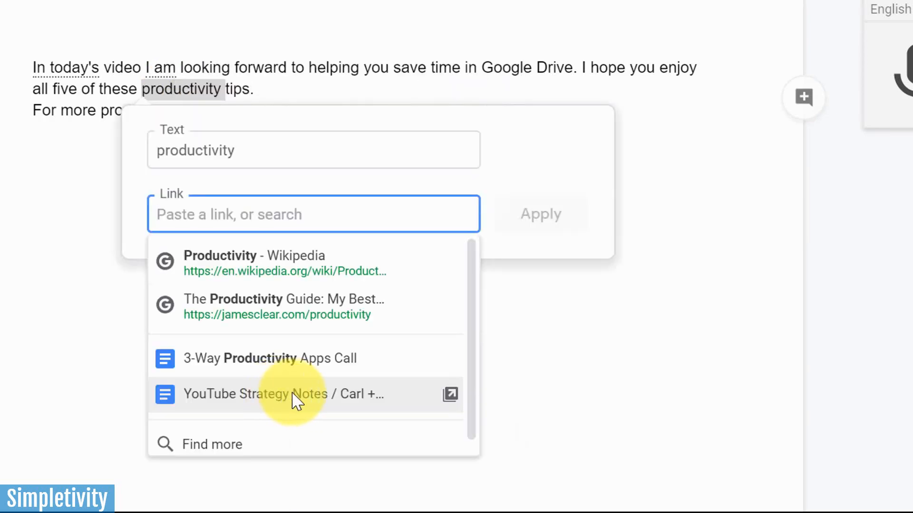
mouse_move(314, 306)
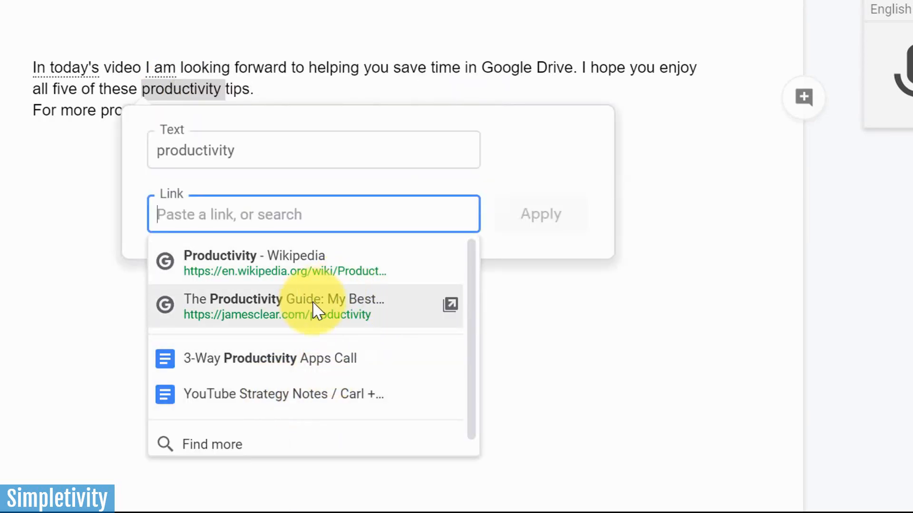
mouse_move(300, 271)
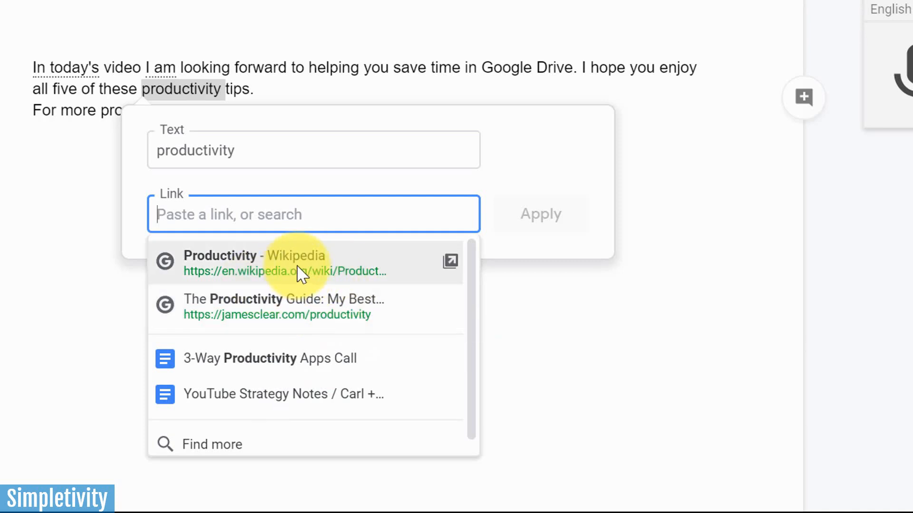
mouse_move(254, 299)
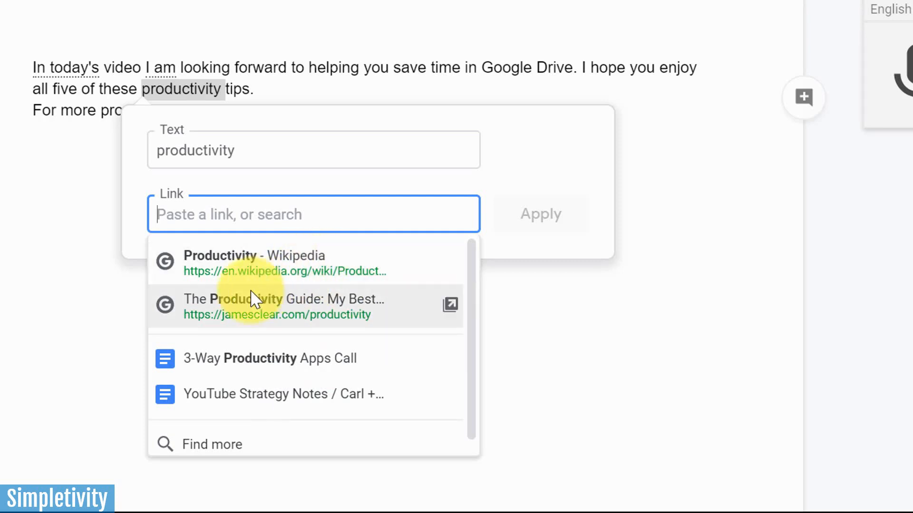
mouse_move(282, 326)
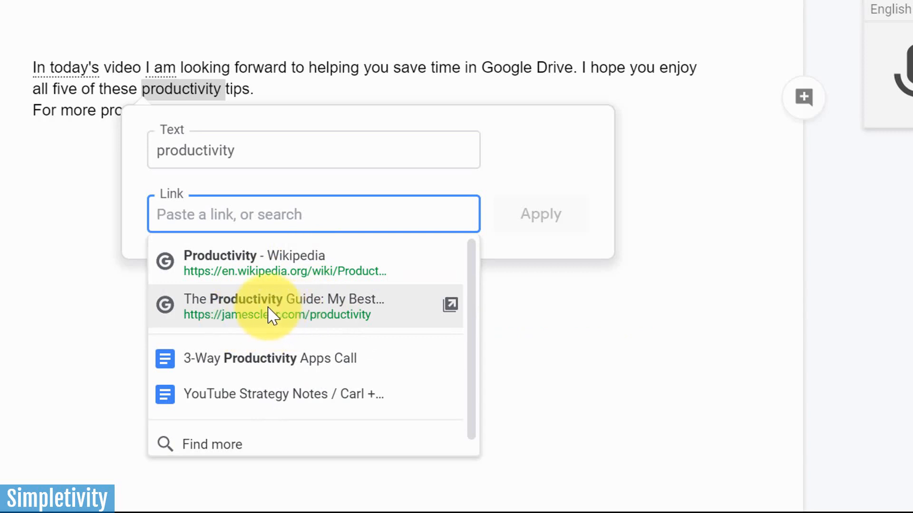
mouse_move(285, 309)
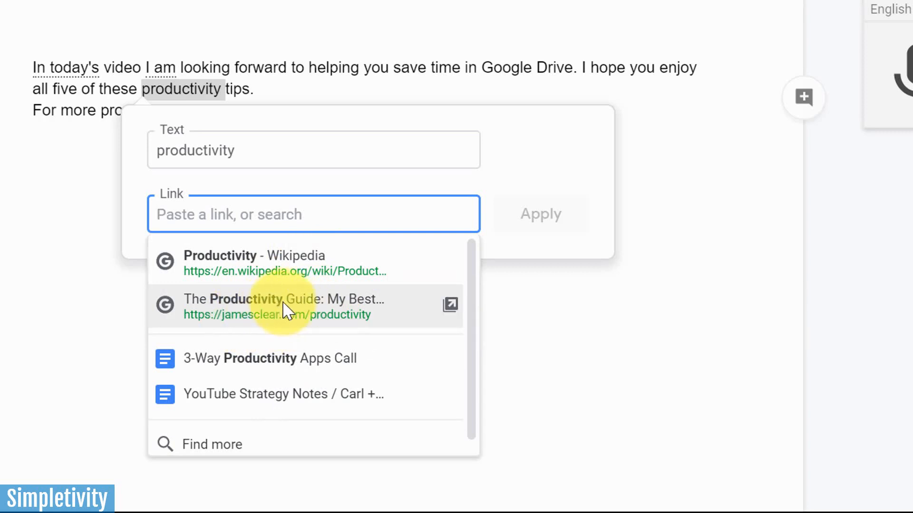
mouse_move(302, 308)
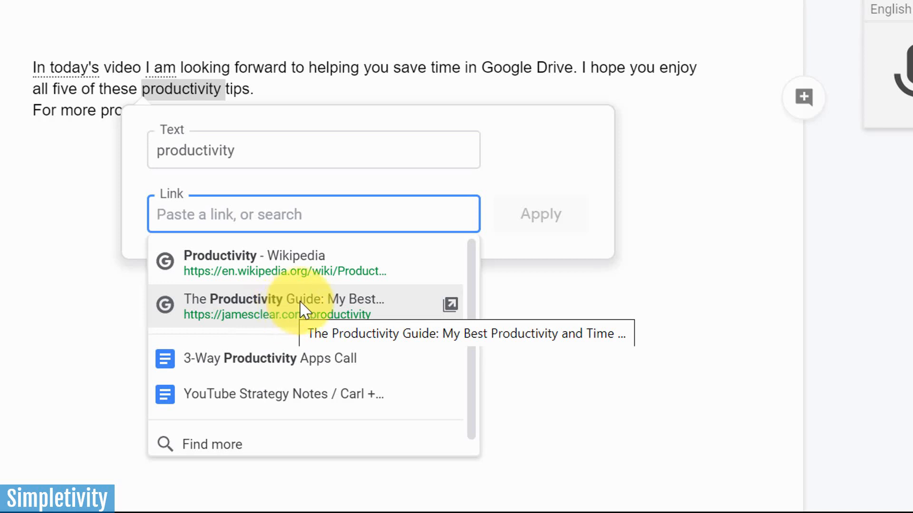
mouse_move(248, 214)
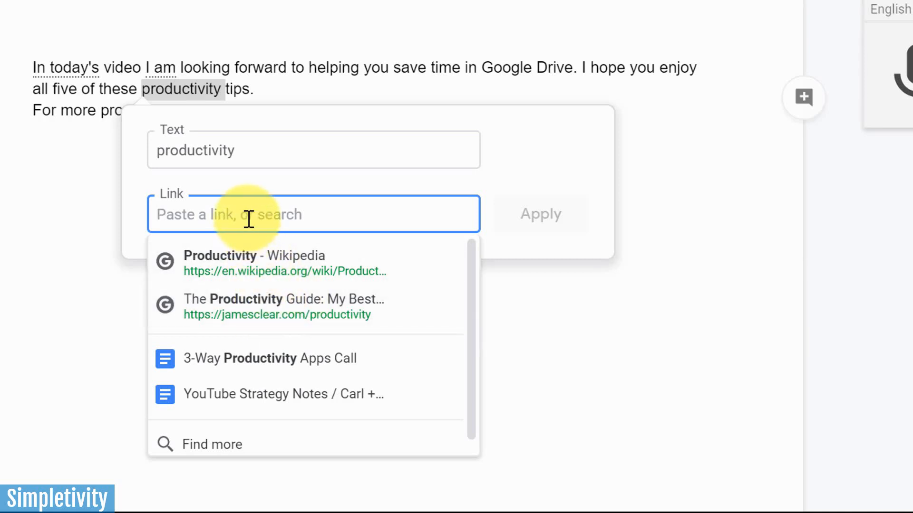
text(p)
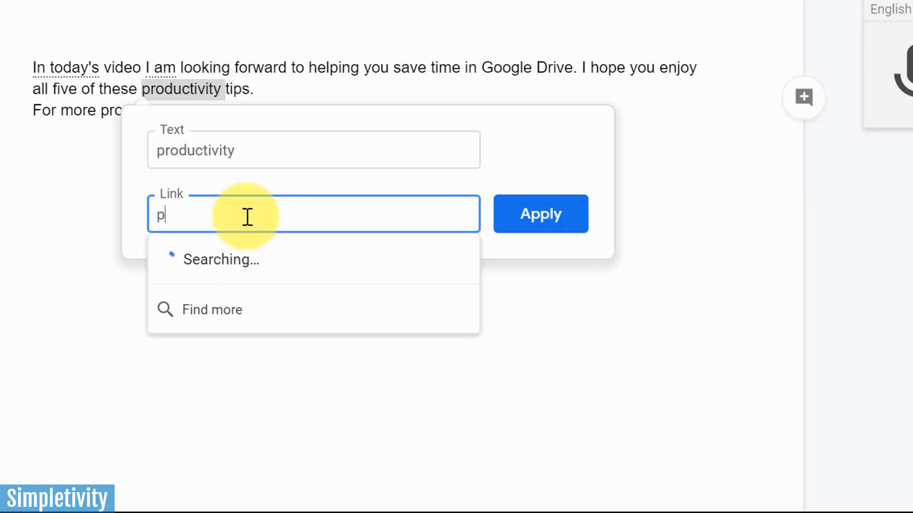
text(roductivity tips)
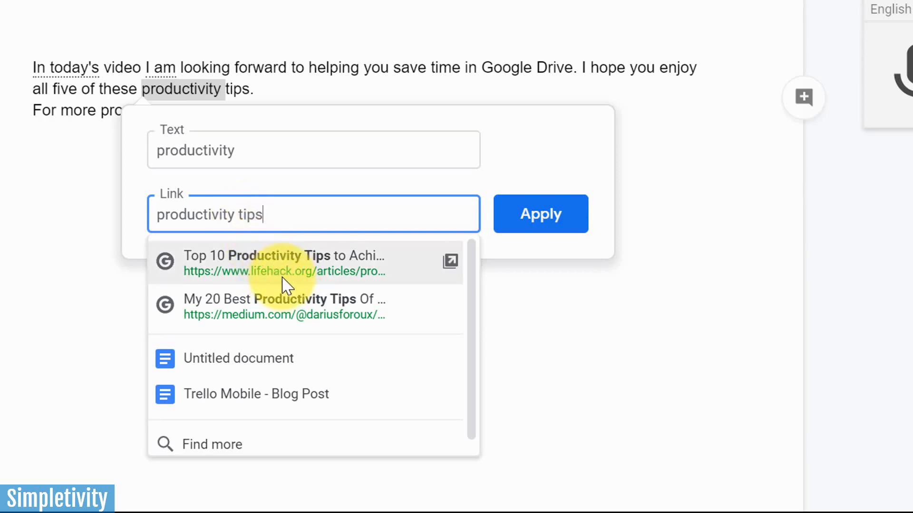
mouse_move(267, 274)
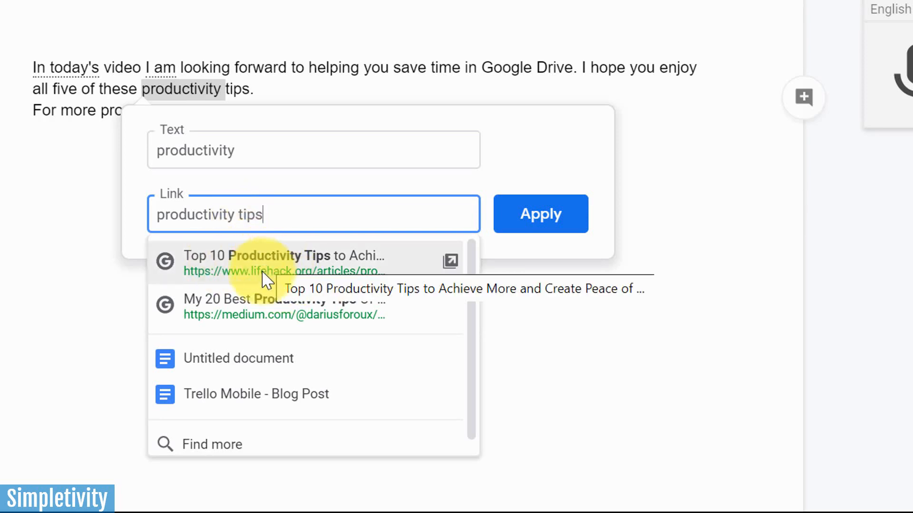
mouse_move(285, 272)
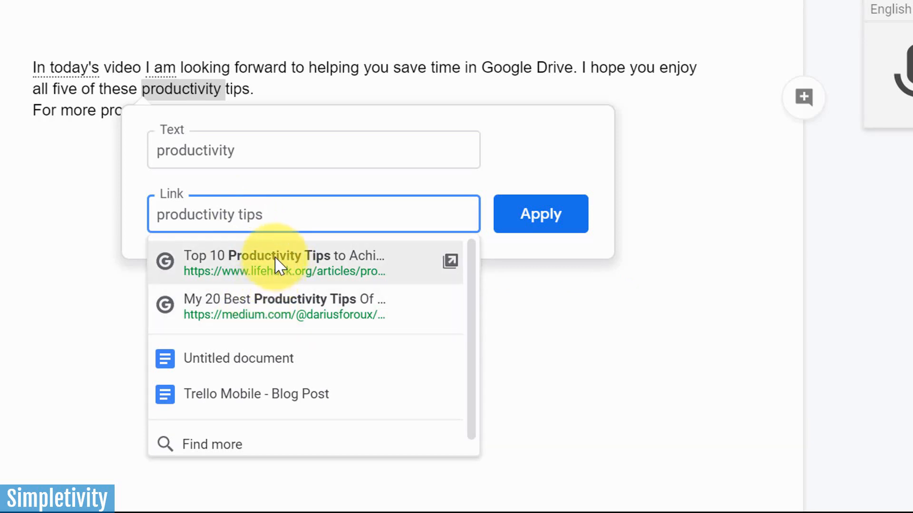
click(283, 262)
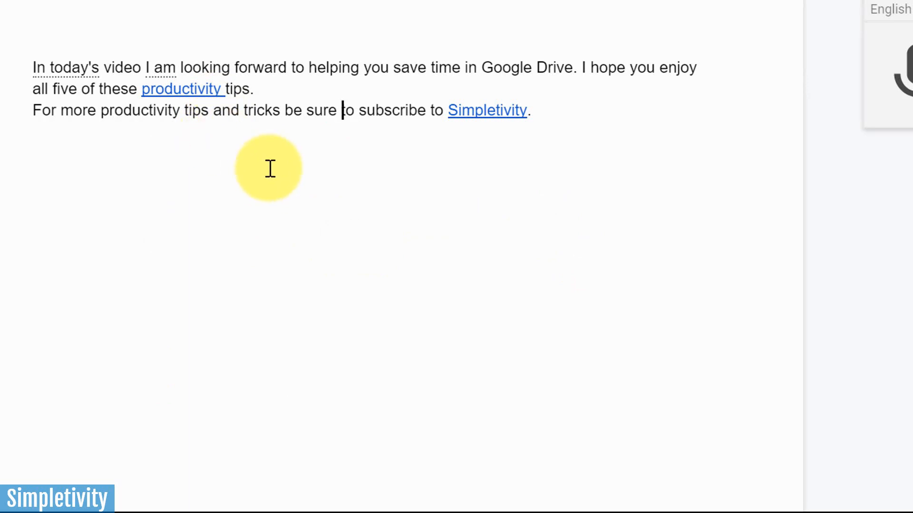
mouse_move(391, 158)
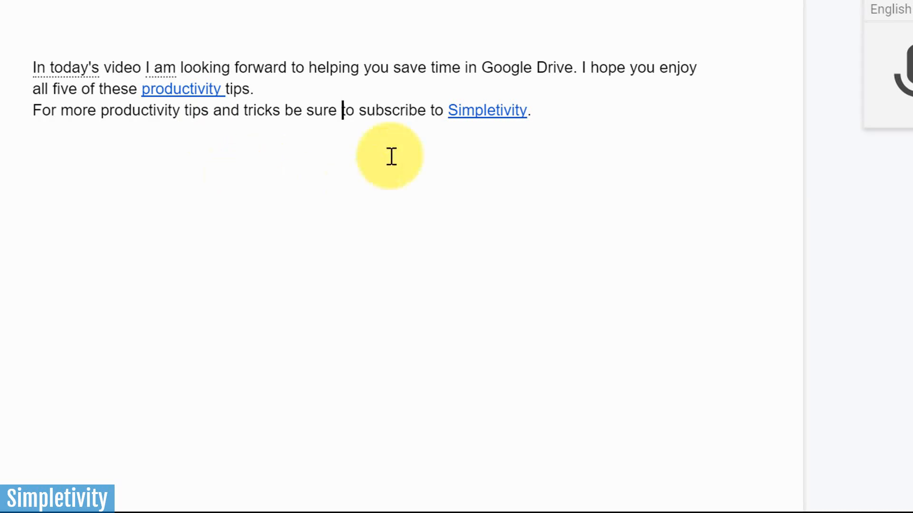
mouse_move(407, 232)
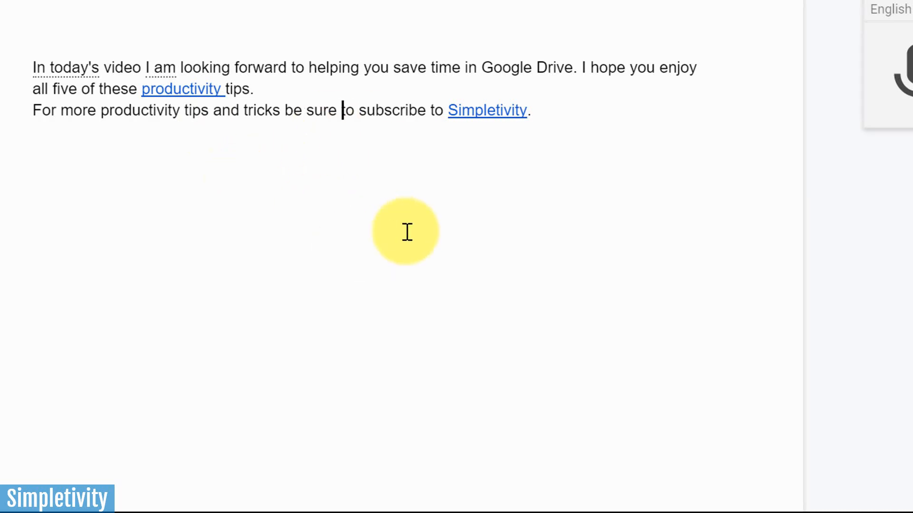
mouse_move(426, 257)
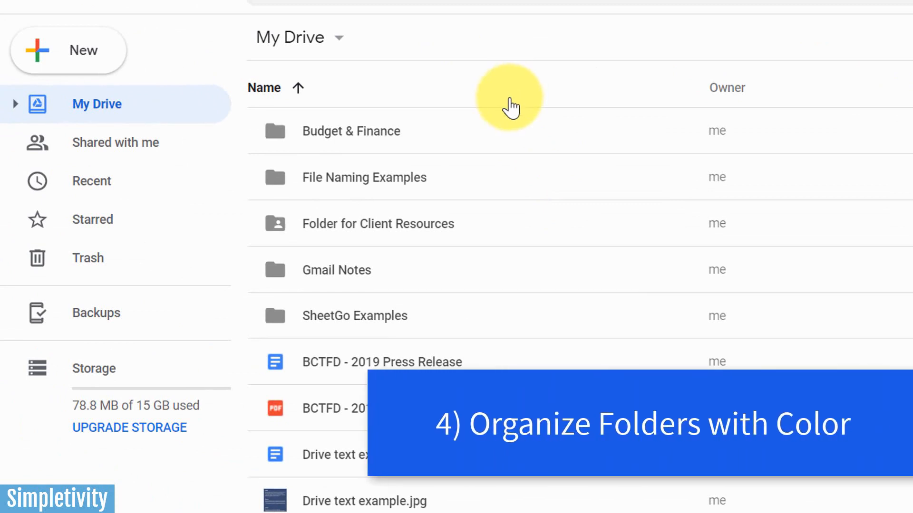
mouse_move(511, 361)
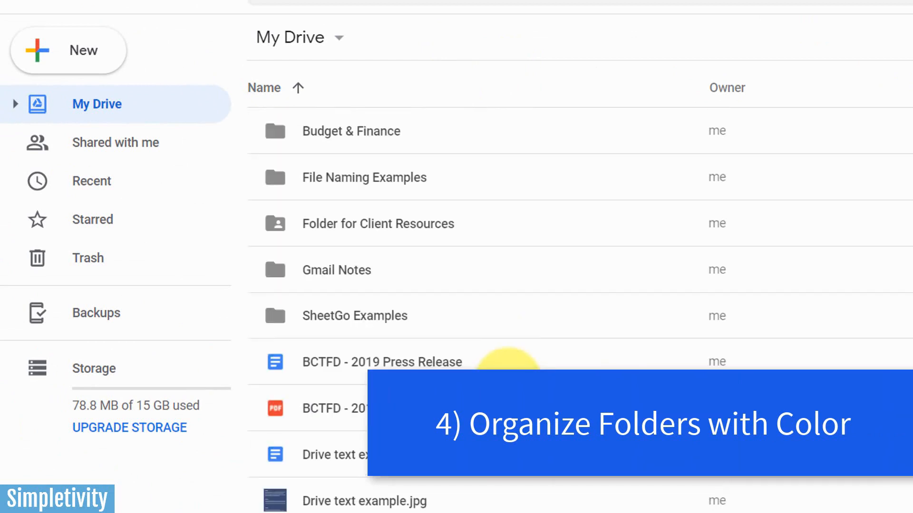
scroll(down, 3)
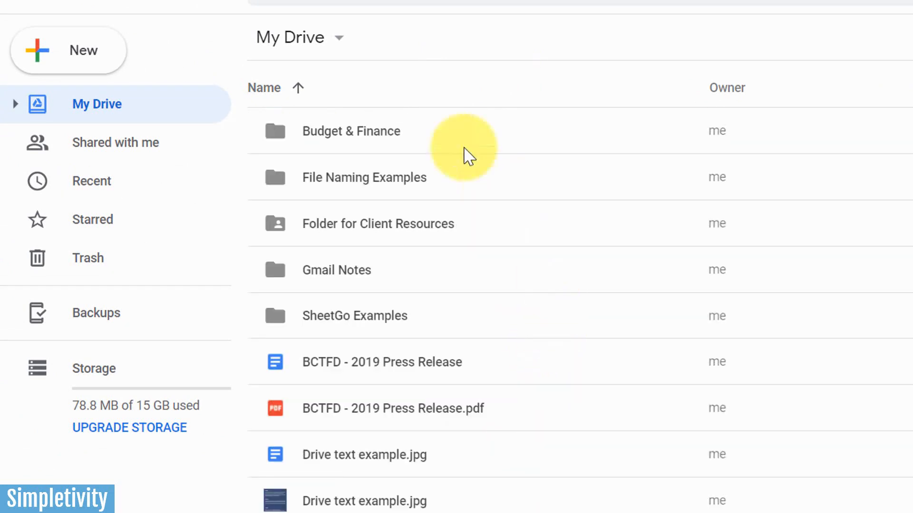
mouse_move(308, 185)
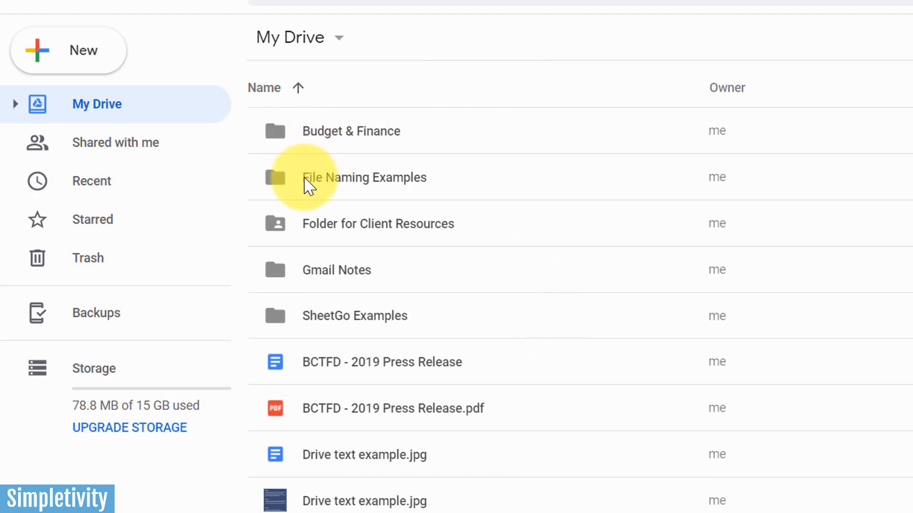
mouse_move(469, 326)
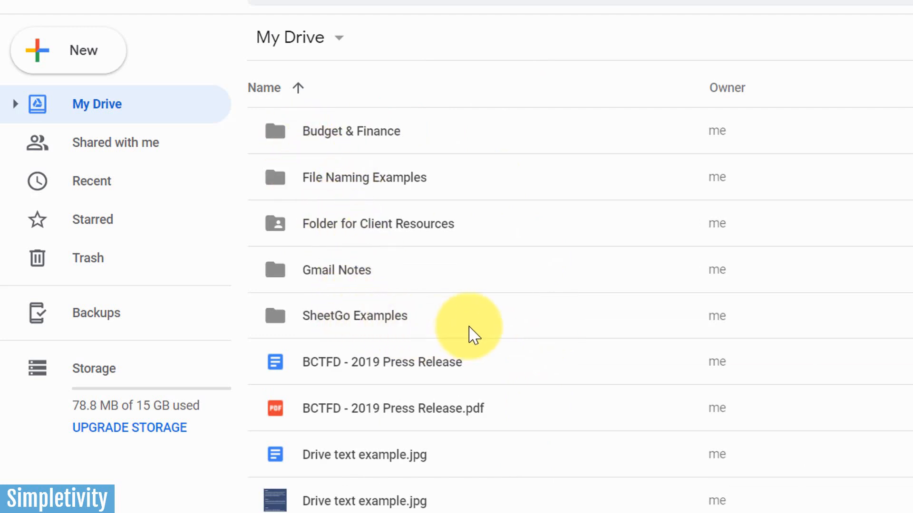
mouse_move(279, 131)
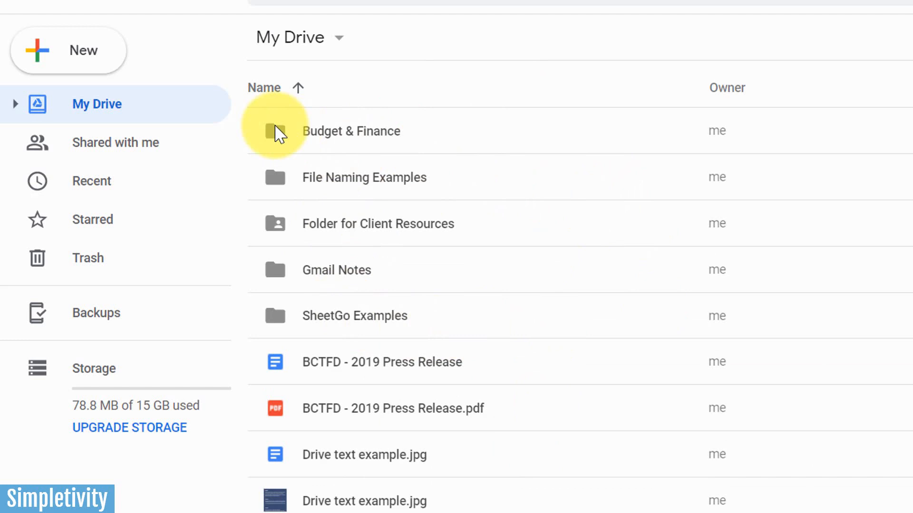
mouse_move(412, 273)
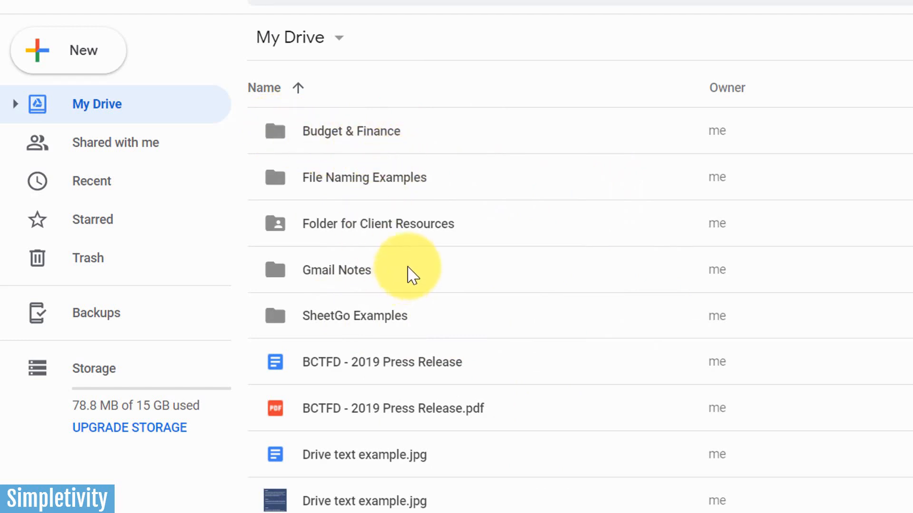
mouse_move(283, 188)
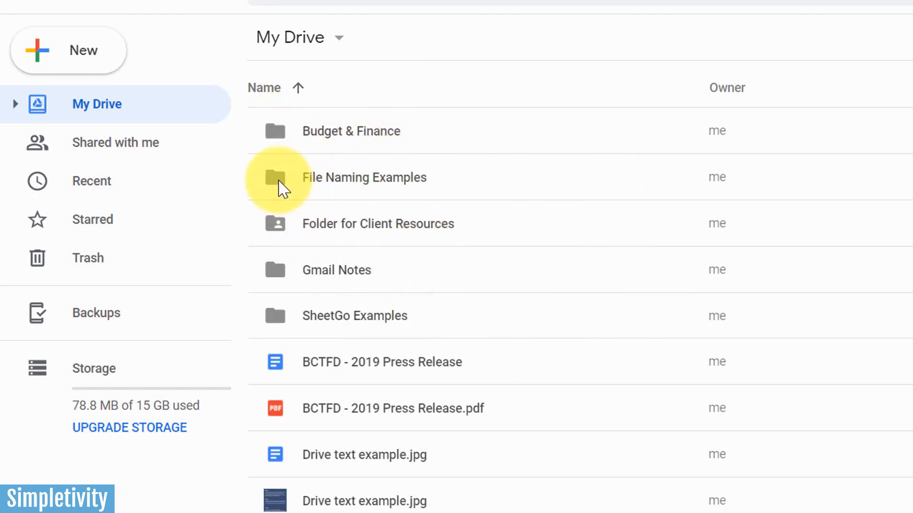
mouse_move(283, 219)
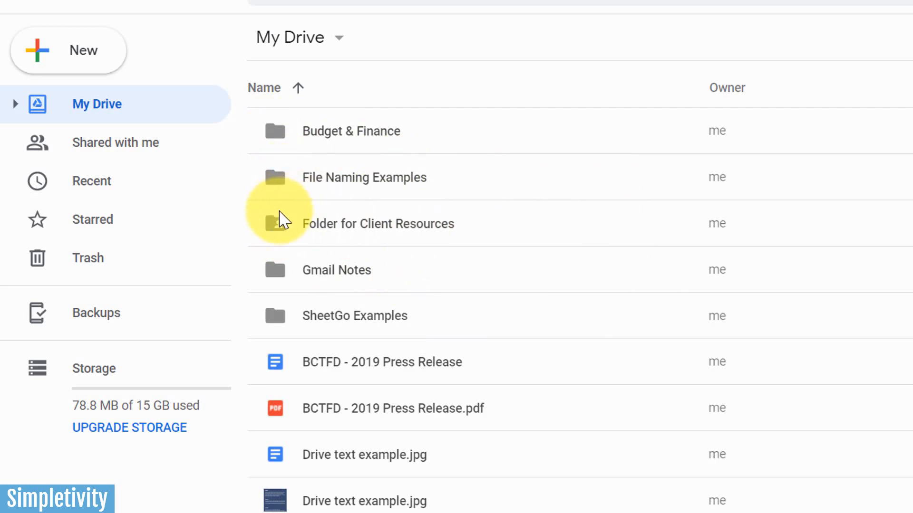
mouse_move(309, 320)
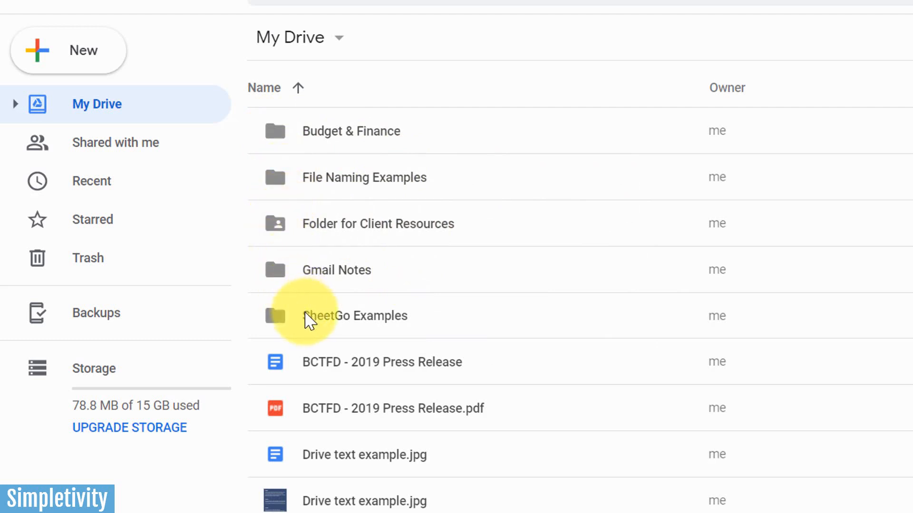
mouse_move(268, 163)
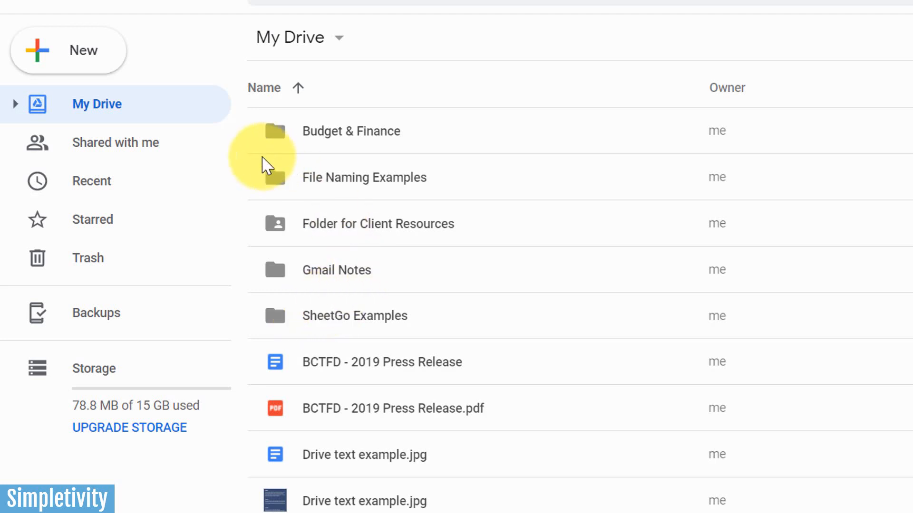
mouse_move(277, 186)
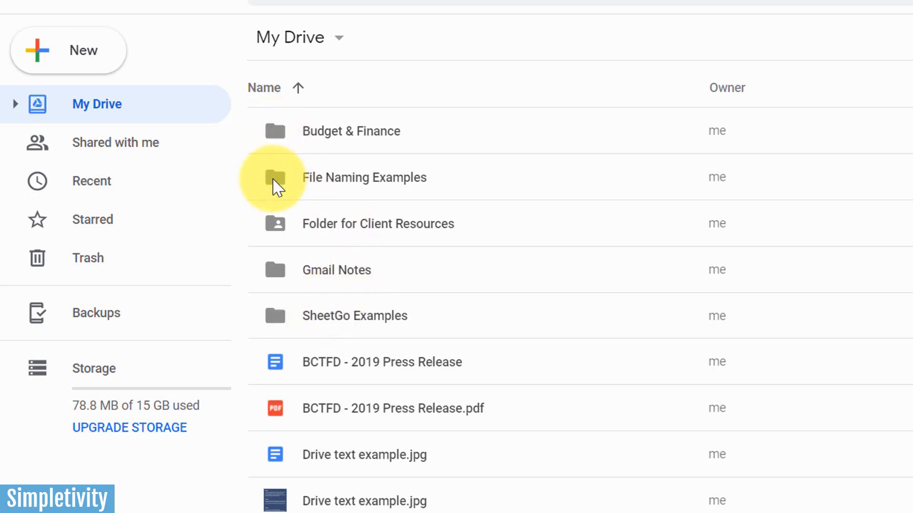
mouse_move(282, 305)
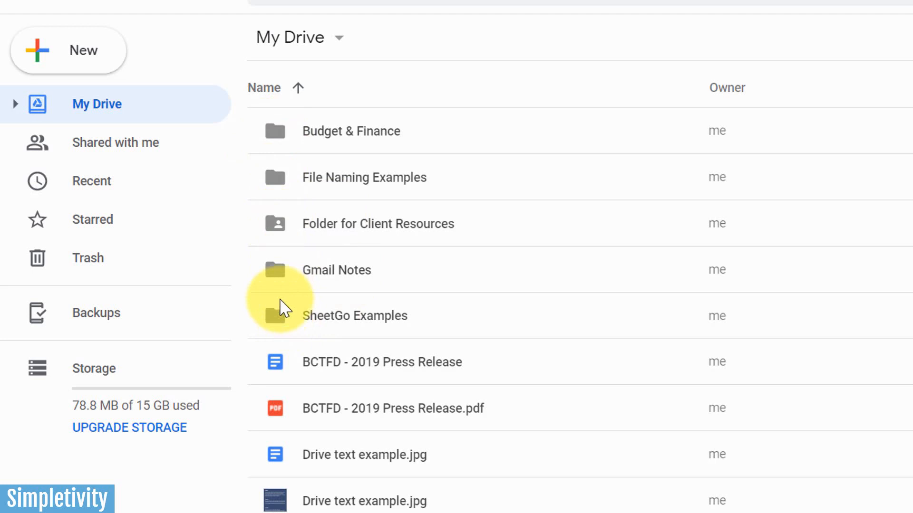
mouse_move(291, 268)
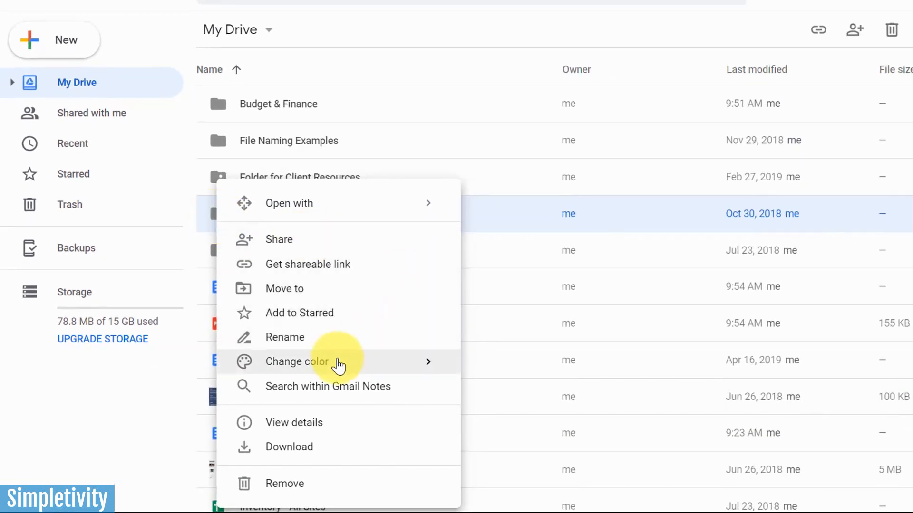
click(297, 362)
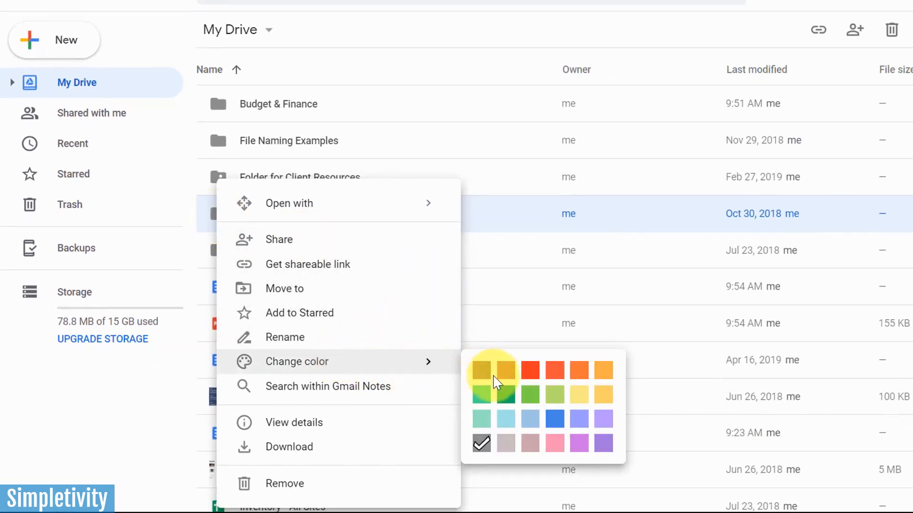
mouse_move(529, 371)
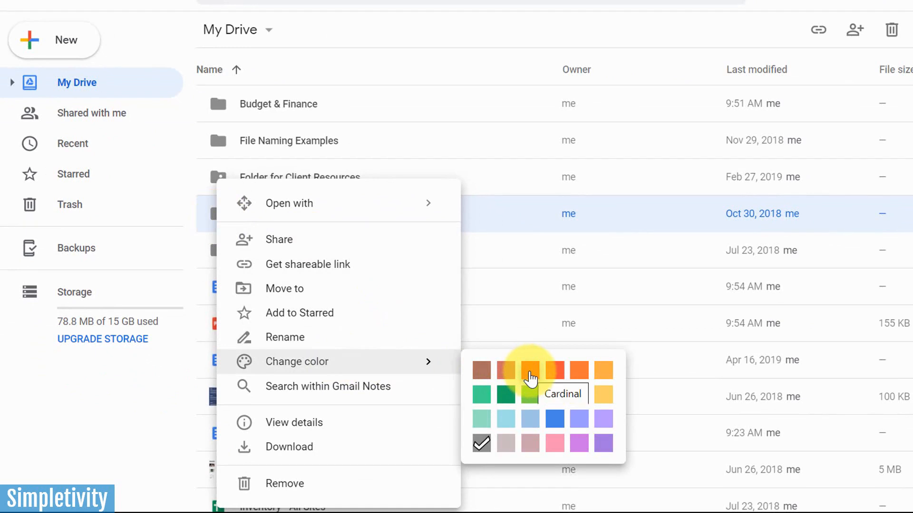
click(529, 369)
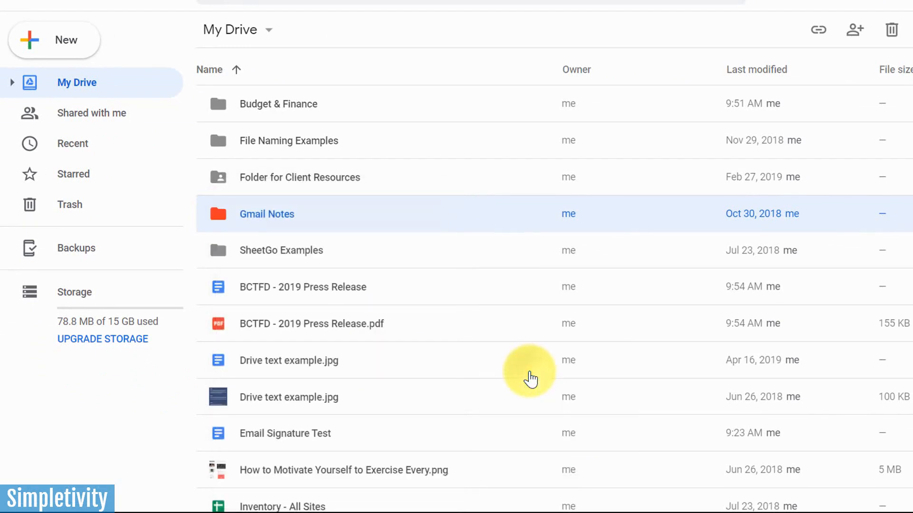
mouse_move(274, 233)
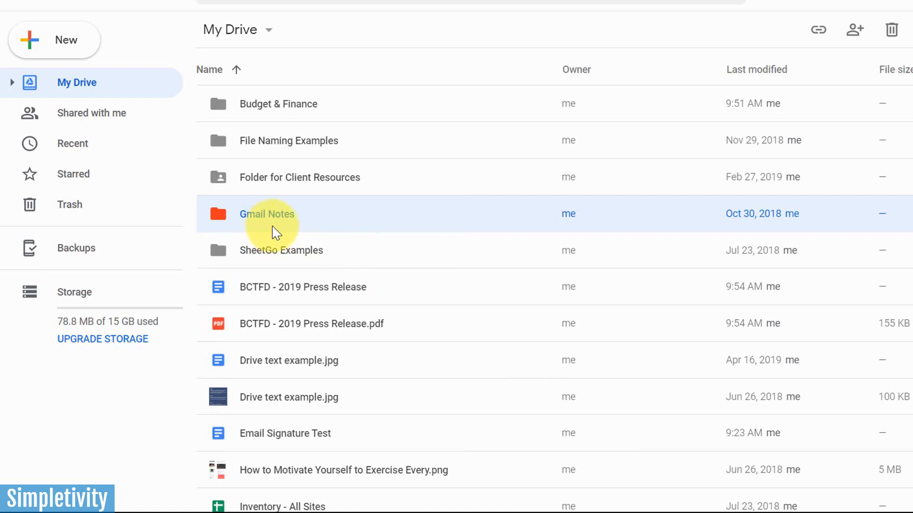
mouse_move(270, 227)
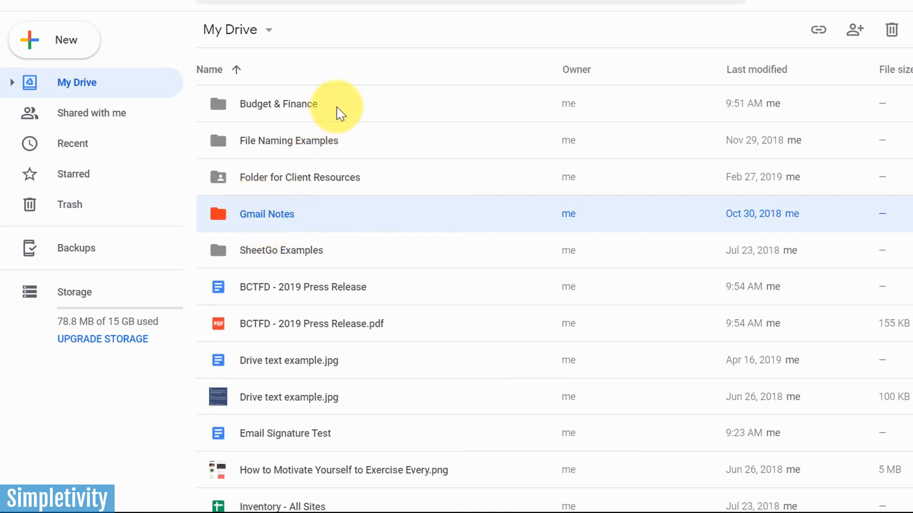
mouse_move(218, 108)
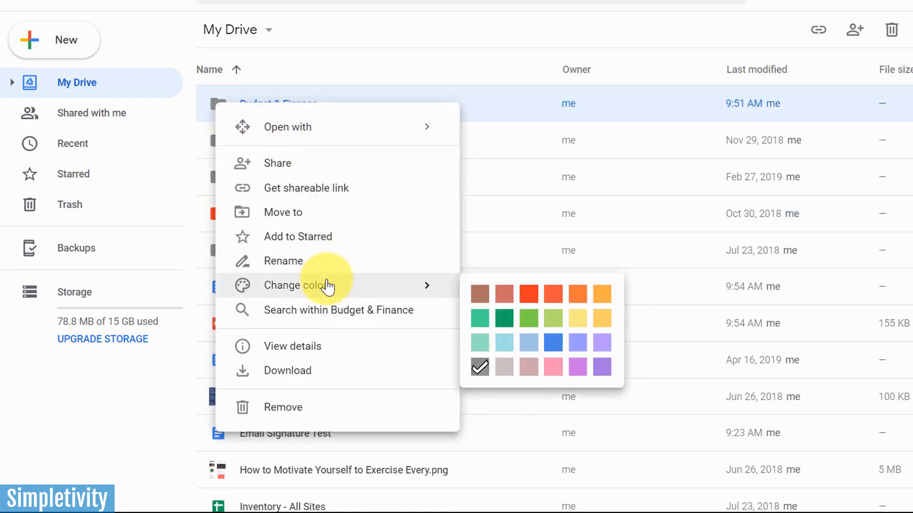
mouse_move(477, 294)
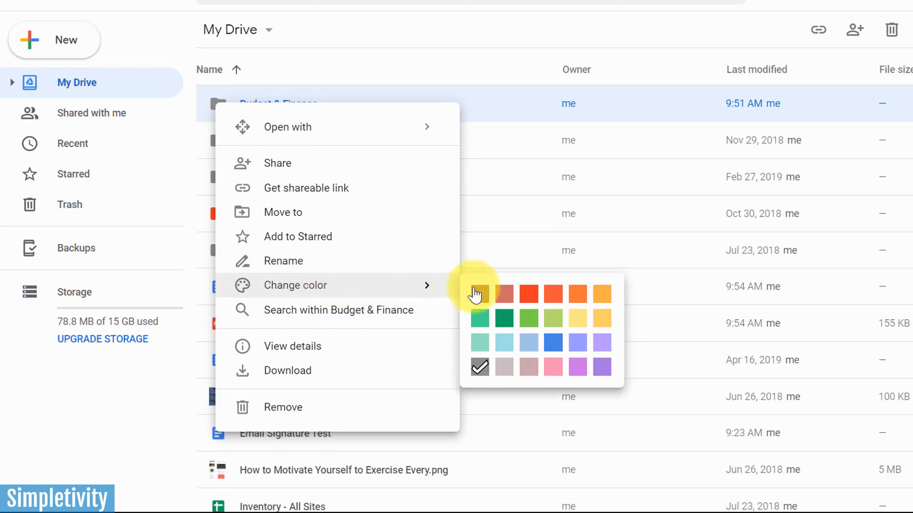
Apply the green swatch from Change color to the Budget & Finance folder.
click(503, 317)
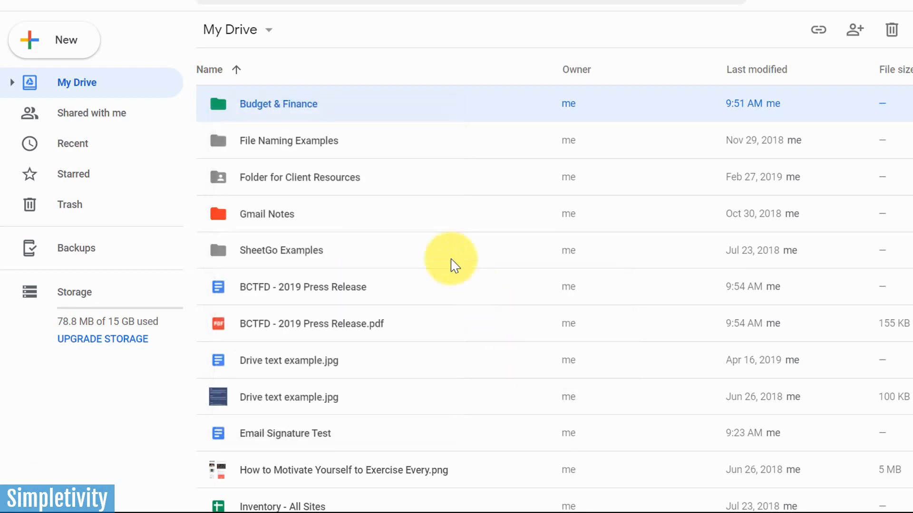
mouse_move(358, 97)
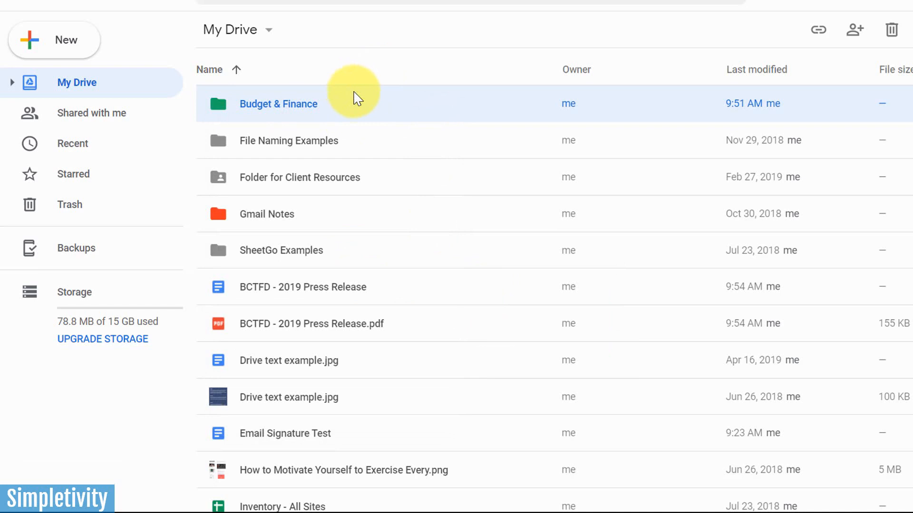
mouse_move(346, 230)
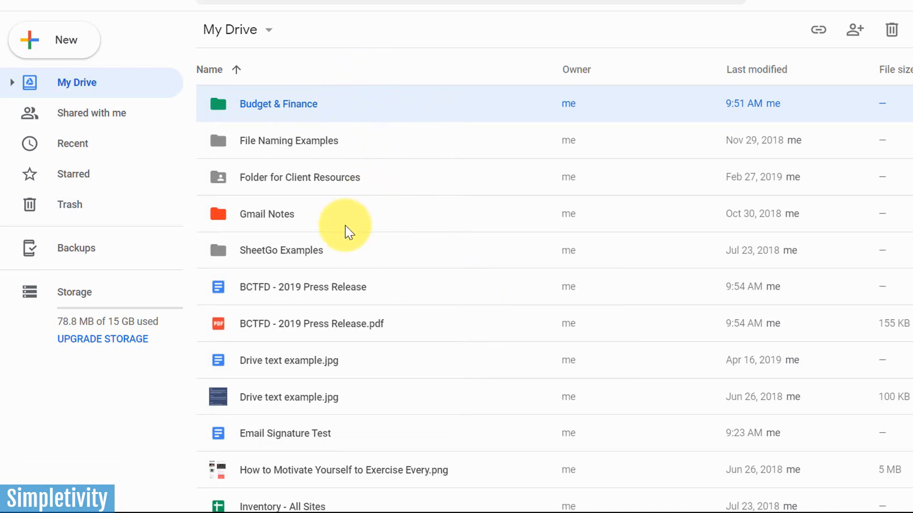
mouse_move(224, 185)
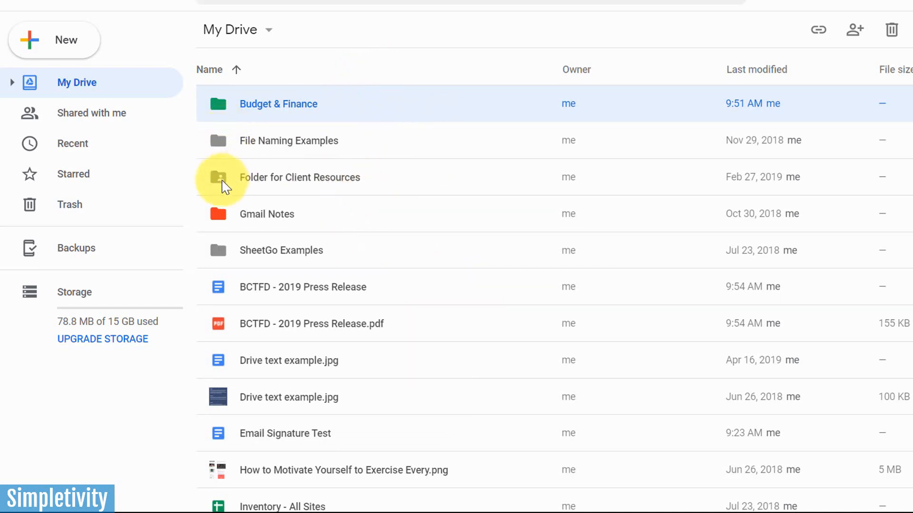
mouse_move(303, 142)
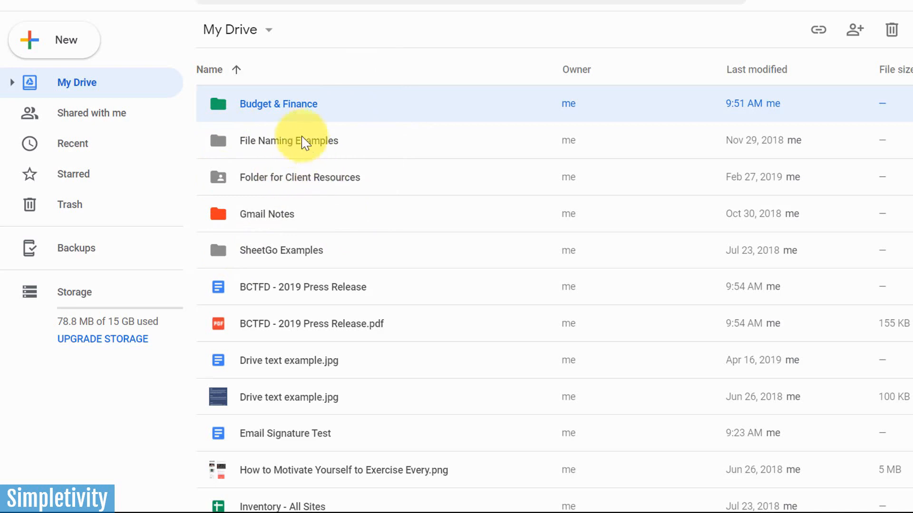
mouse_move(255, 119)
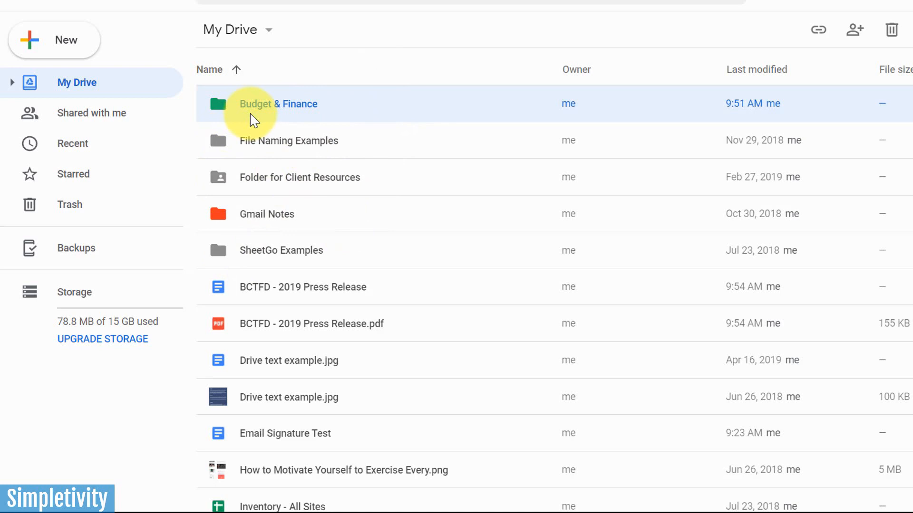
mouse_move(257, 145)
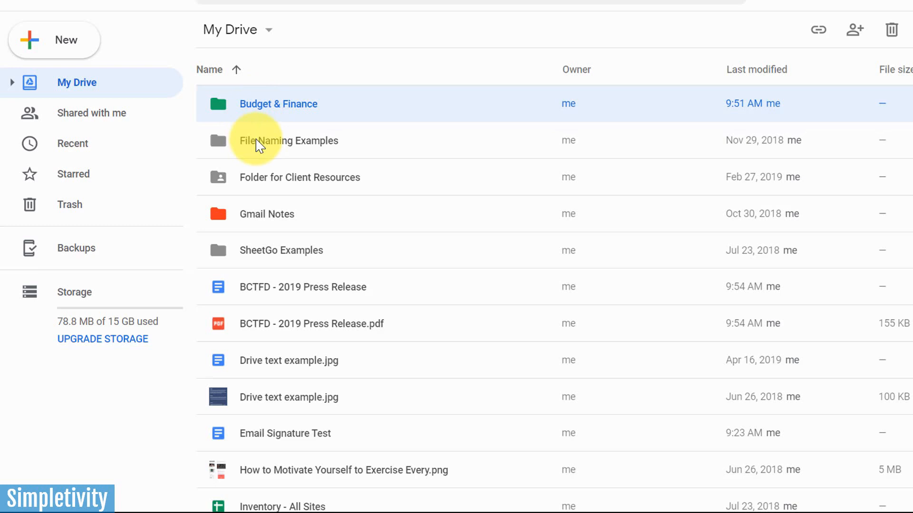
mouse_move(282, 151)
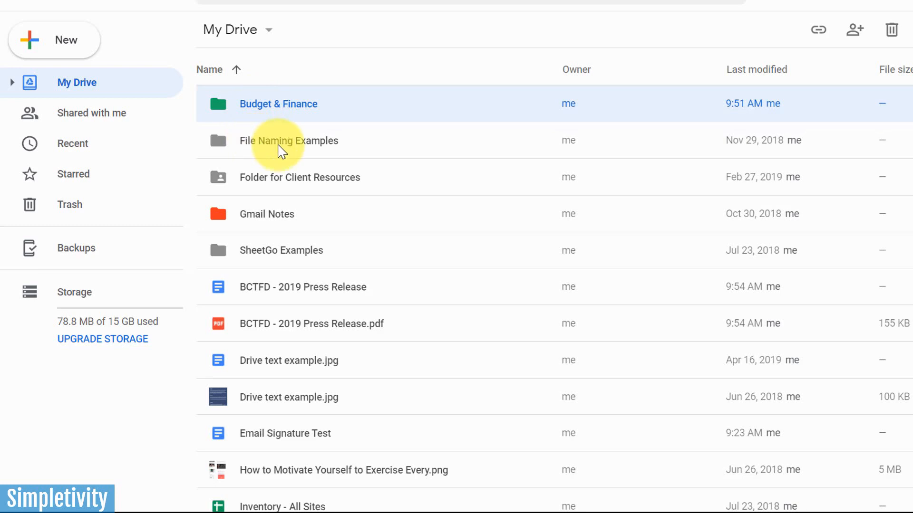
mouse_move(276, 154)
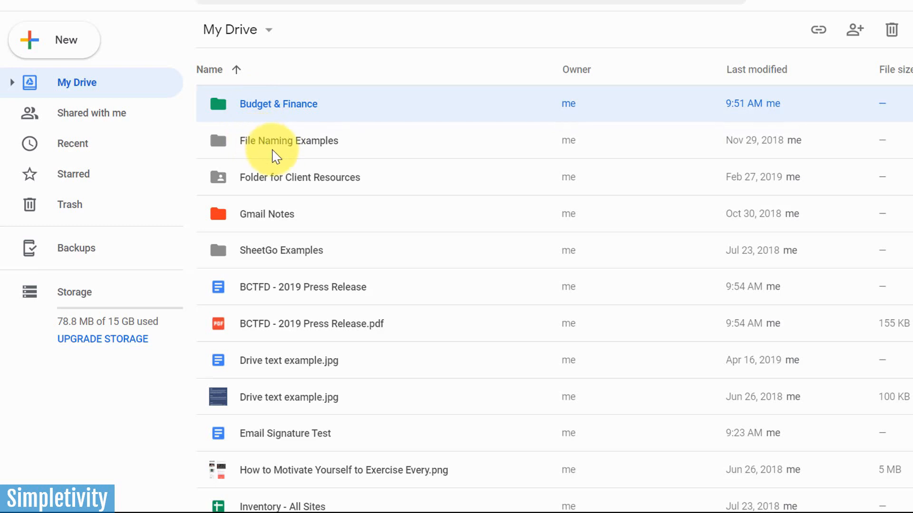
mouse_move(243, 290)
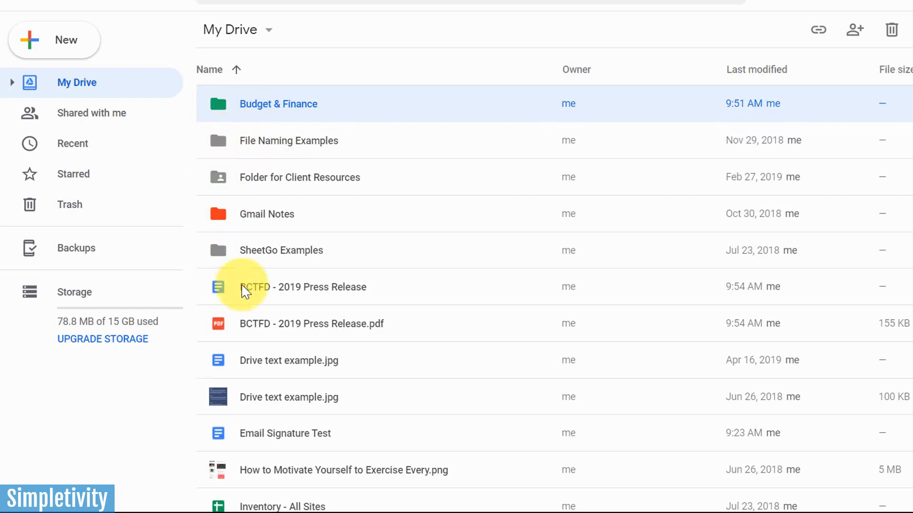
mouse_move(259, 159)
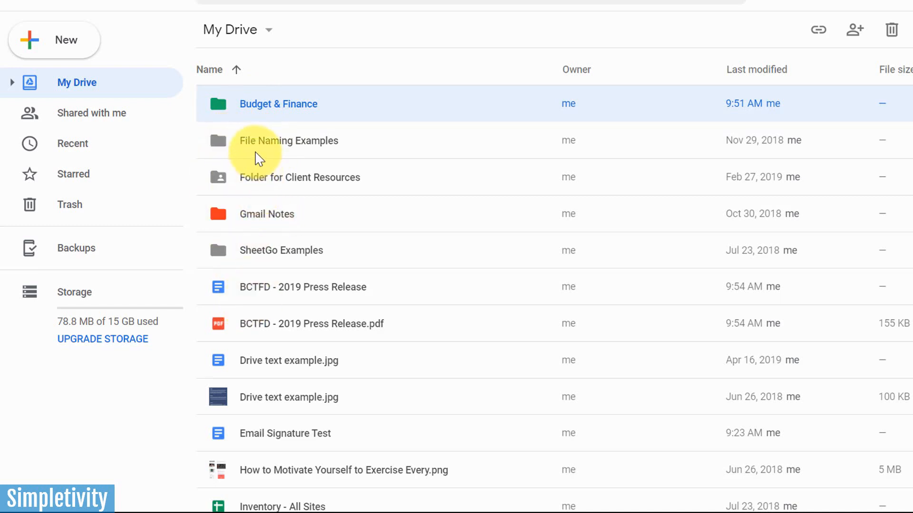
mouse_move(237, 226)
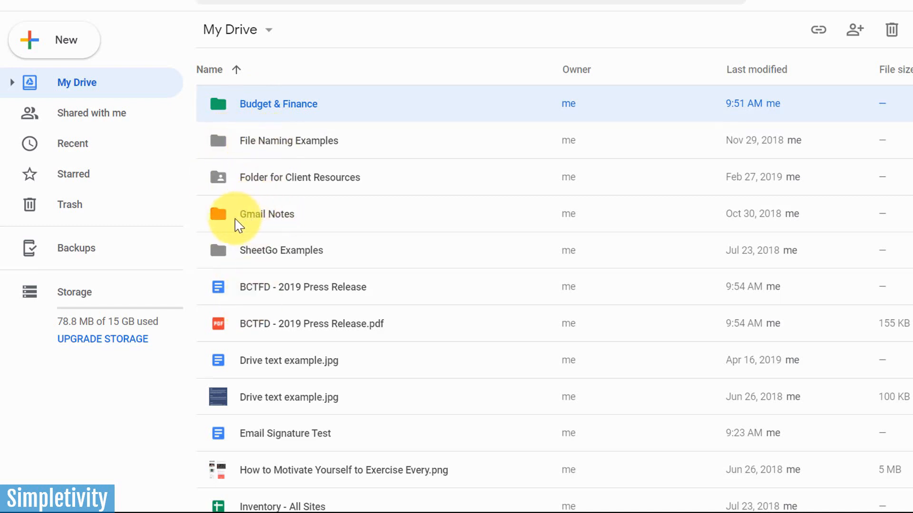
mouse_move(235, 155)
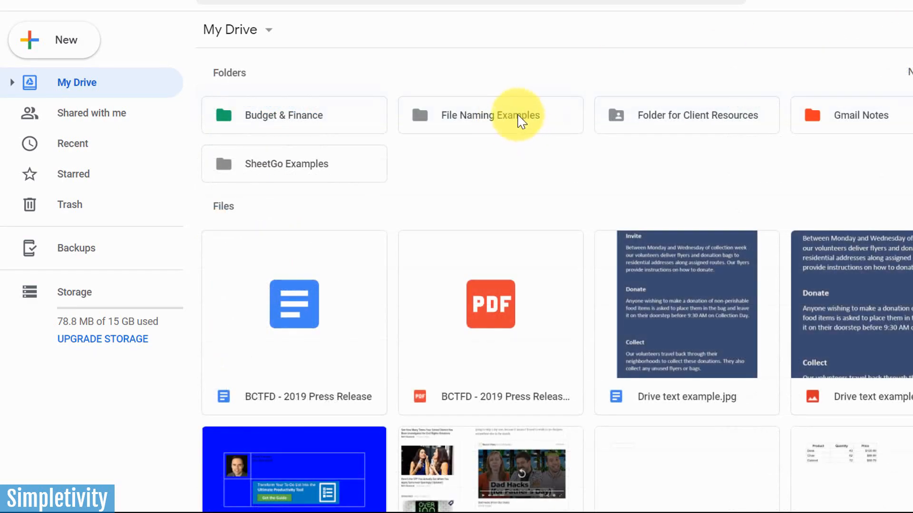
mouse_move(507, 122)
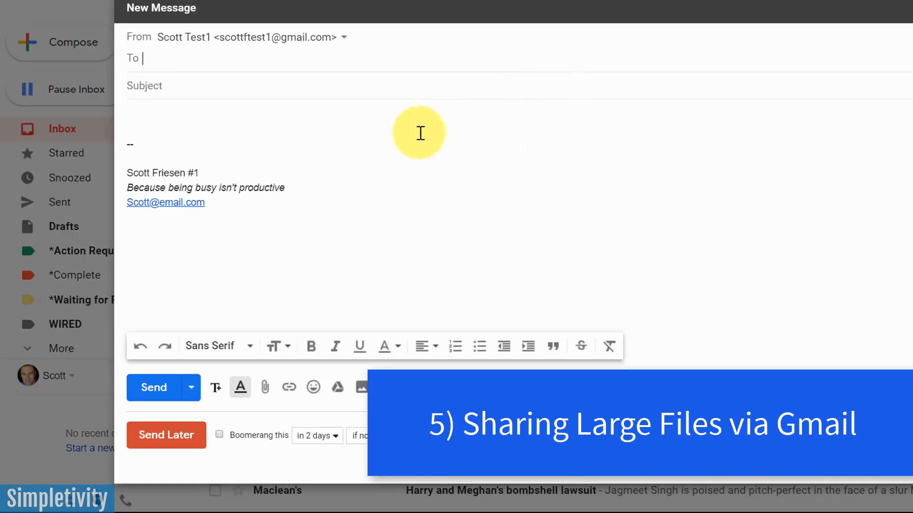
mouse_move(456, 122)
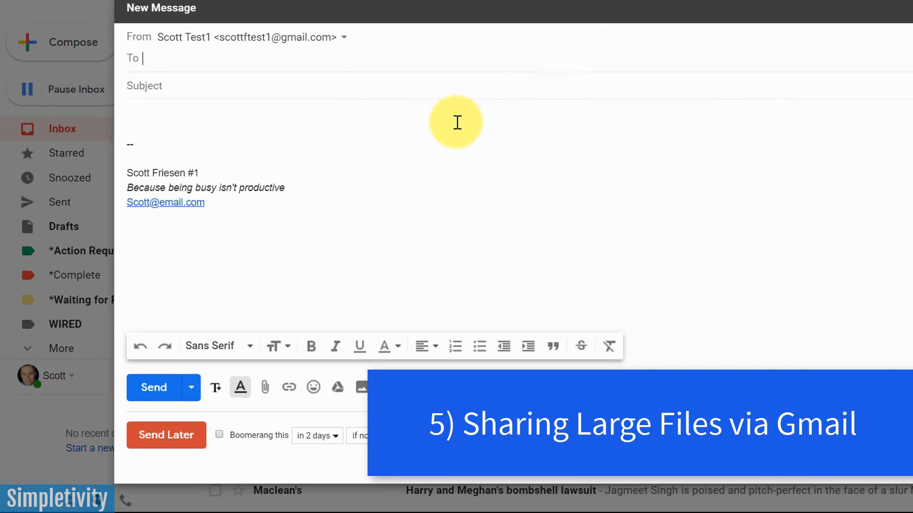
mouse_move(240, 81)
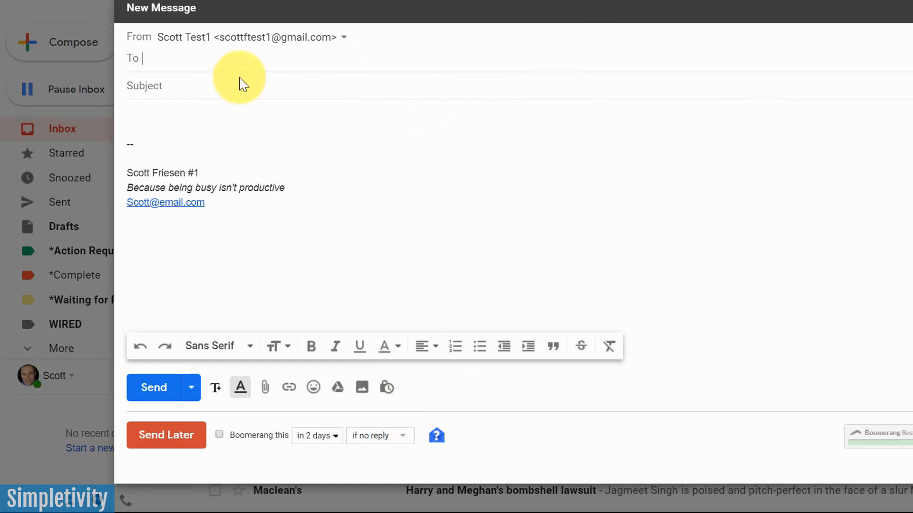
click(165, 114)
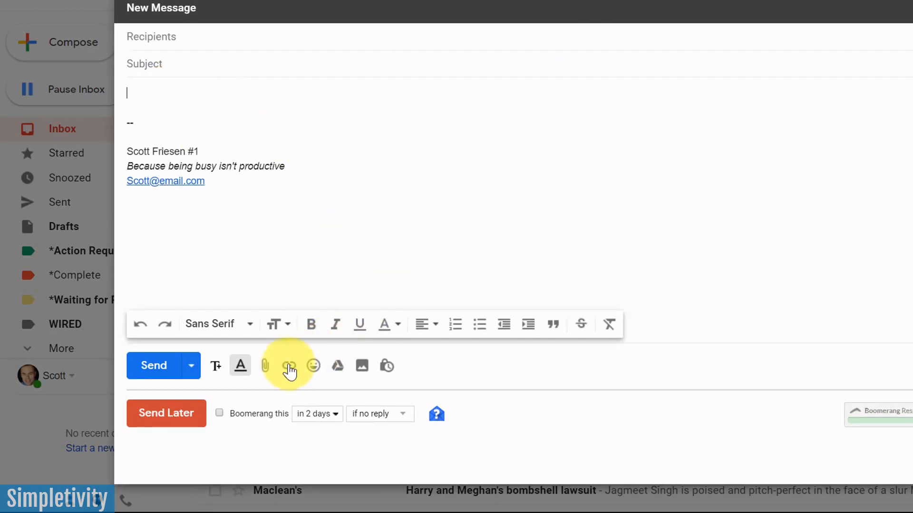
mouse_move(265, 365)
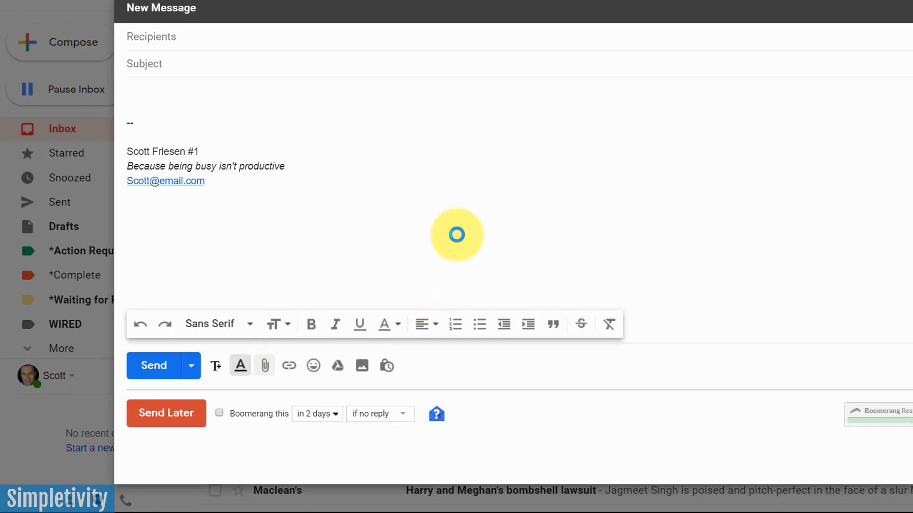
click(265, 366)
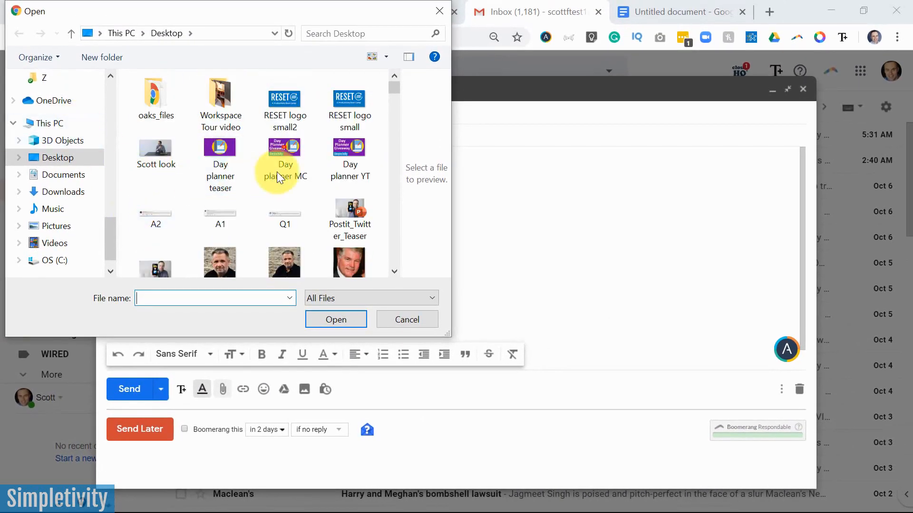
click(406, 319)
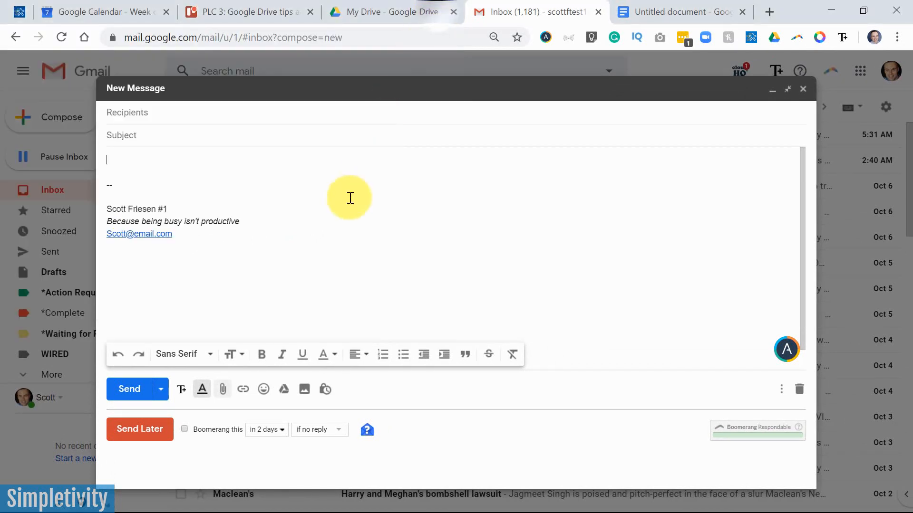
mouse_move(319, 203)
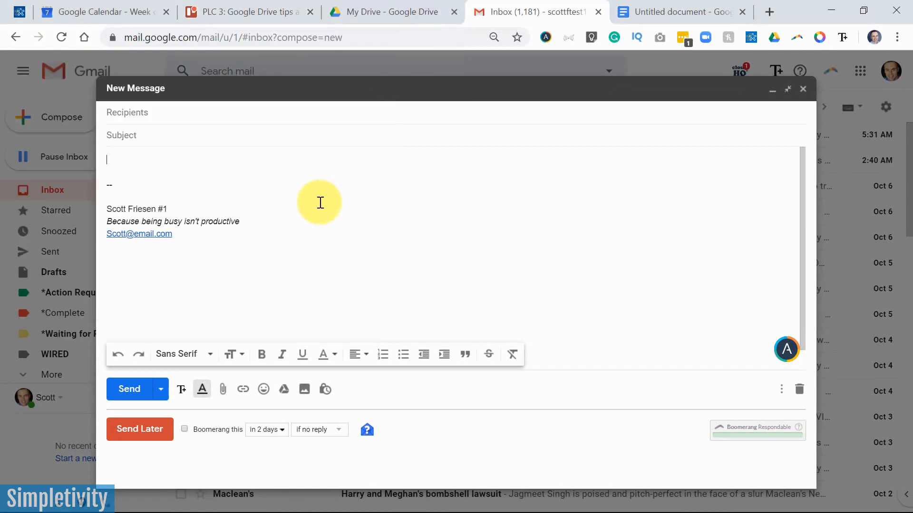
mouse_move(340, 199)
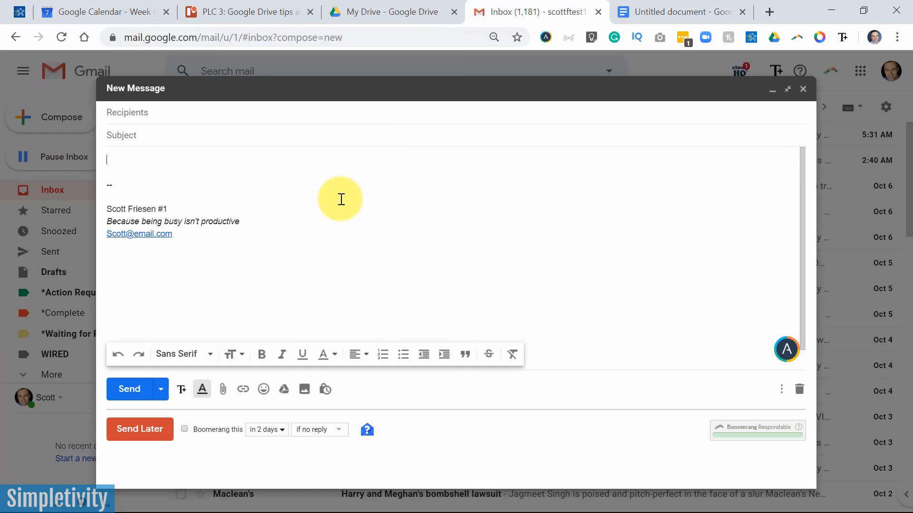
mouse_move(336, 193)
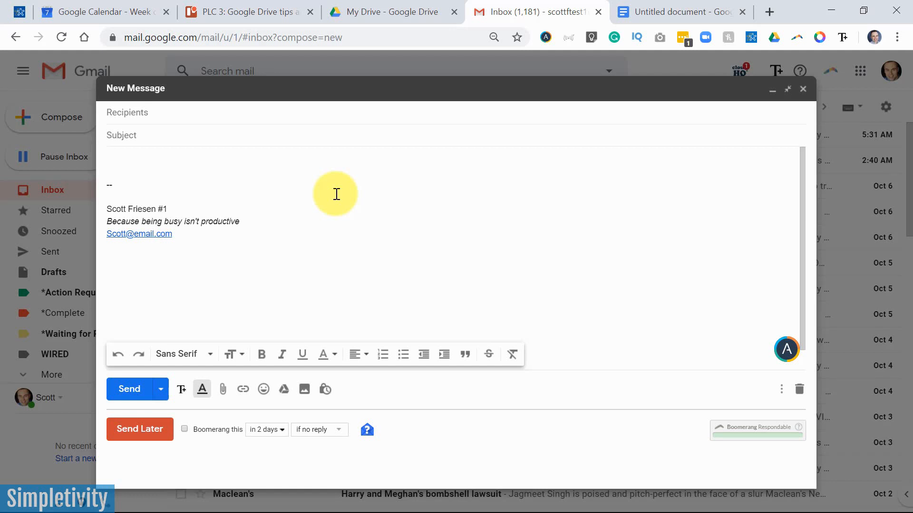
mouse_move(291, 184)
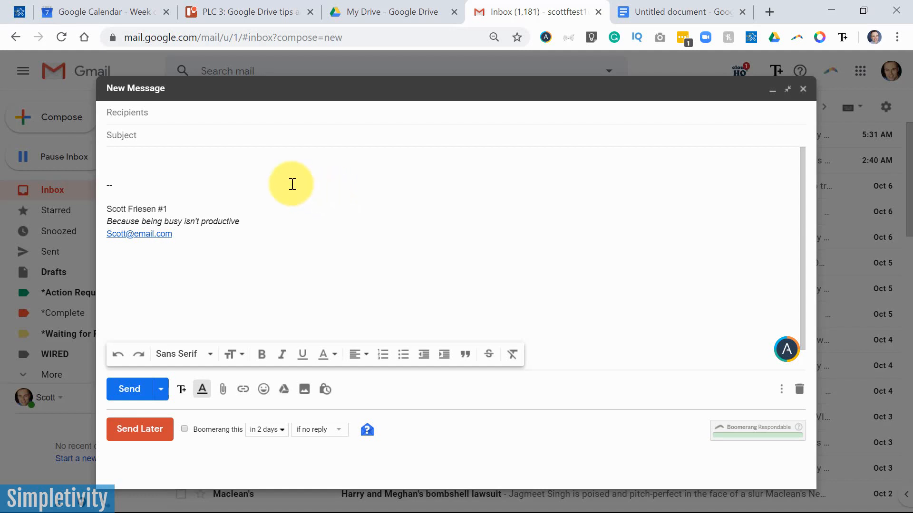
mouse_move(273, 177)
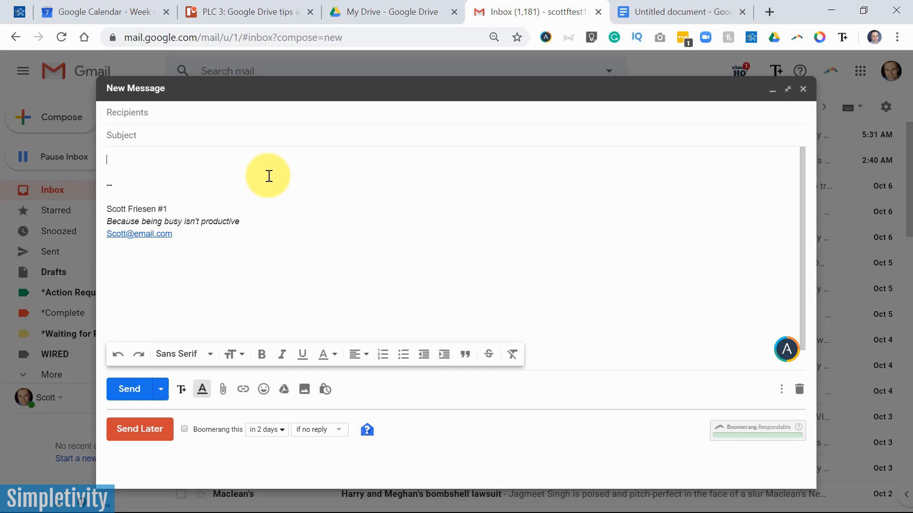
mouse_move(313, 250)
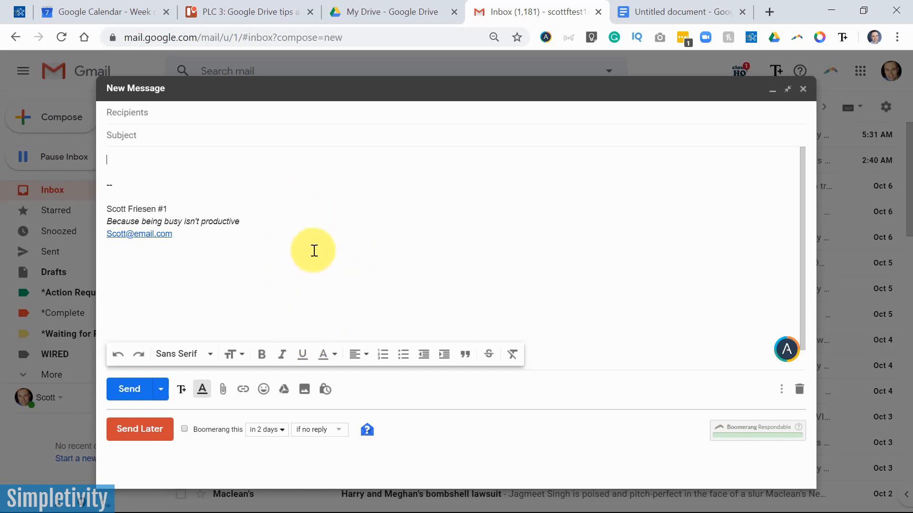
mouse_move(275, 287)
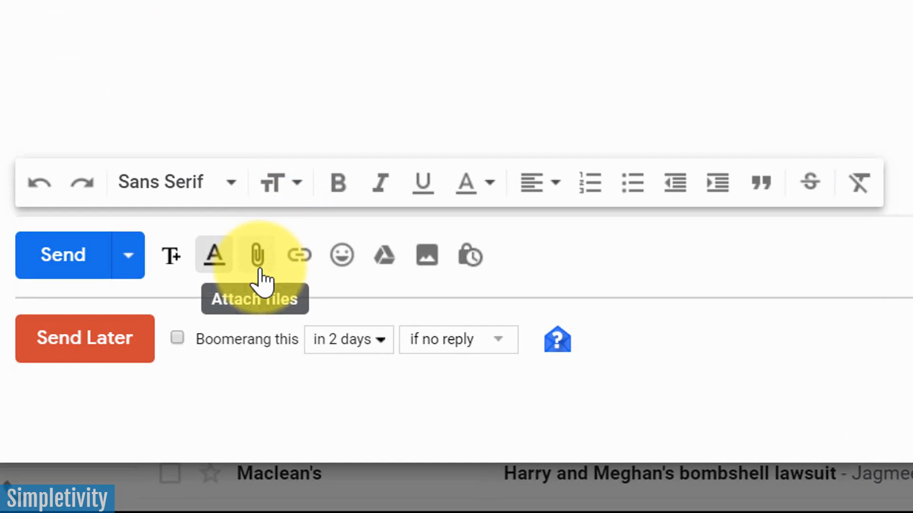
mouse_move(386, 256)
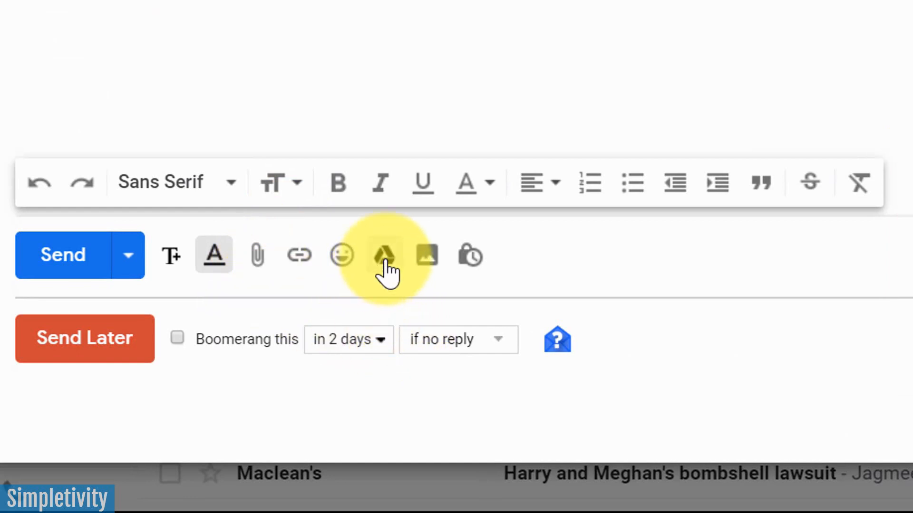
mouse_move(384, 255)
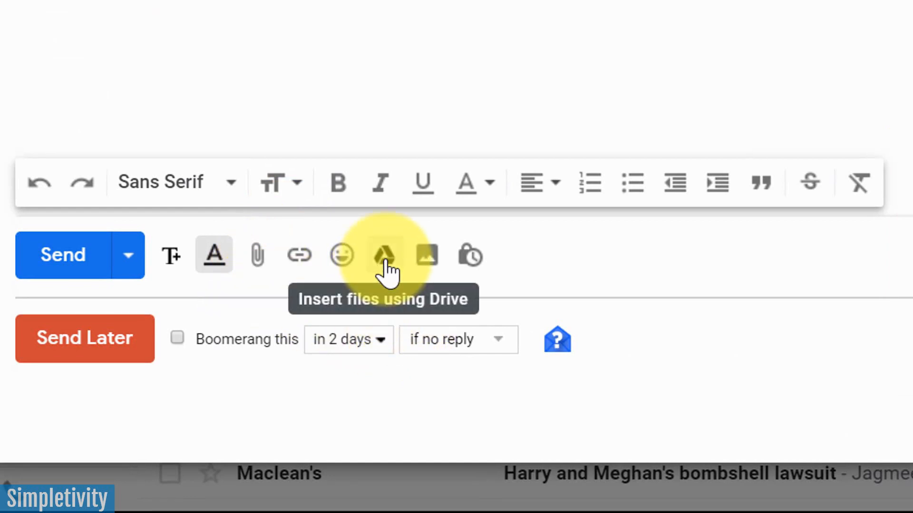
Open the Insert files using Drive window from the compose toolbar.
click(385, 255)
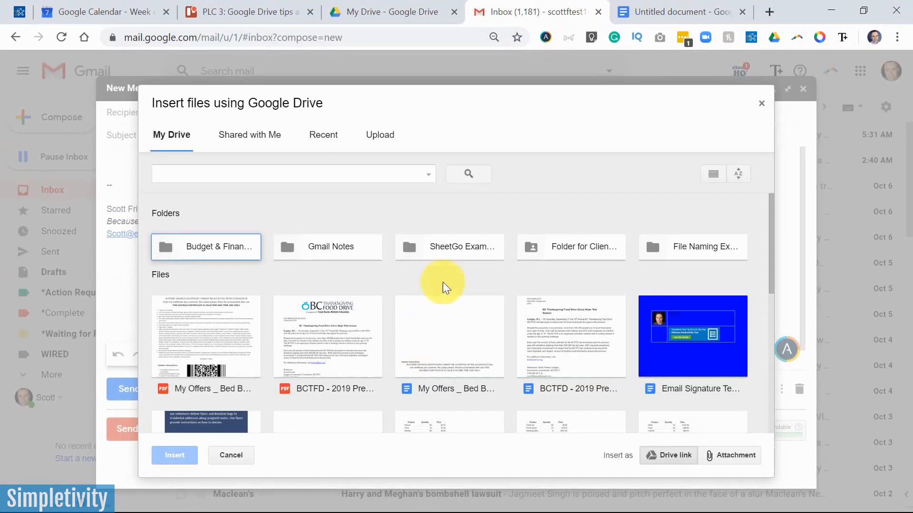
mouse_move(560, 258)
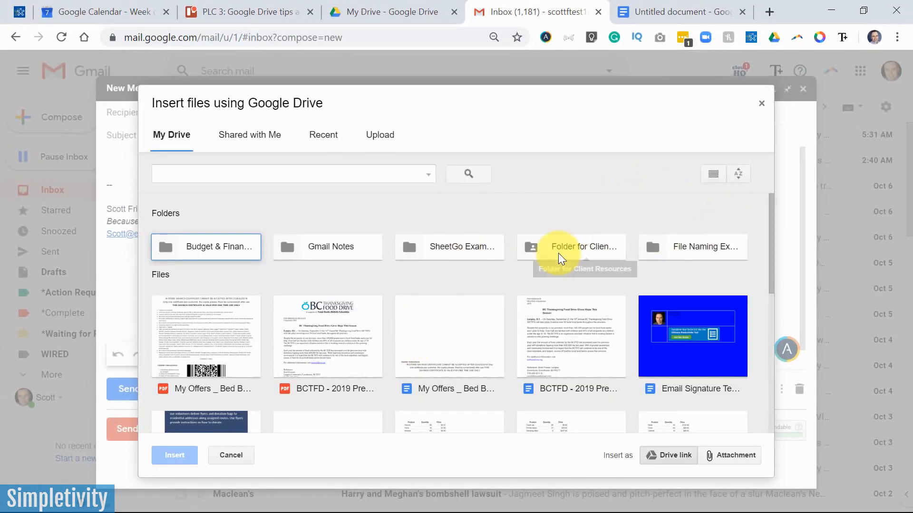
mouse_move(205, 337)
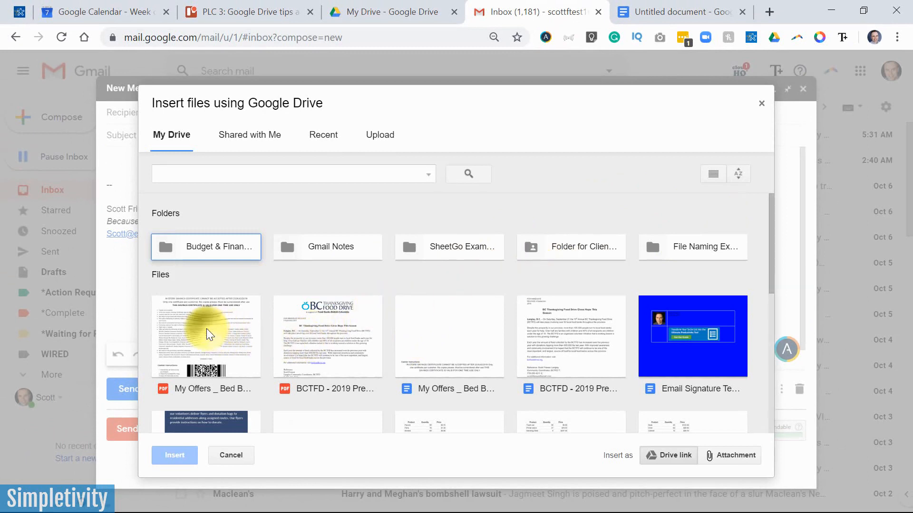
Select the 2019 press release PDF, Email Signature Test and Drive text example files.
click(327, 337)
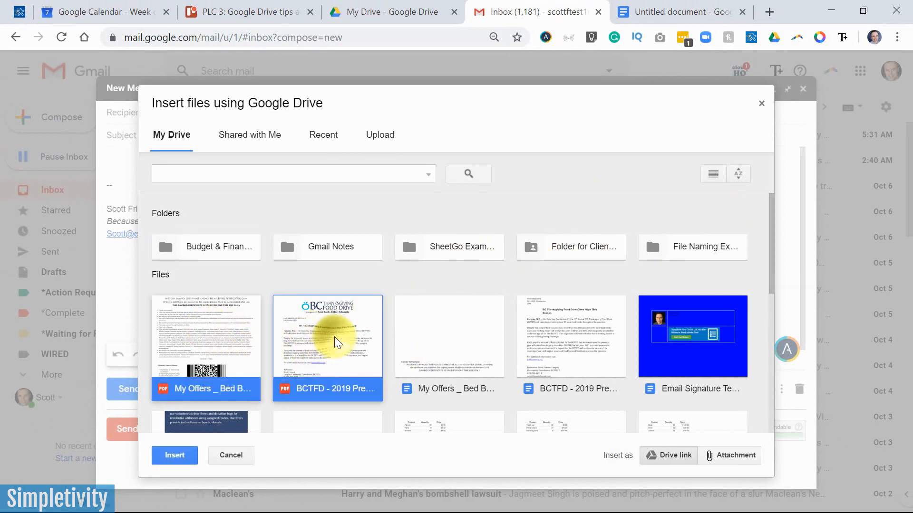
click(692, 336)
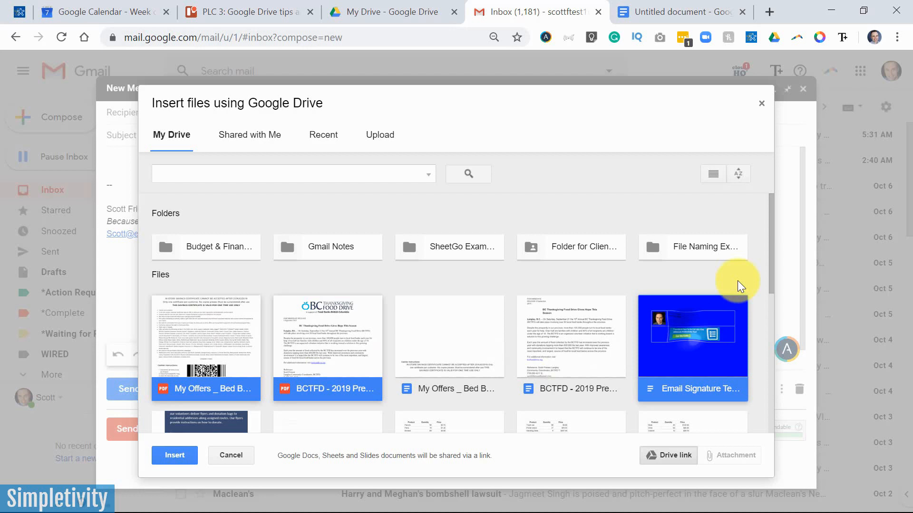
scroll(down, 3)
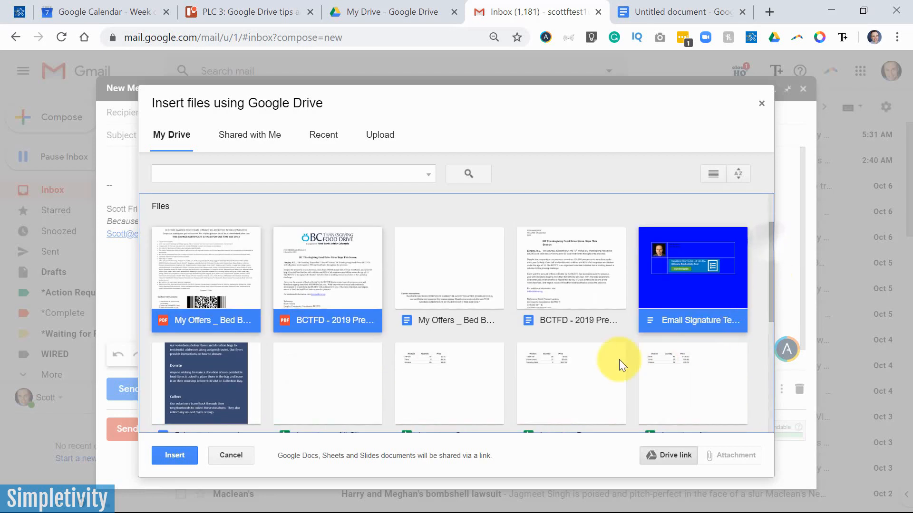
scroll(down, 3)
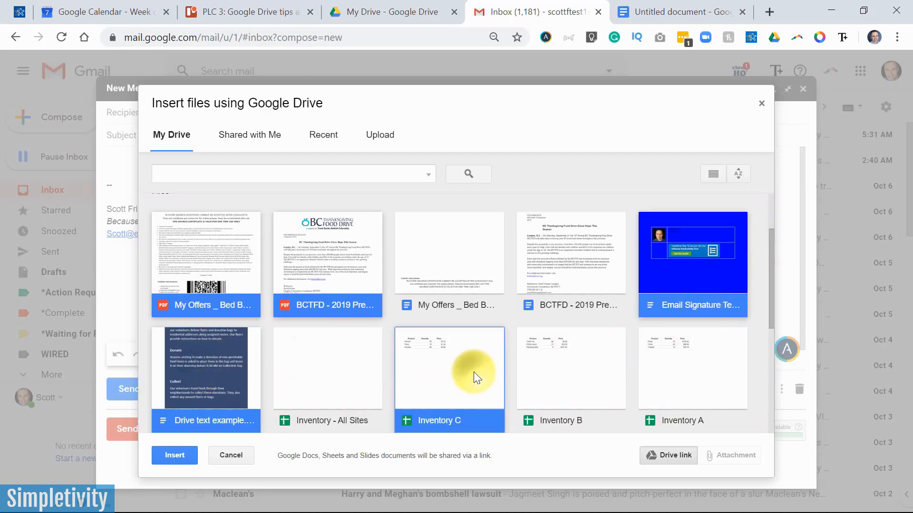
mouse_move(466, 257)
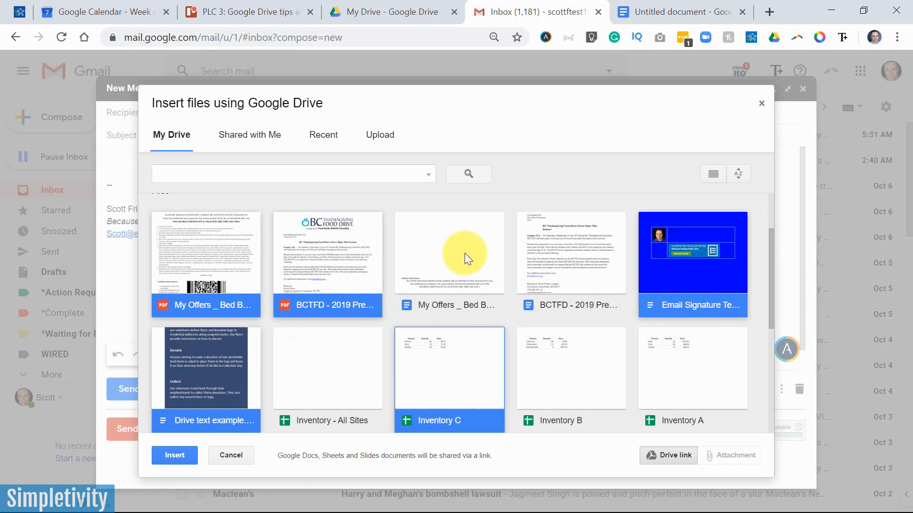
mouse_move(422, 289)
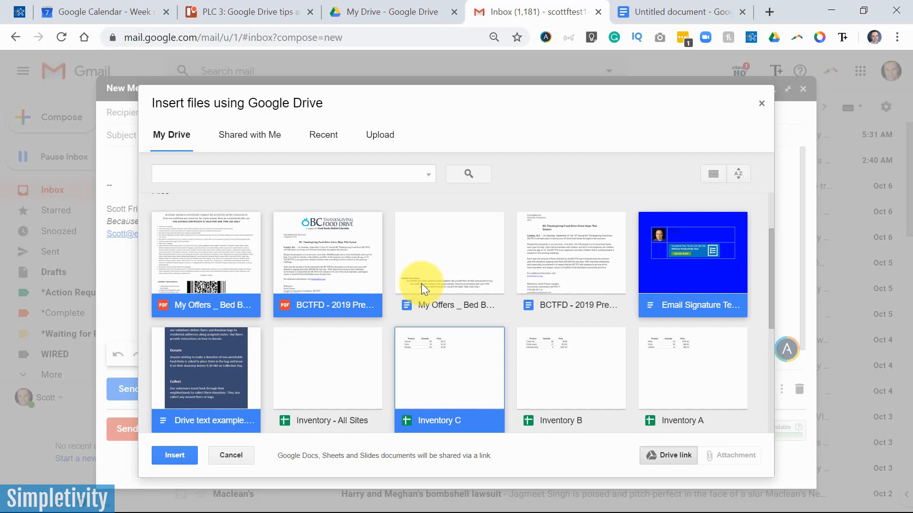
mouse_move(614, 423)
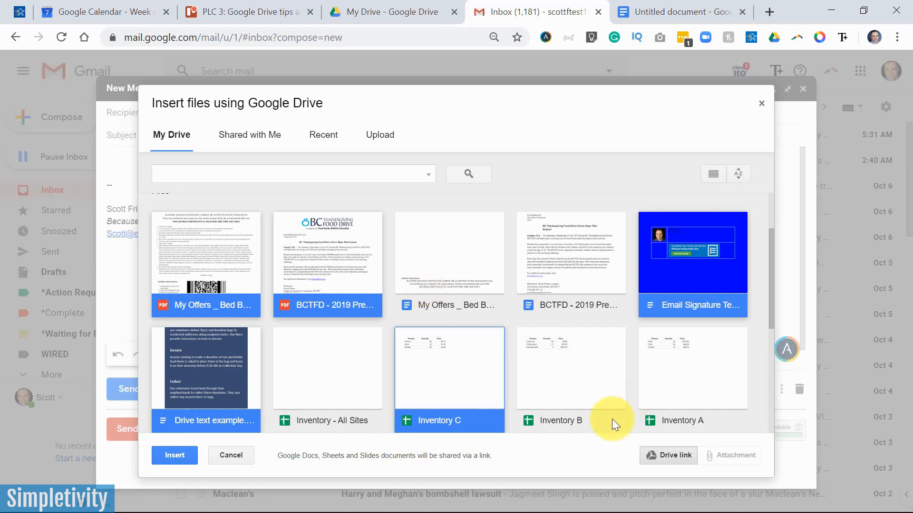
mouse_move(615, 463)
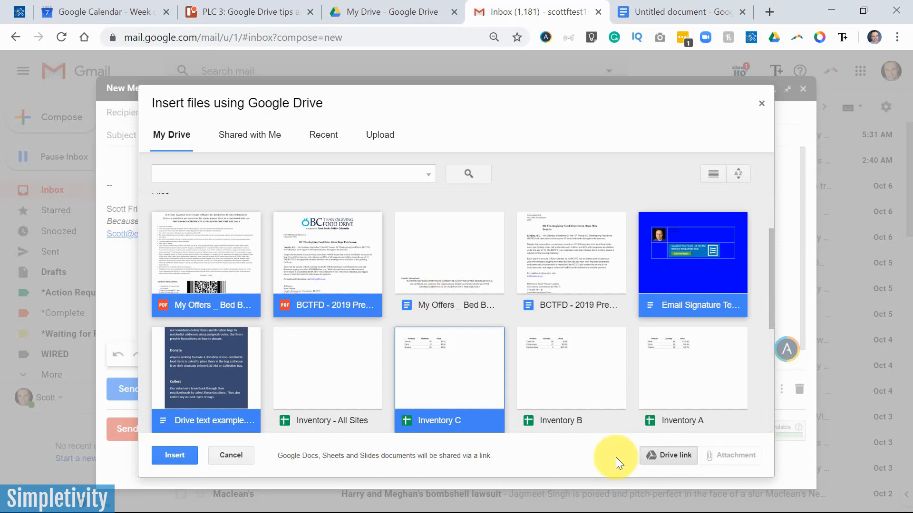
mouse_move(174, 455)
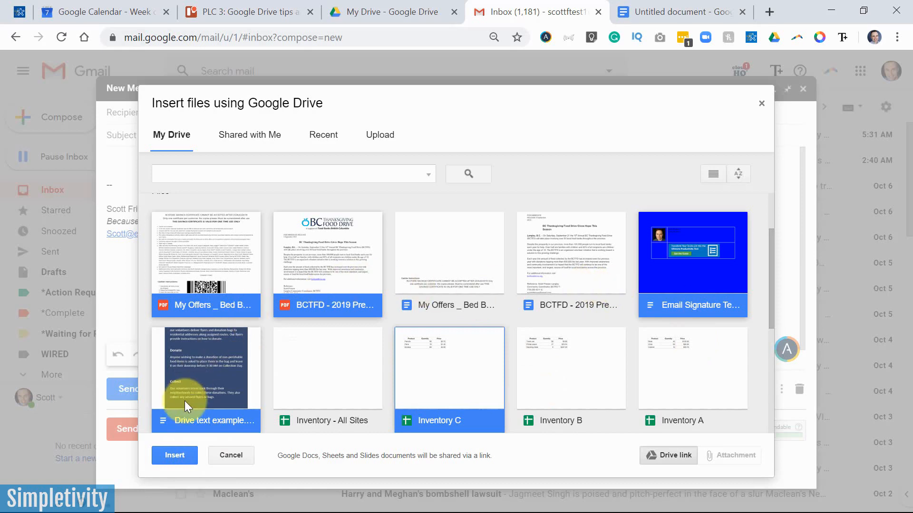
click(174, 455)
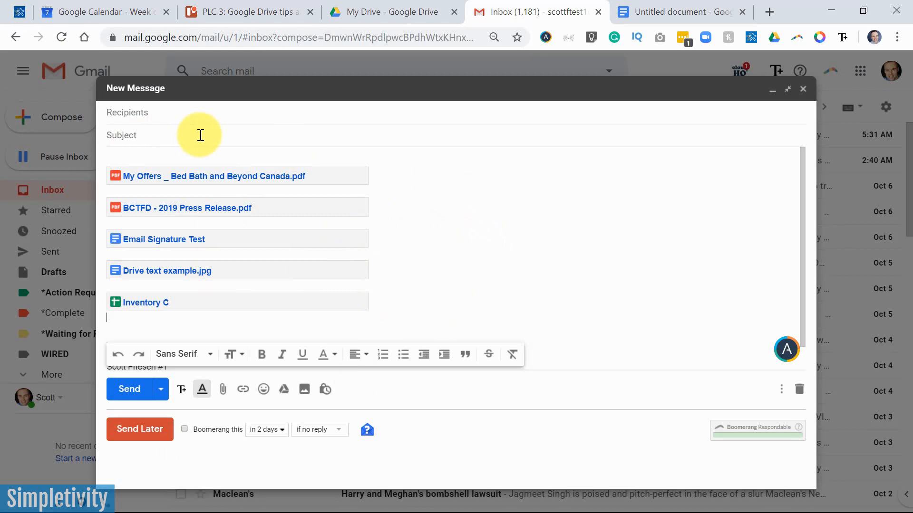
mouse_move(193, 252)
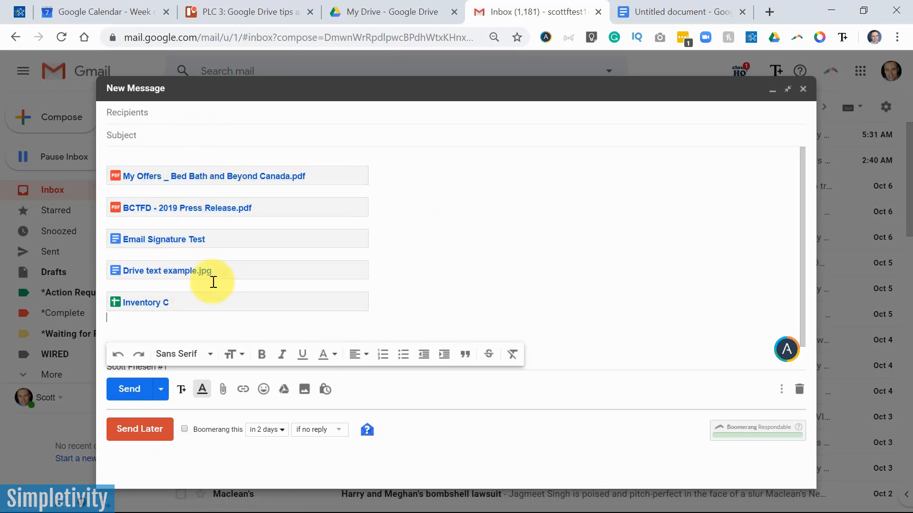
mouse_move(195, 196)
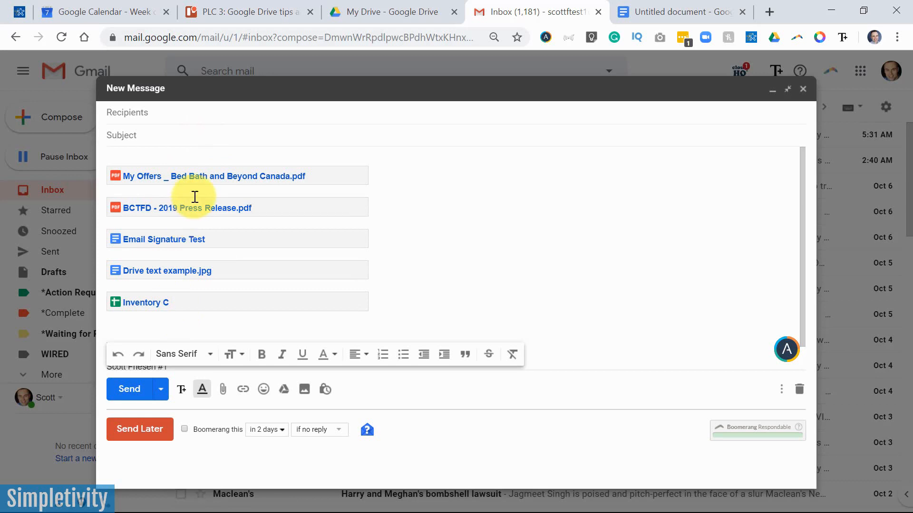
mouse_move(214, 211)
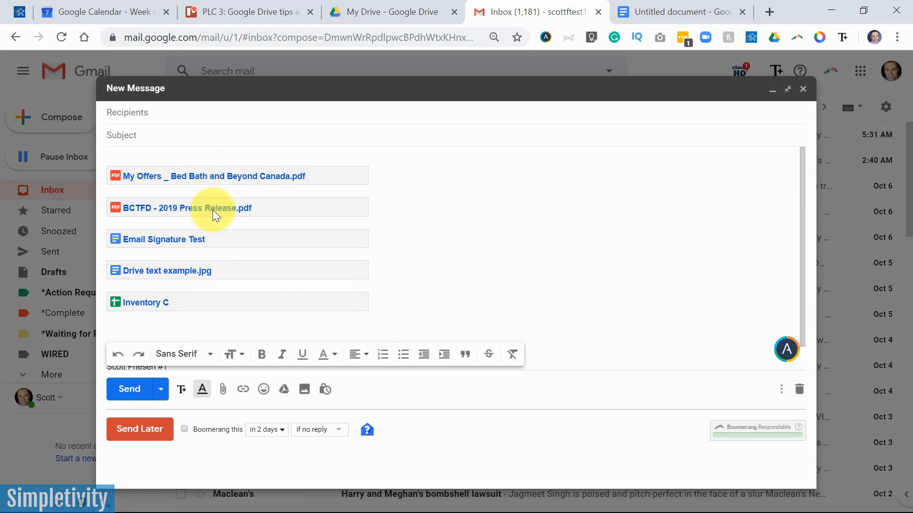
mouse_move(182, 135)
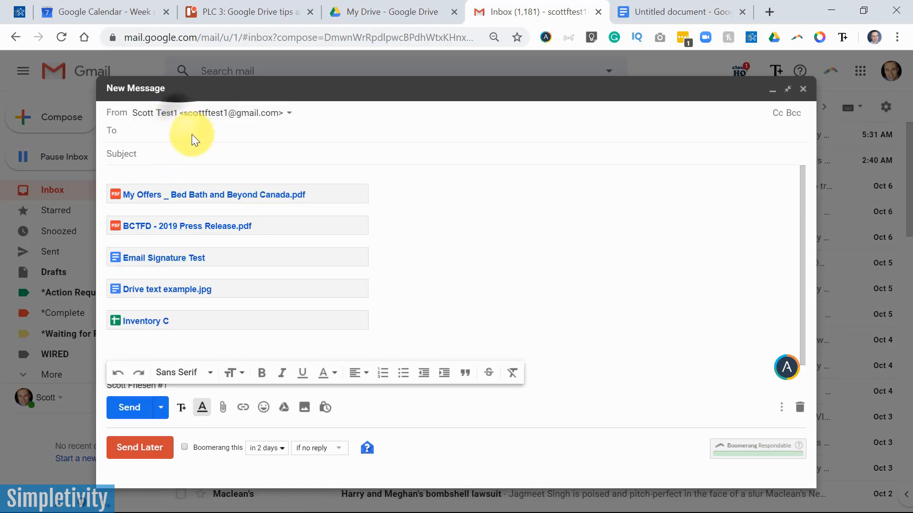
Address the email to the suggested contact, subject 'Test Link Share', and send it.
text(sco)
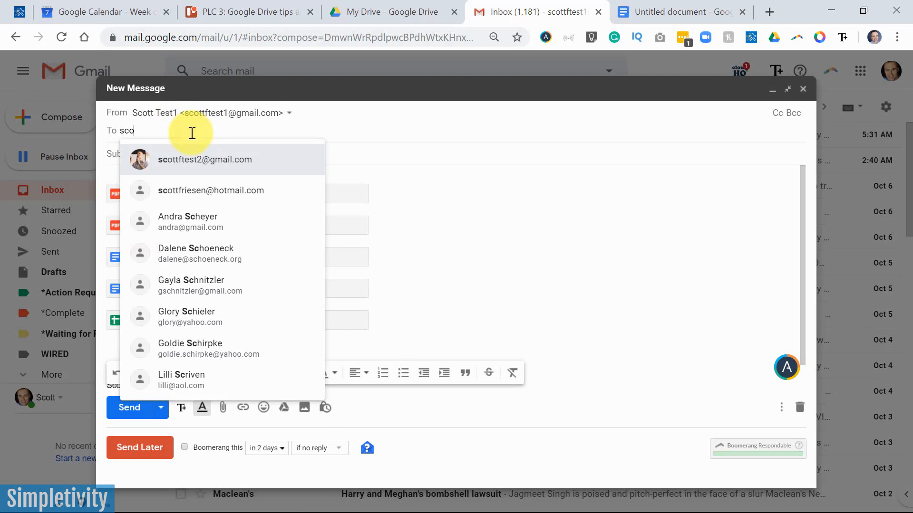
click(211, 190)
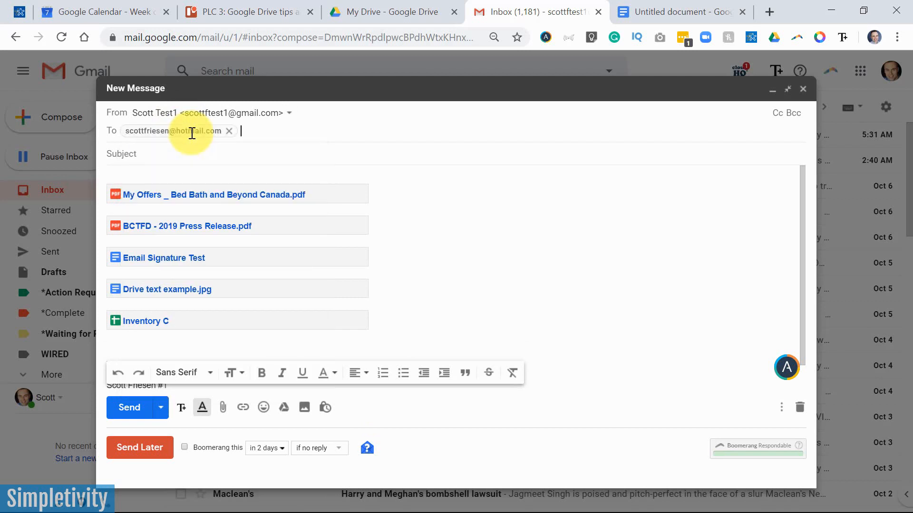
mouse_move(355, 156)
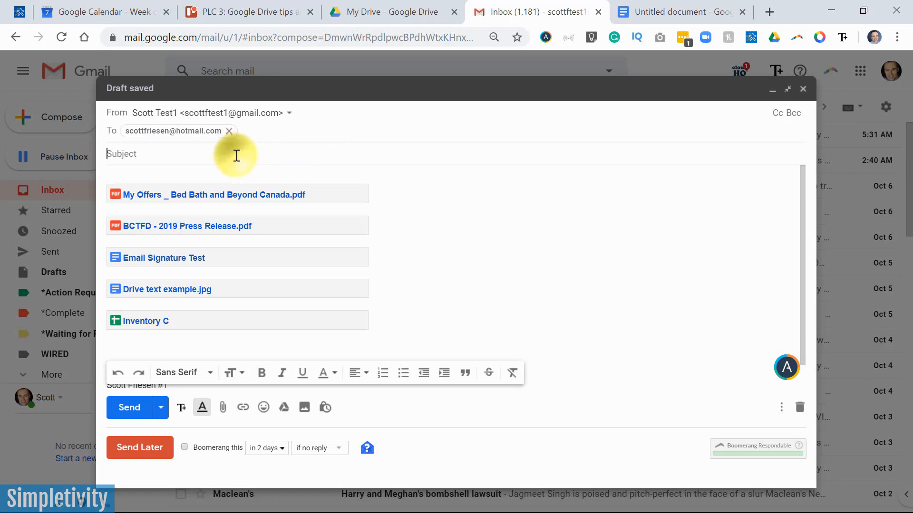
text(Test Li)
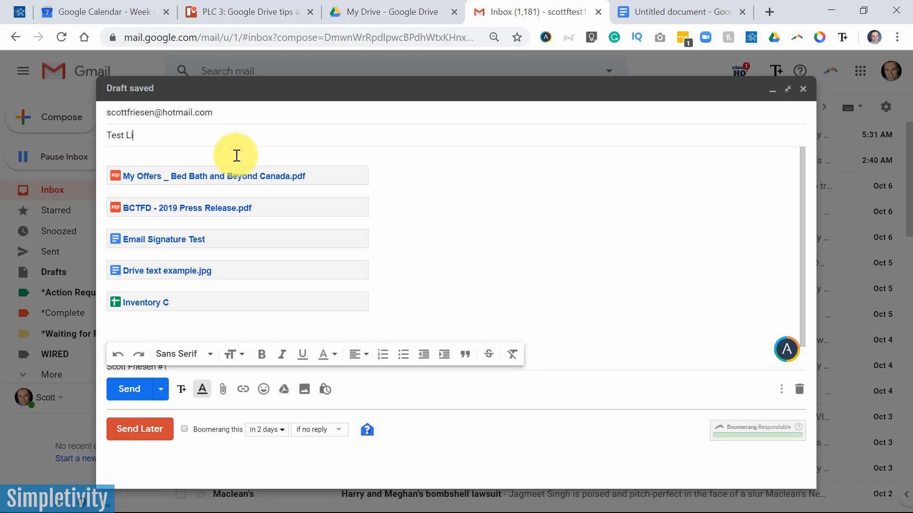
text(nk Share)
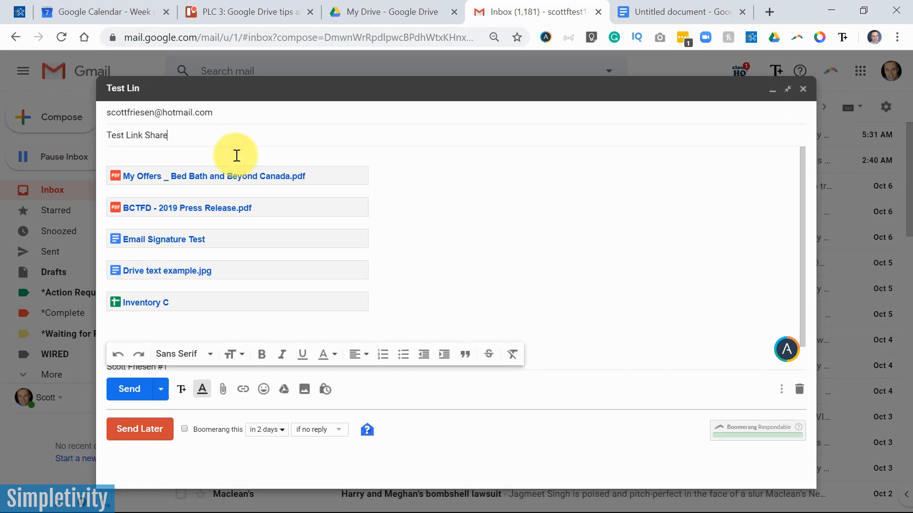
click(128, 389)
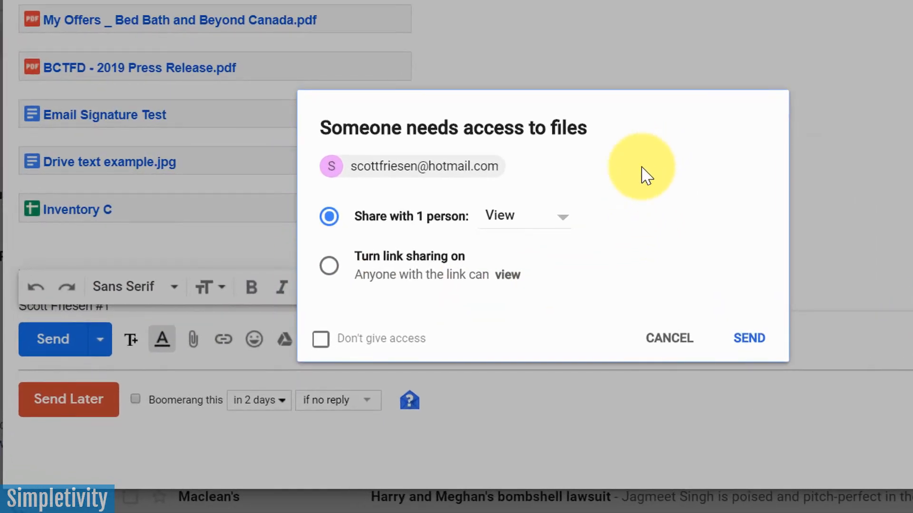
mouse_move(599, 149)
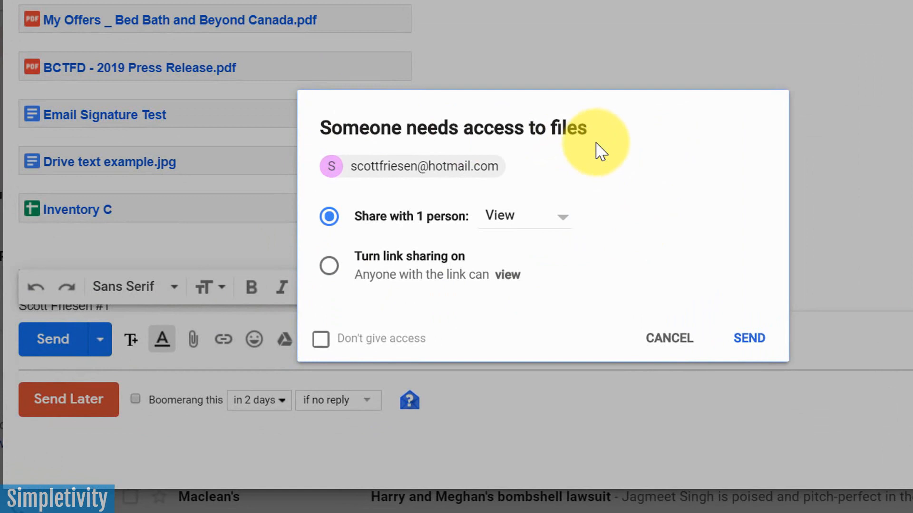
mouse_move(534, 168)
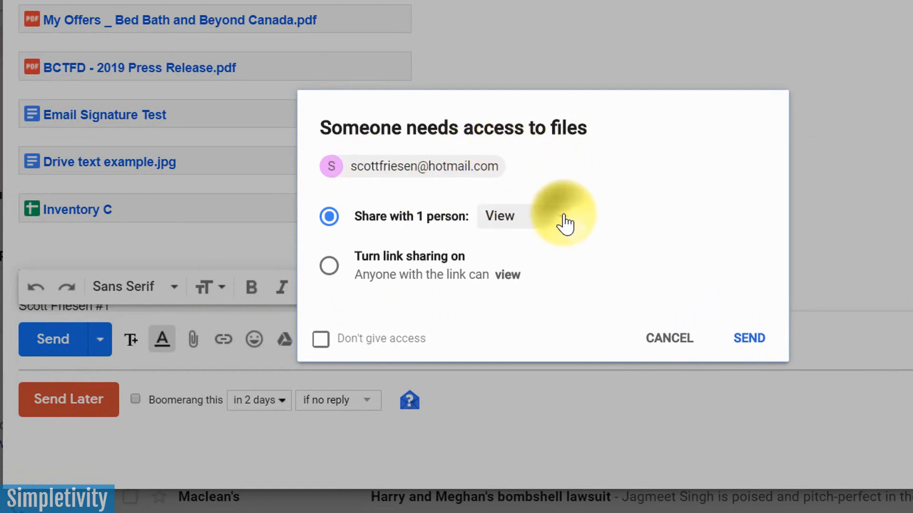
Grant the recipient View access to the linked files and send the message.
click(500, 216)
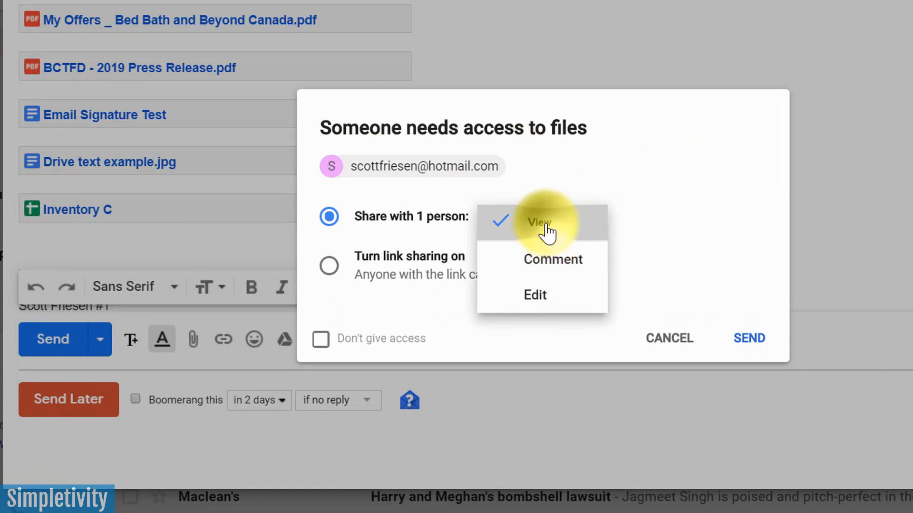
click(538, 222)
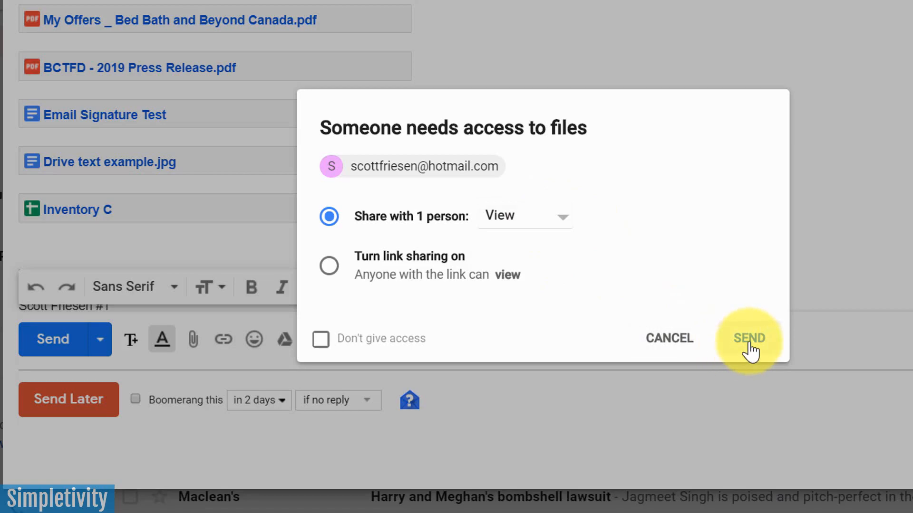
click(749, 339)
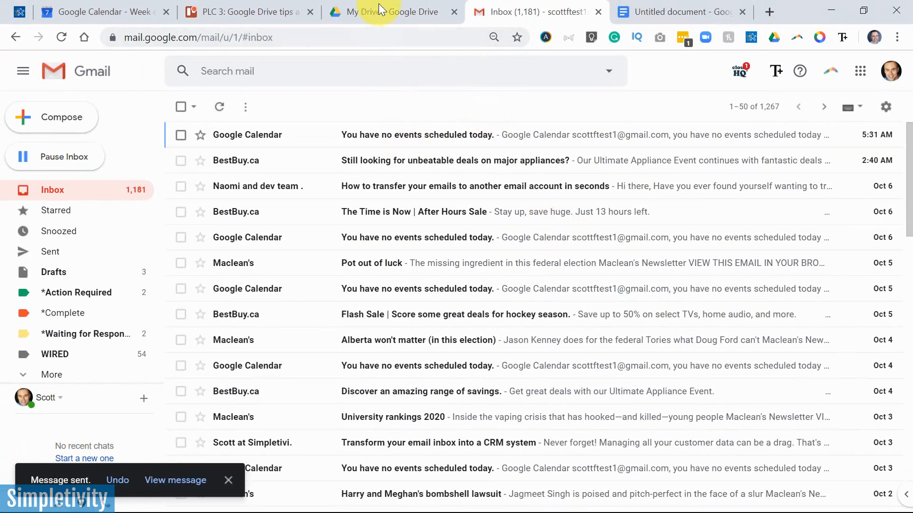
Switch to the My Drive browser tab to see folders and files.
click(390, 11)
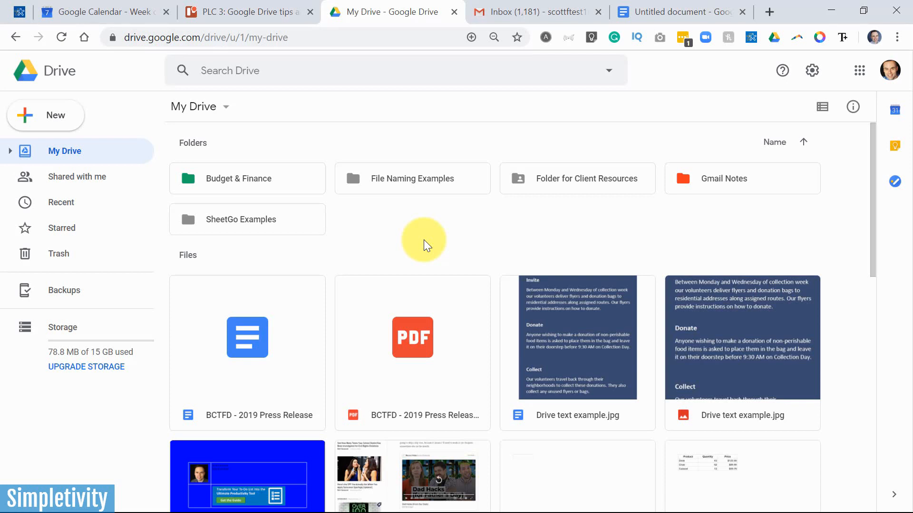
mouse_move(845, 288)
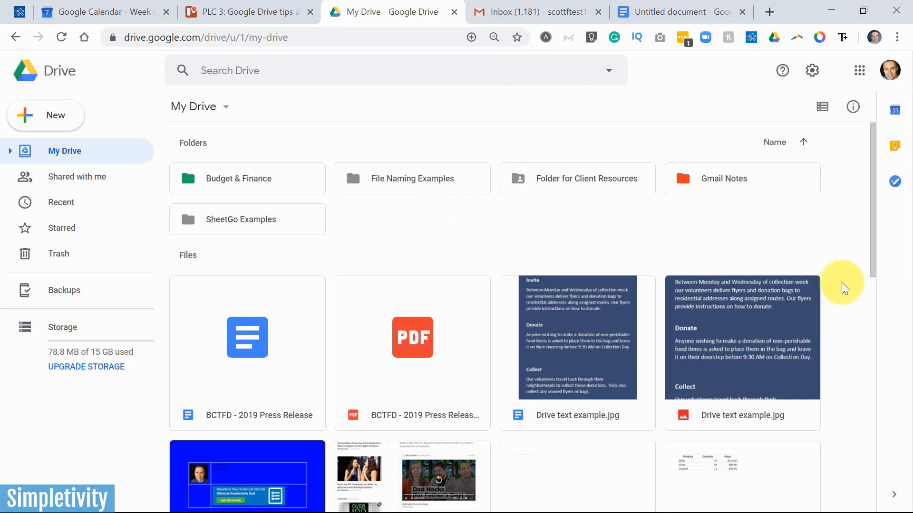